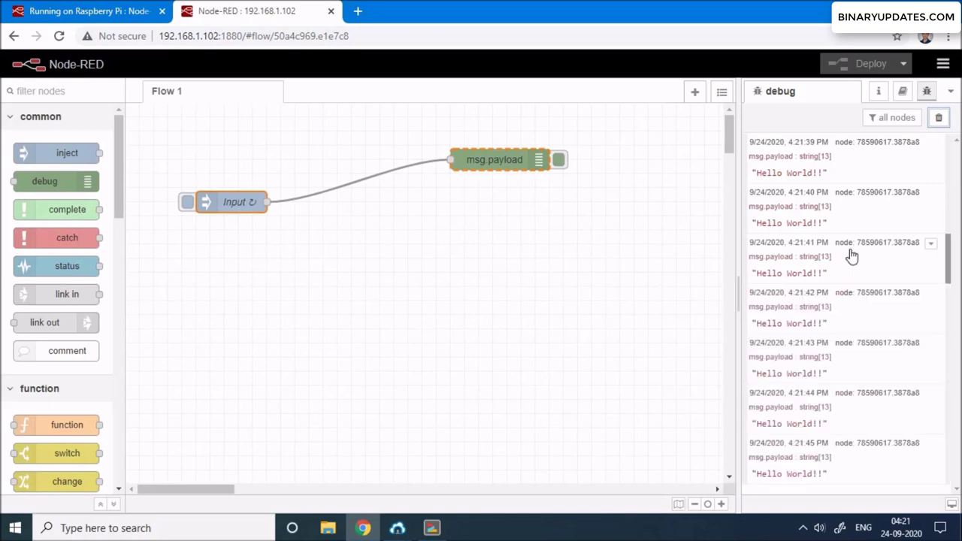
# Delete the inject-to-debug Hello World flow, deploy empty Flow 1, and clear the debug log
pyautogui.scroll(-3)
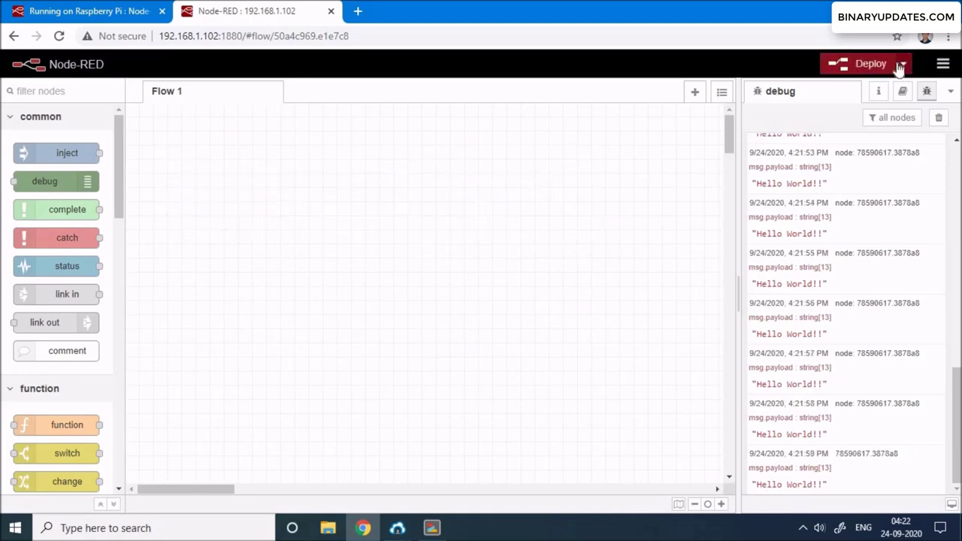
pyautogui.click(870, 63)
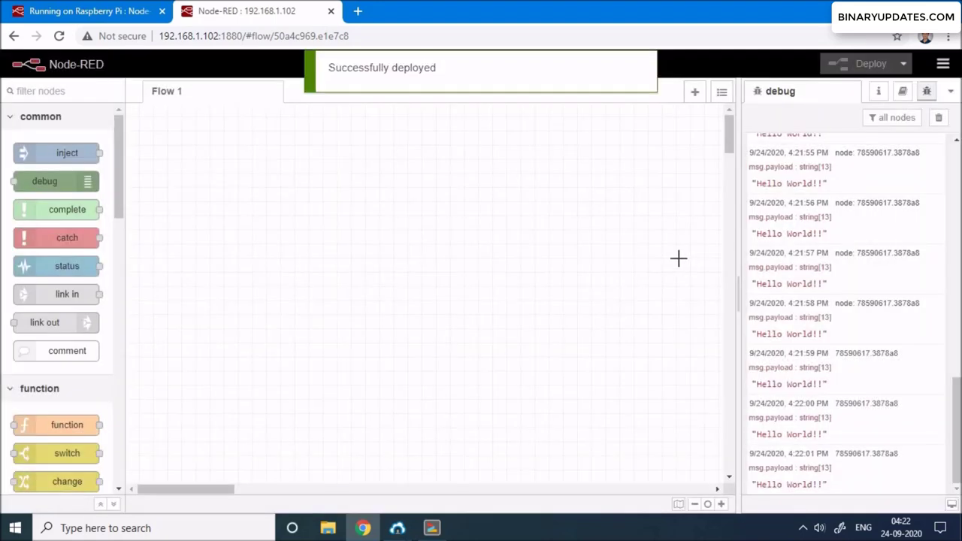
pyautogui.moveTo(689, 214)
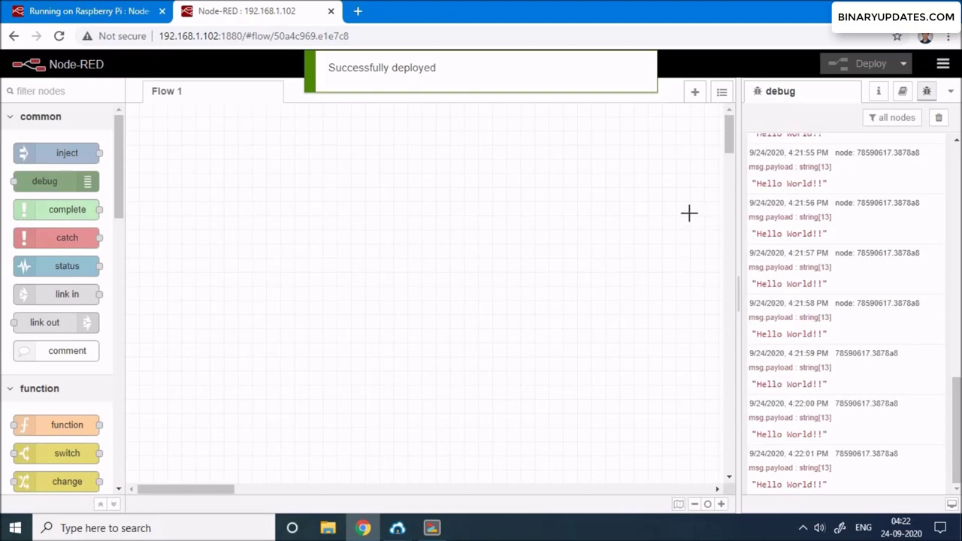
pyautogui.moveTo(475, 174)
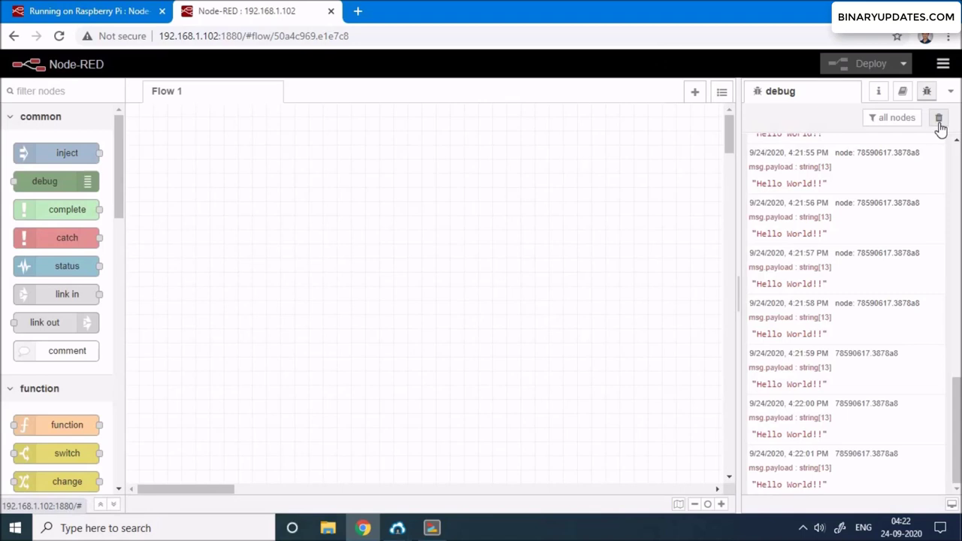
pyautogui.click(939, 117)
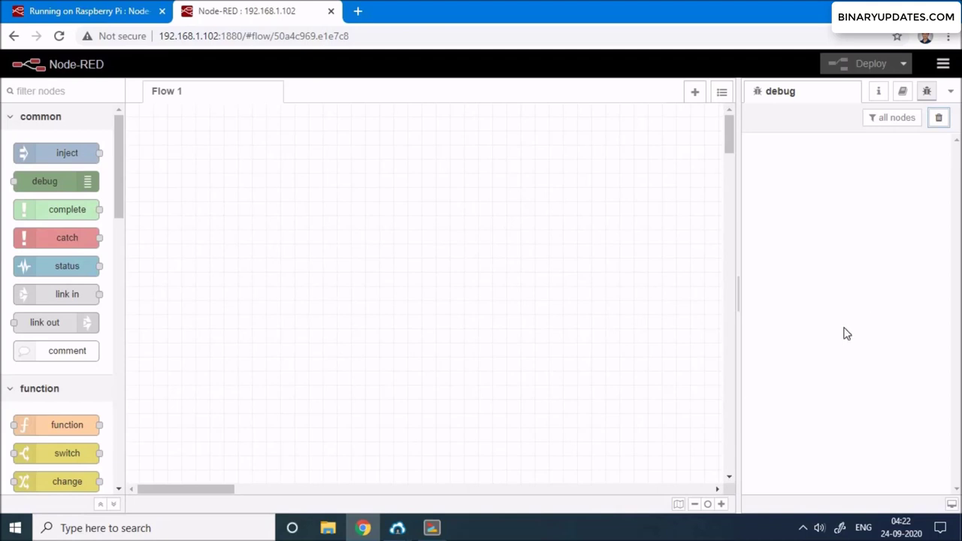
pyautogui.moveTo(461, 364)
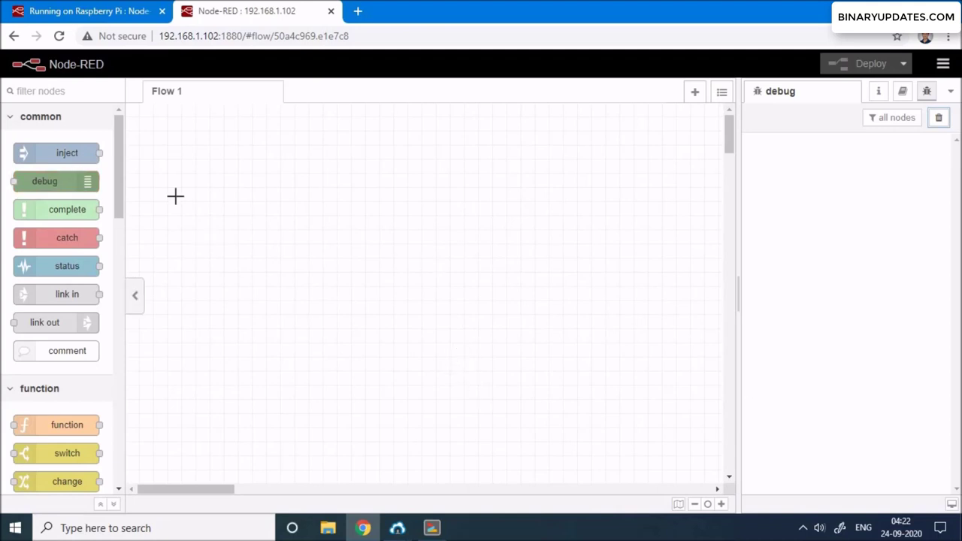
pyautogui.moveTo(348, 220)
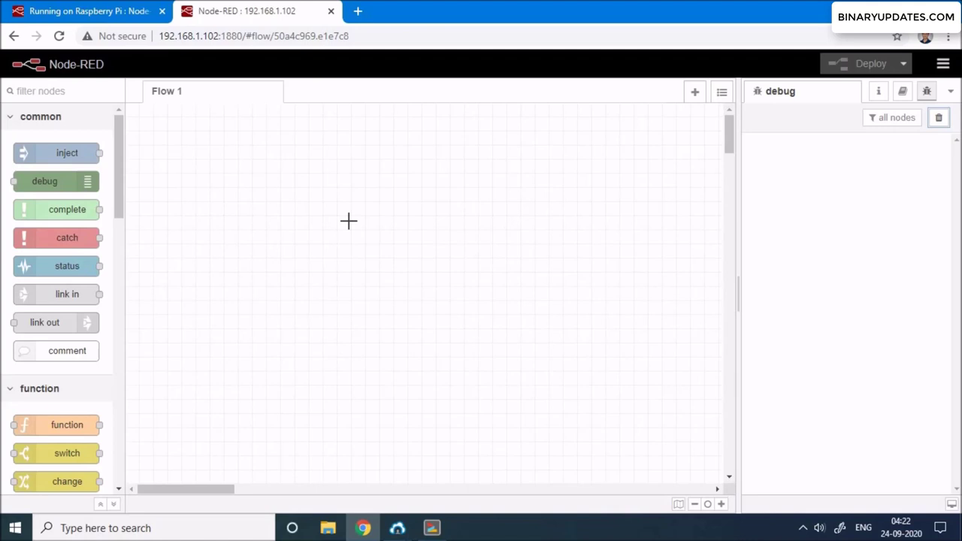
# Add two stacked inject nodes, an rpi gpio out node, and a debug node below it
pyautogui.moveTo(67, 152); pyautogui.dragTo(303, 180)
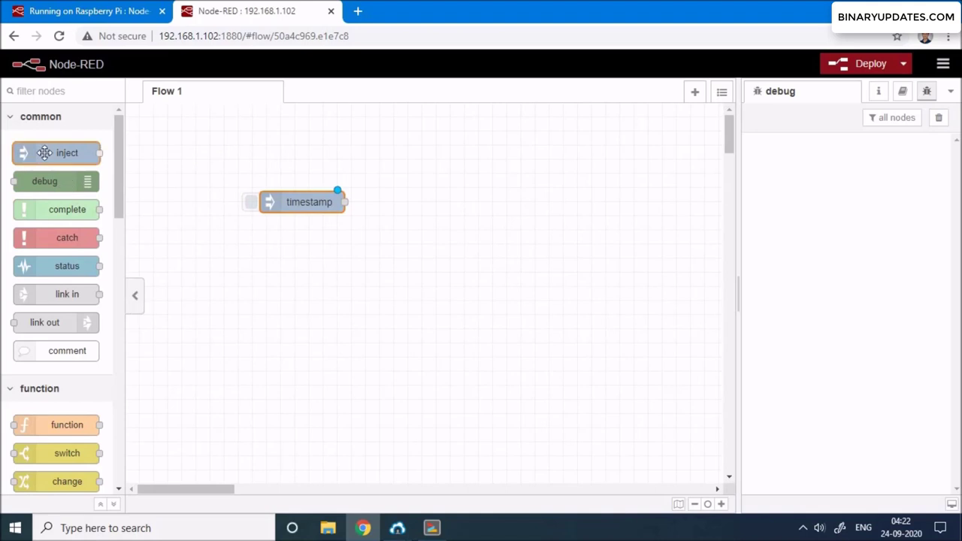
pyautogui.moveTo(56, 153); pyautogui.dragTo(301, 301)
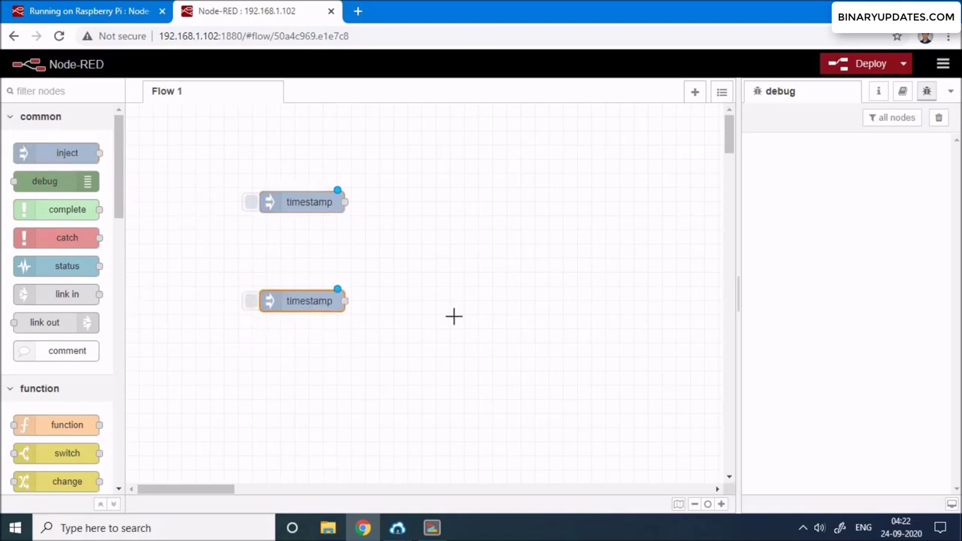
pyautogui.moveTo(123, 178)
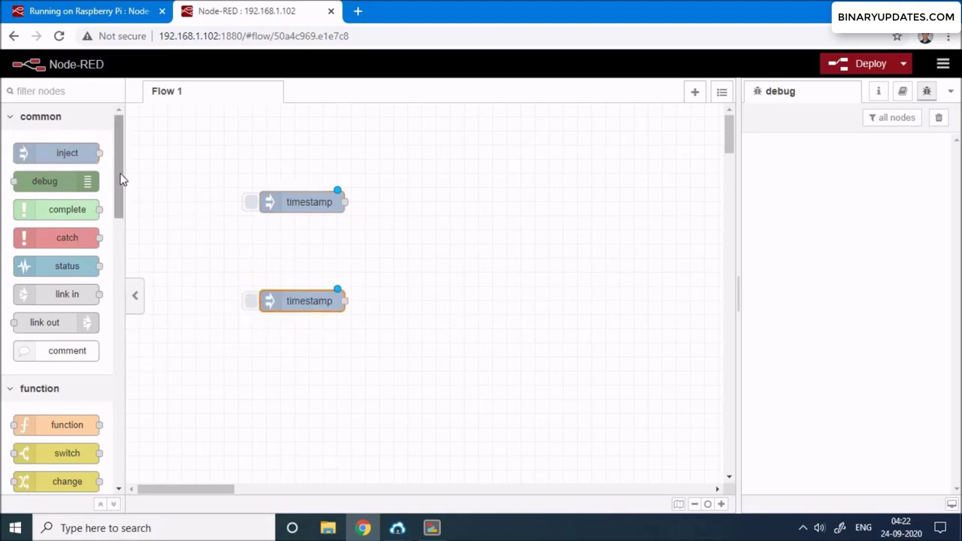
pyautogui.scroll(-3)
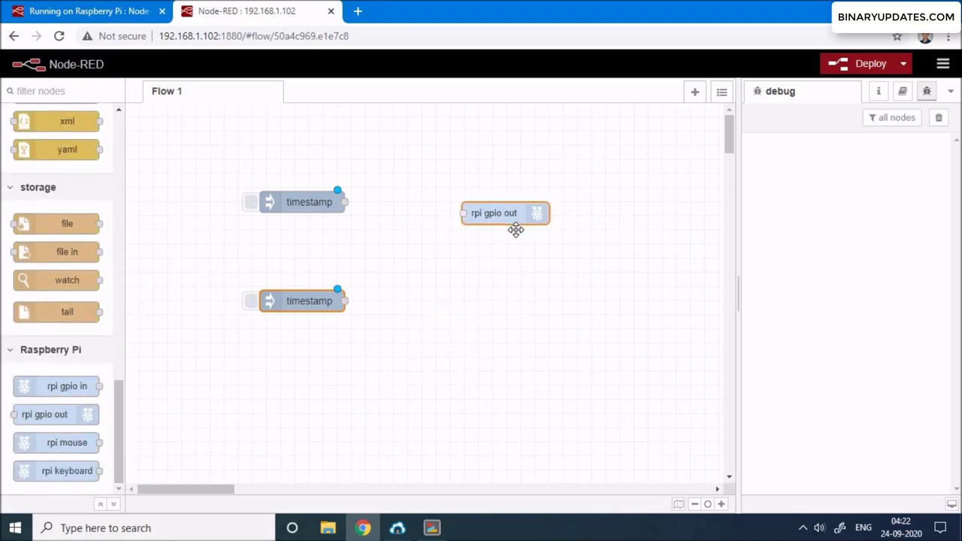
pyautogui.moveTo(505, 213); pyautogui.dragTo(513, 204)
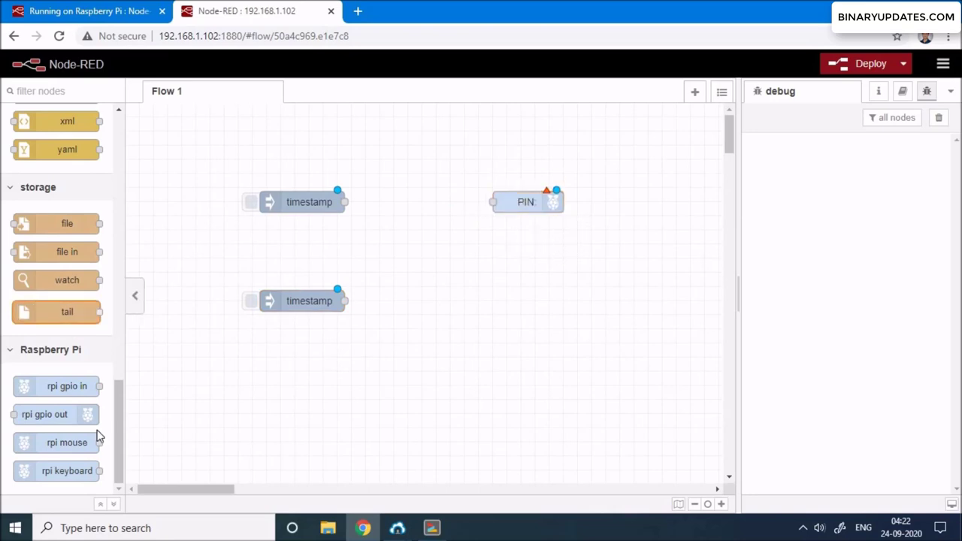
pyautogui.scroll(3)
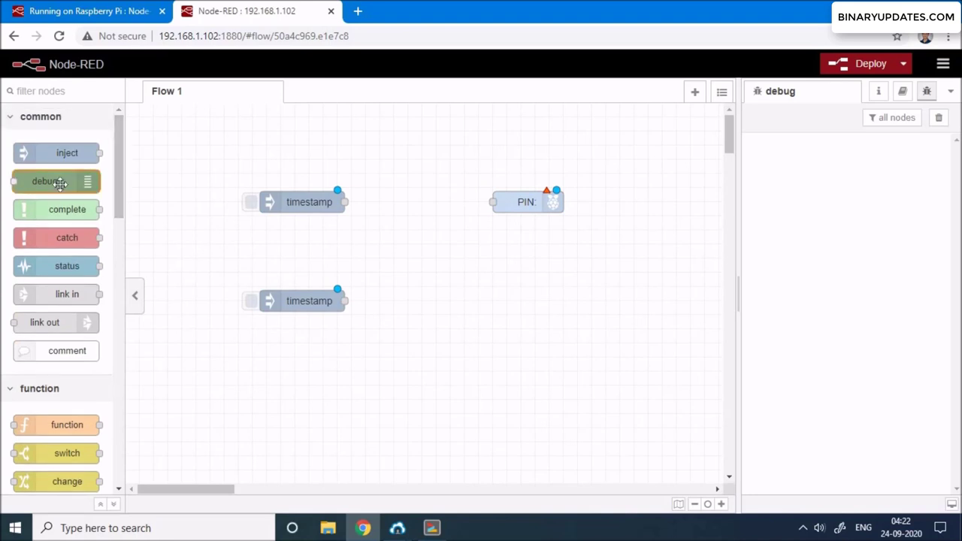
pyautogui.moveTo(57, 181); pyautogui.dragTo(536, 299)
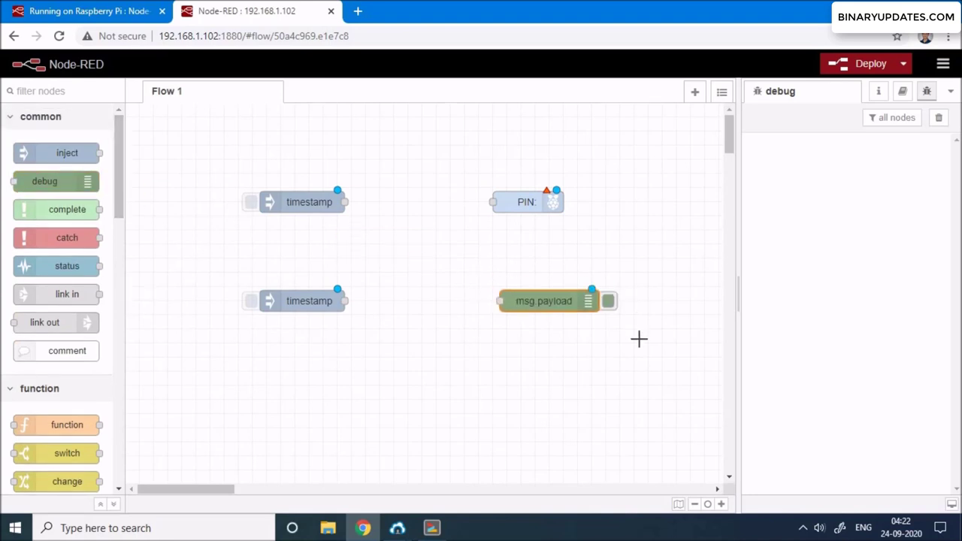
pyautogui.moveTo(345, 235)
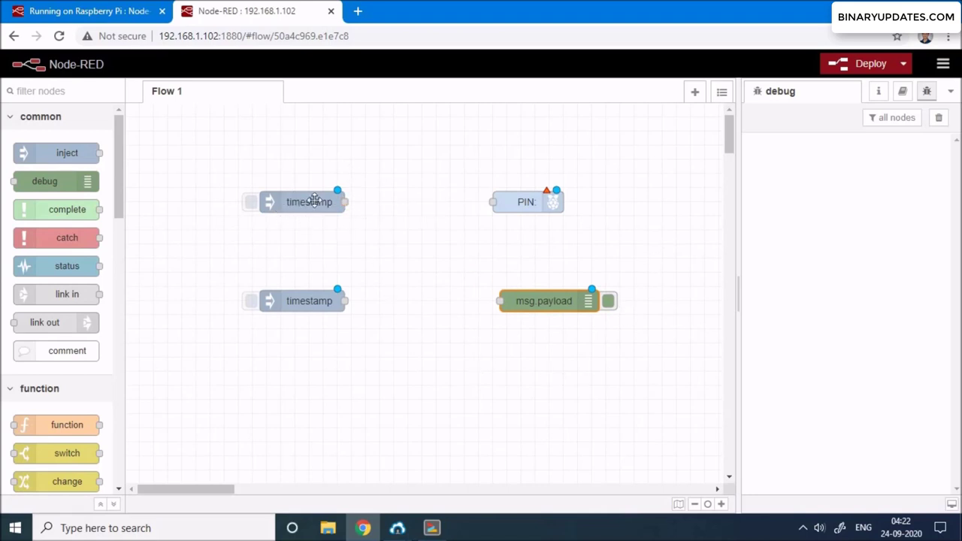
# Make the upper inject node ON with a numeric payload of 1
pyautogui.click(309, 201)
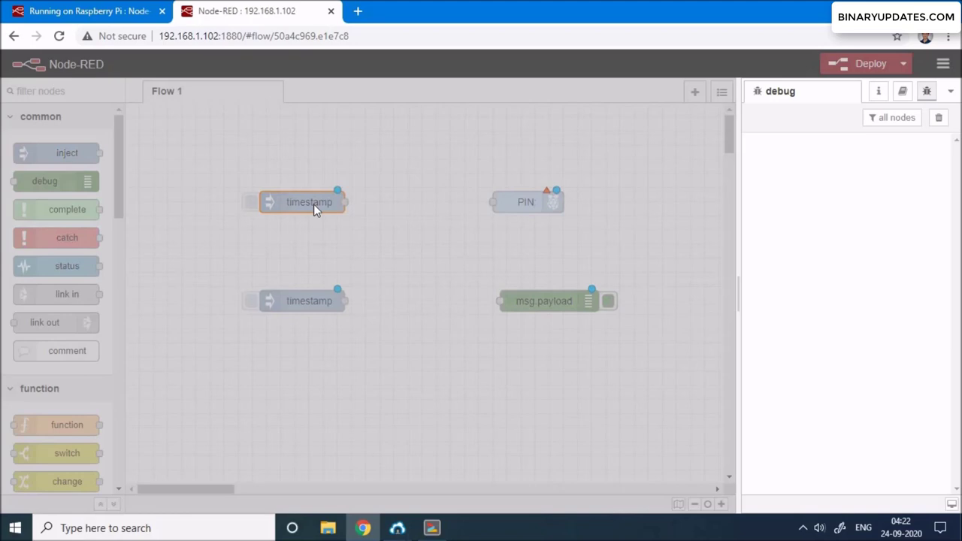
pyautogui.doubleClick(309, 201)
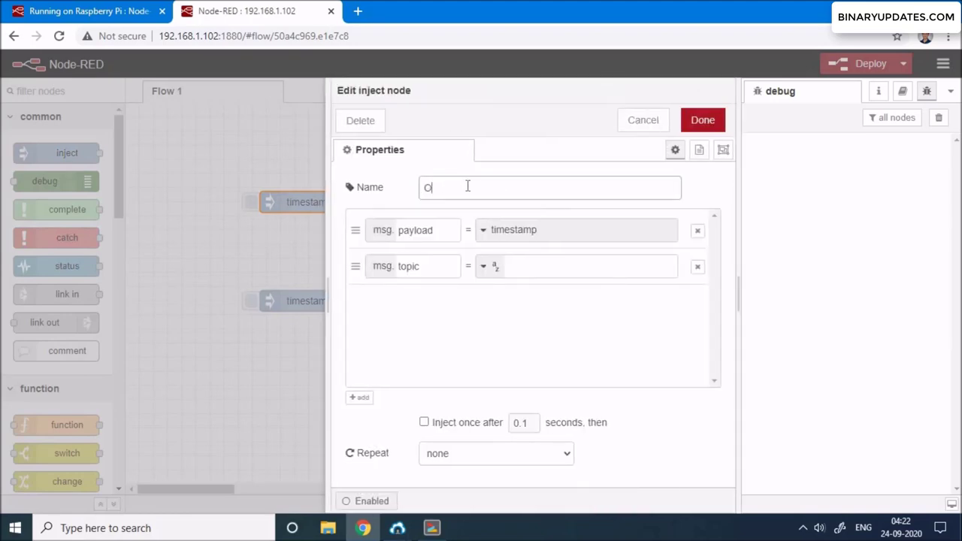
pyautogui.click(482, 230)
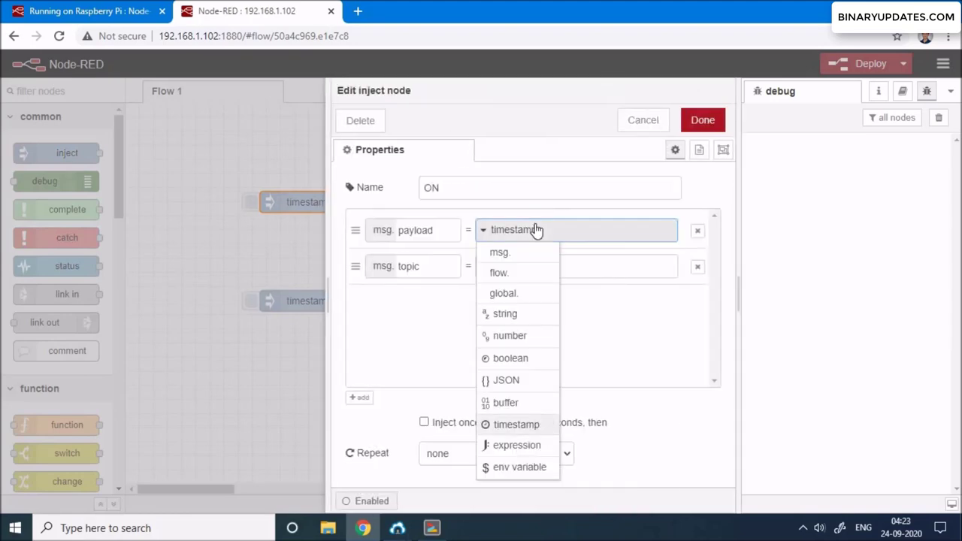
pyautogui.moveTo(509, 335)
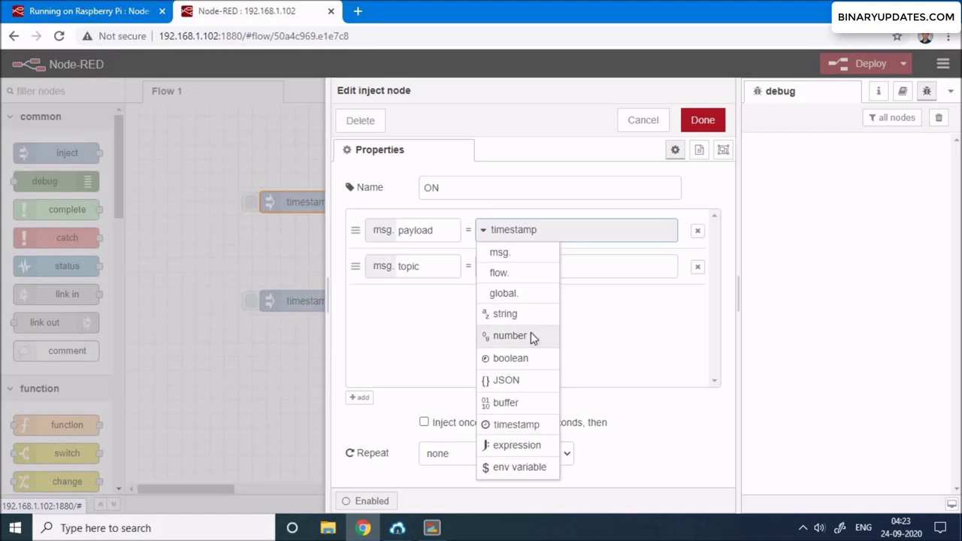
pyautogui.click(509, 335)
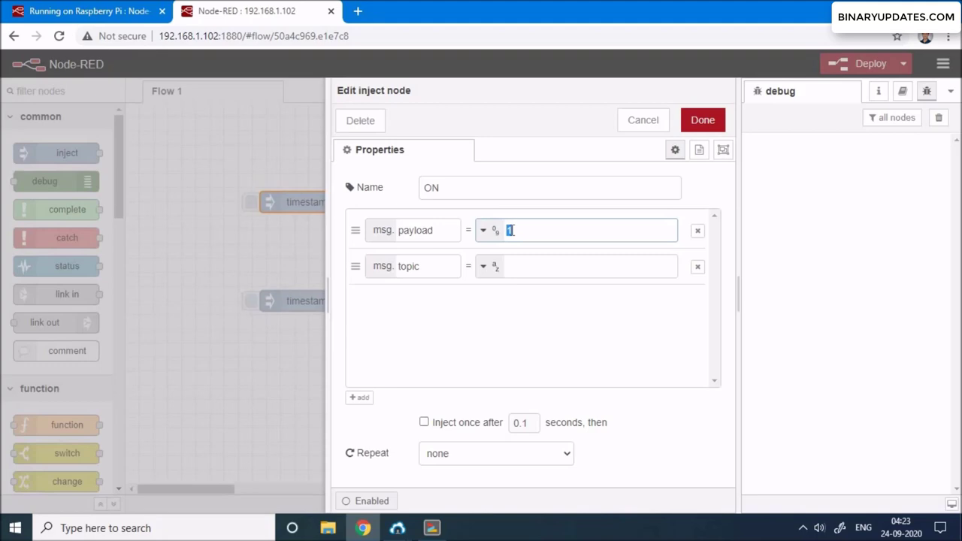
pyautogui.moveTo(654, 119)
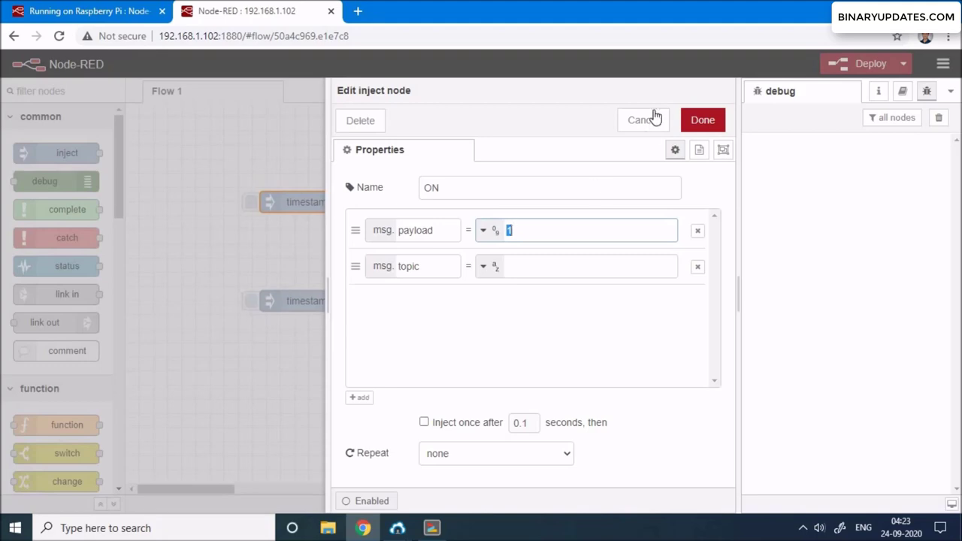
pyautogui.click(702, 120)
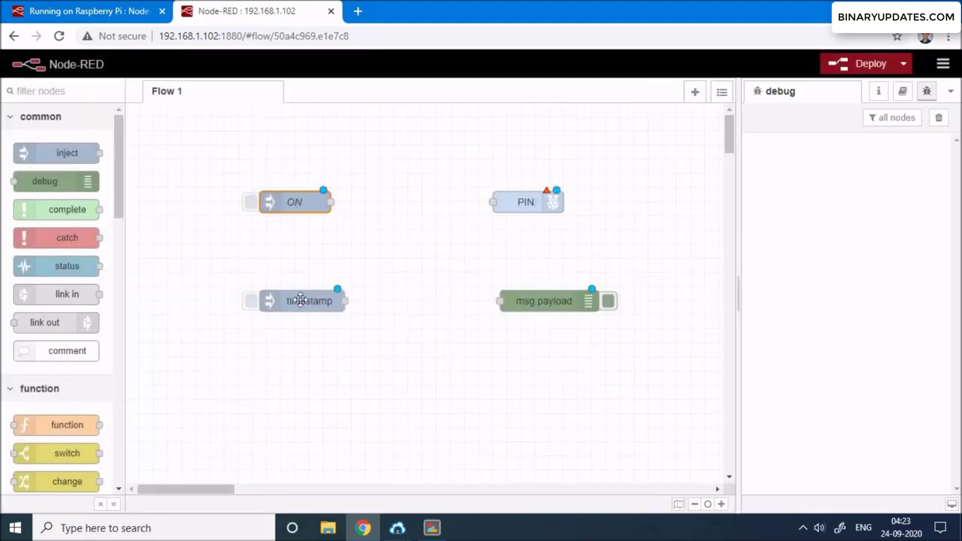
# Name the lower inject node OFF and set its payload value
pyautogui.doubleClick(308, 301)
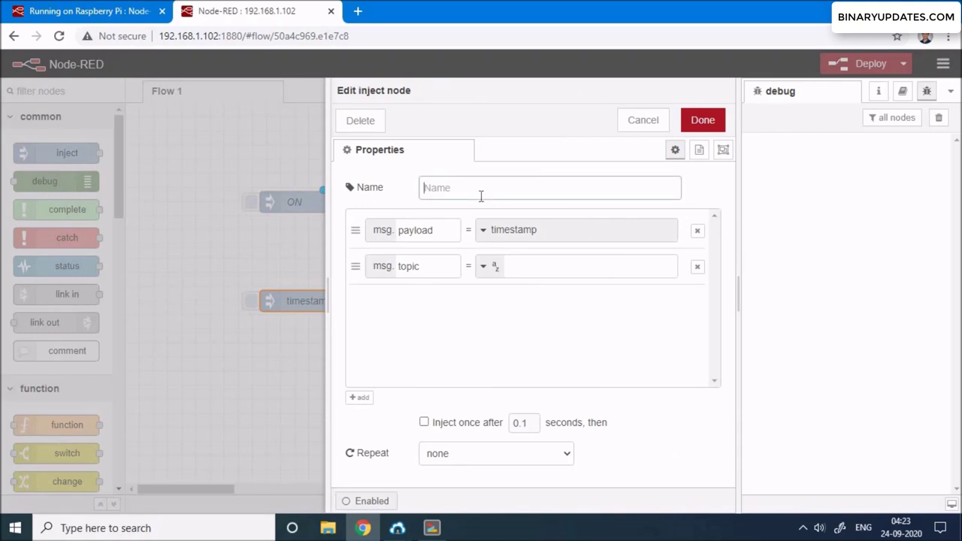
pyautogui.write('OFF')
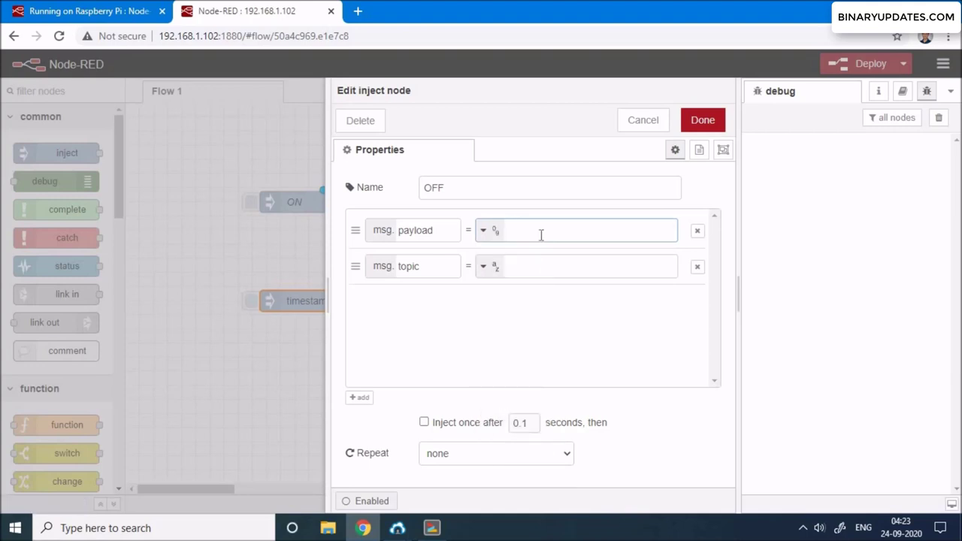
pyautogui.click(703, 119)
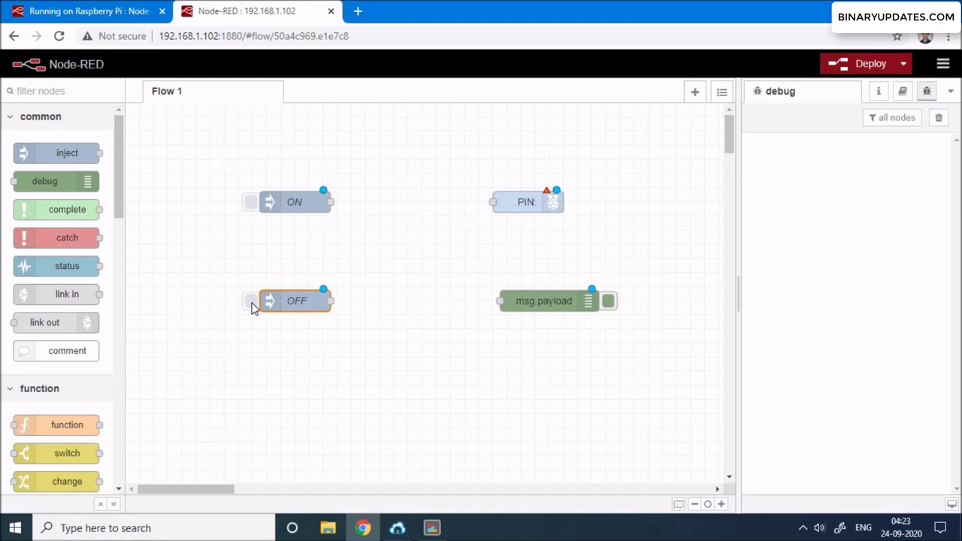
pyautogui.moveTo(341, 277)
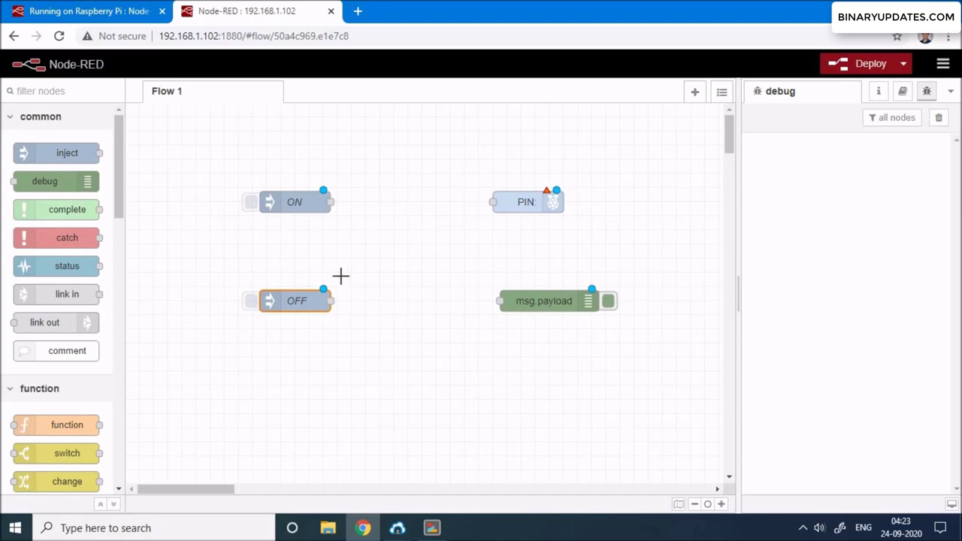
pyautogui.moveTo(530, 201)
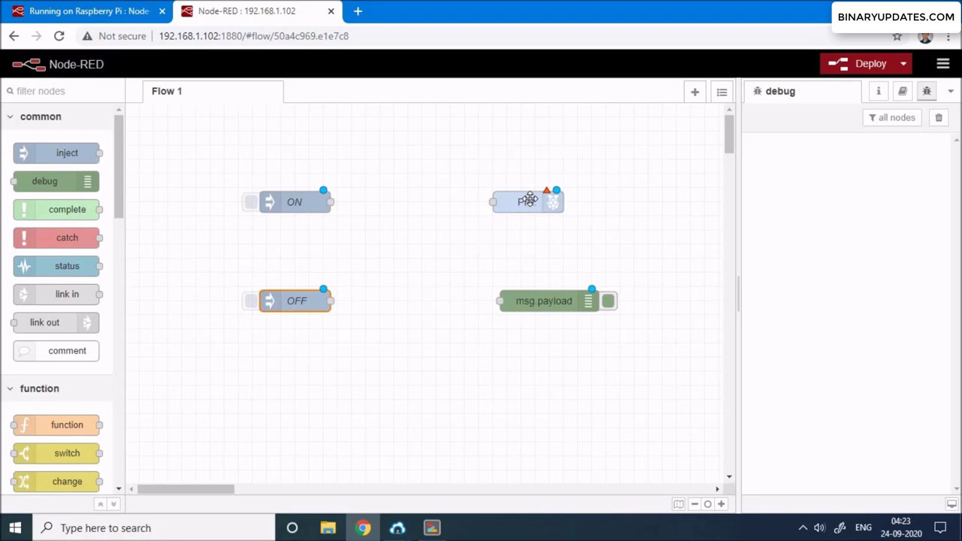
pyautogui.moveTo(536, 226)
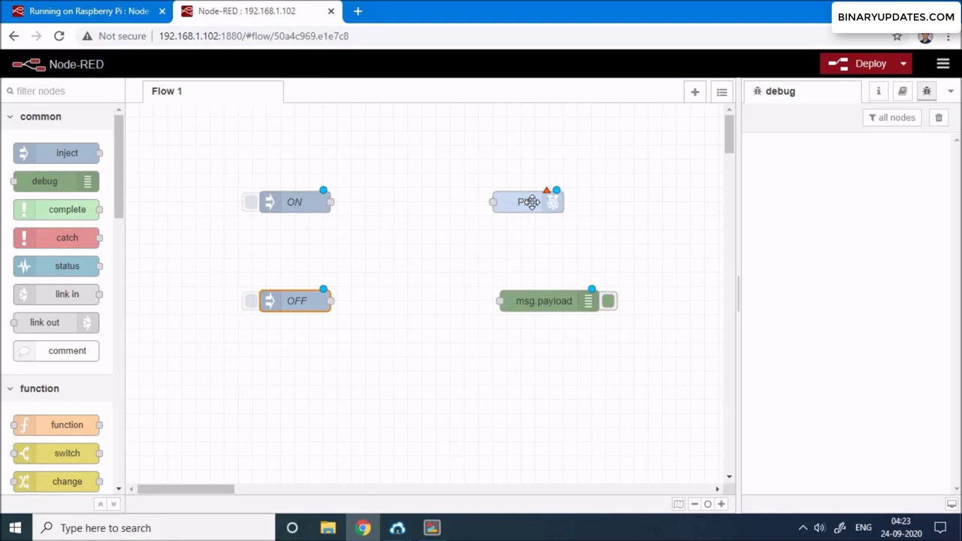
# Set the rpi-gpio out node to pin 40 - GPIO21 as a digital output
pyautogui.doubleClick(526, 202)
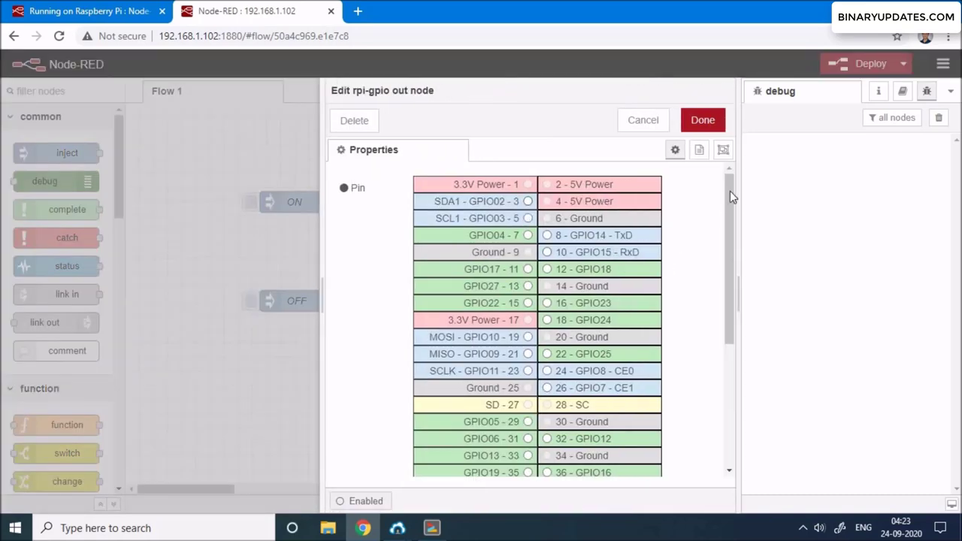
pyautogui.scroll(-3)
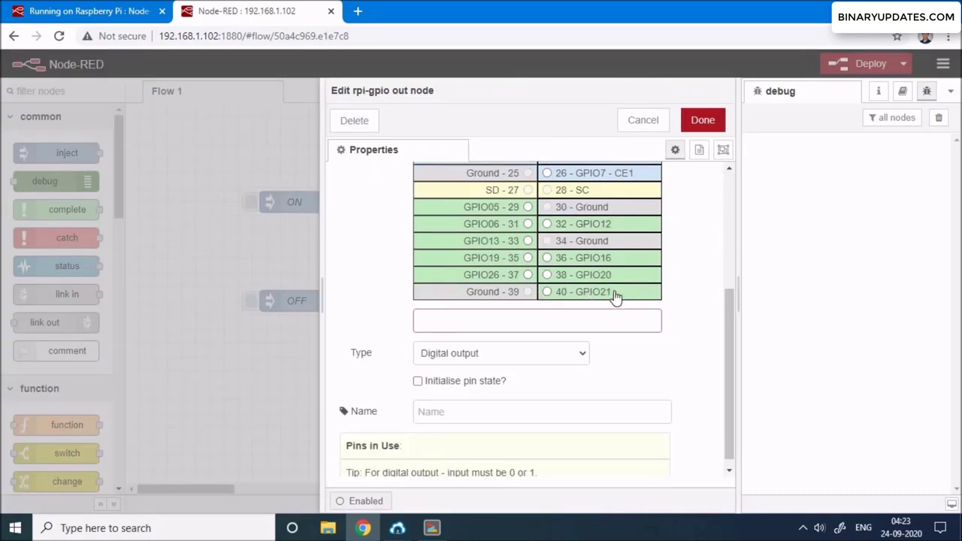
pyautogui.click(547, 292)
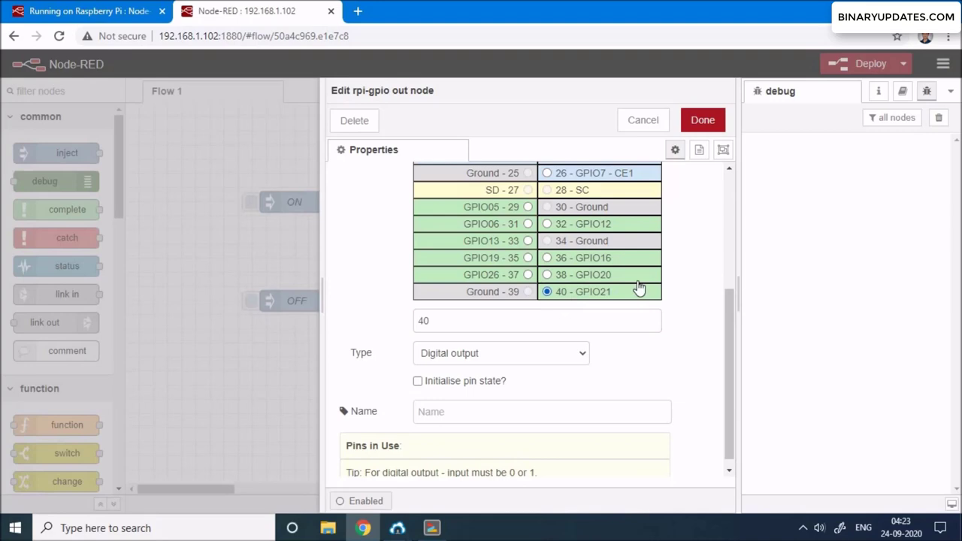
pyautogui.click(702, 120)
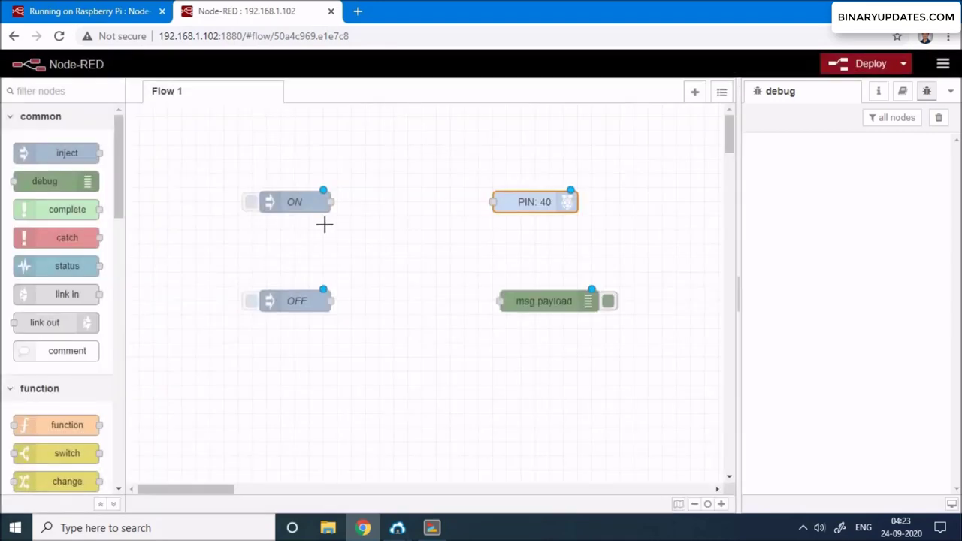
# Wire ON and OFF injects to PIN: 40 and the debug node, nudging PIN 40 upward
pyautogui.moveTo(324, 190); pyautogui.dragTo(492, 201)
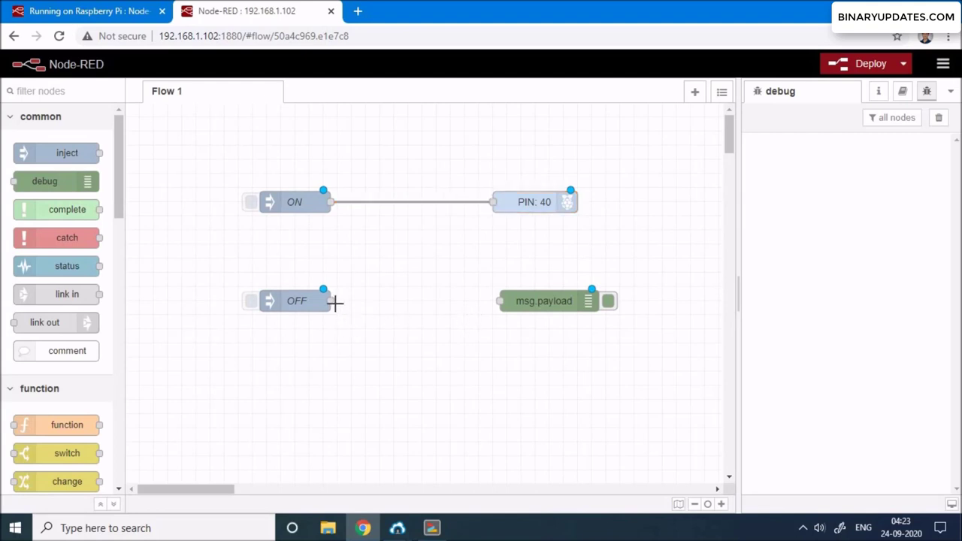
pyautogui.moveTo(323, 301); pyautogui.dragTo(492, 201)
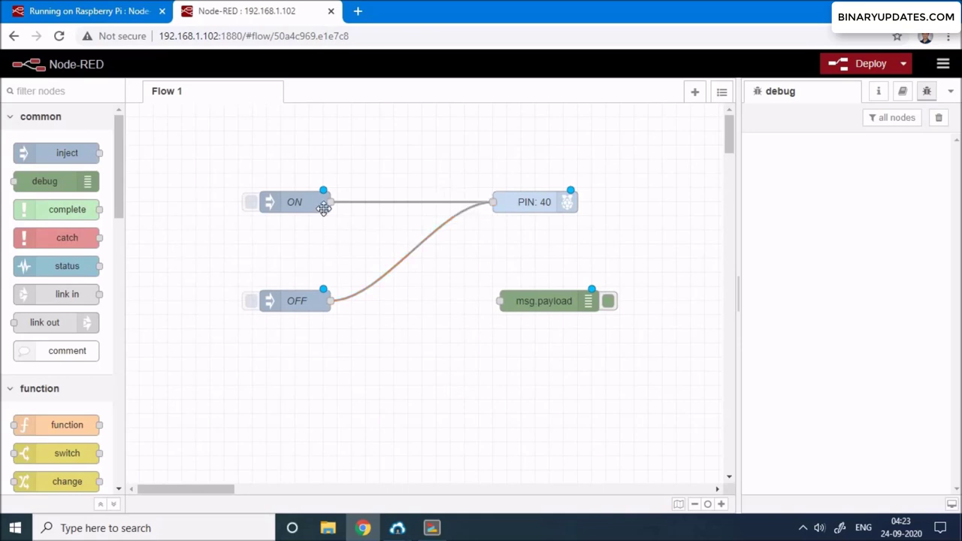
pyautogui.moveTo(323, 201); pyautogui.dragTo(500, 300)
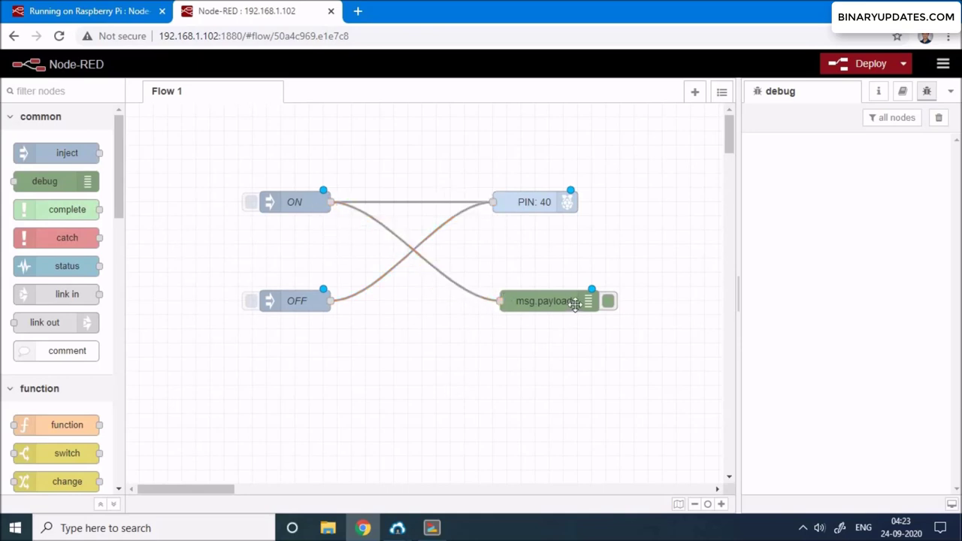
pyautogui.moveTo(545, 301); pyautogui.dragTo(509, 286)
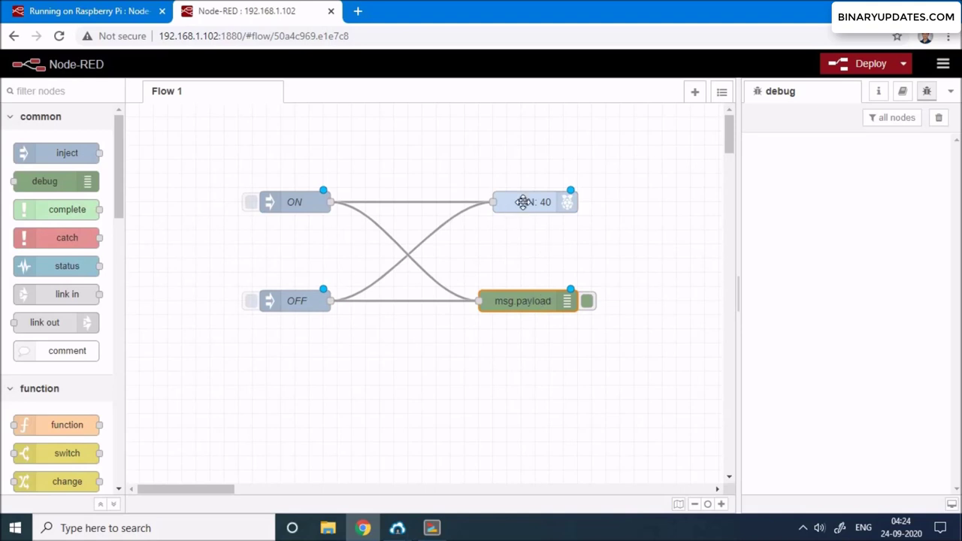
pyautogui.moveTo(534, 201); pyautogui.dragTo(505, 188)
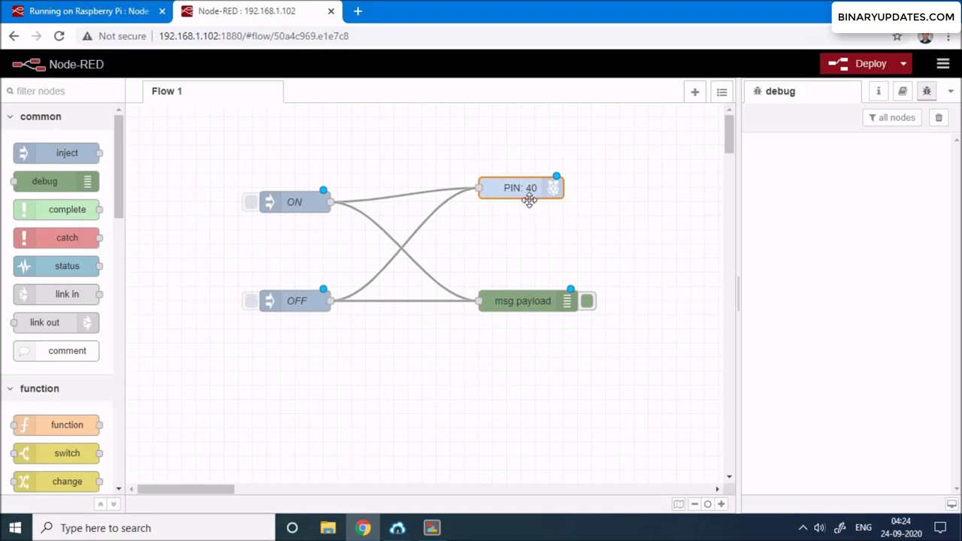
pyautogui.moveTo(838, 96)
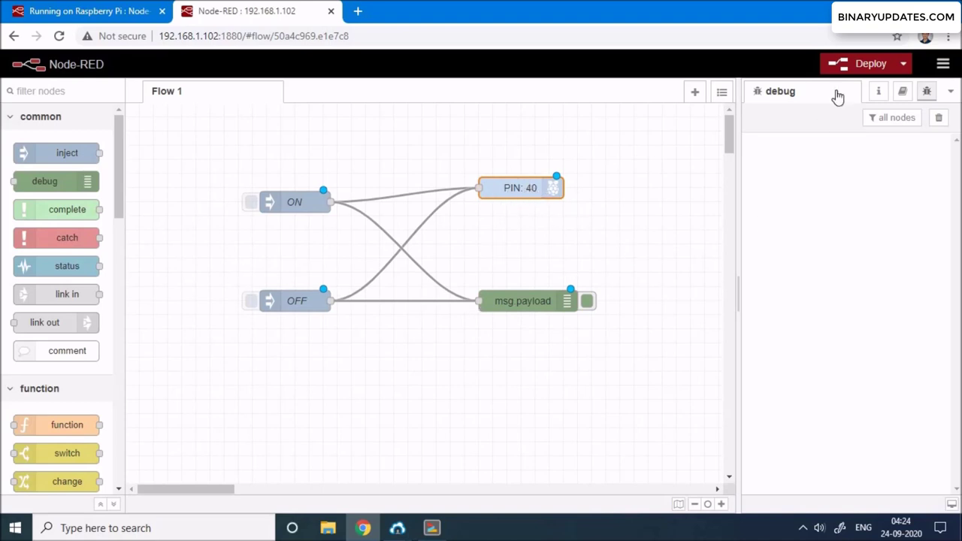
# Deploy and trigger OFF, ON, OFF, ON to toggle the pin 40 LED, logging 0s and 1s
pyautogui.click(871, 63)
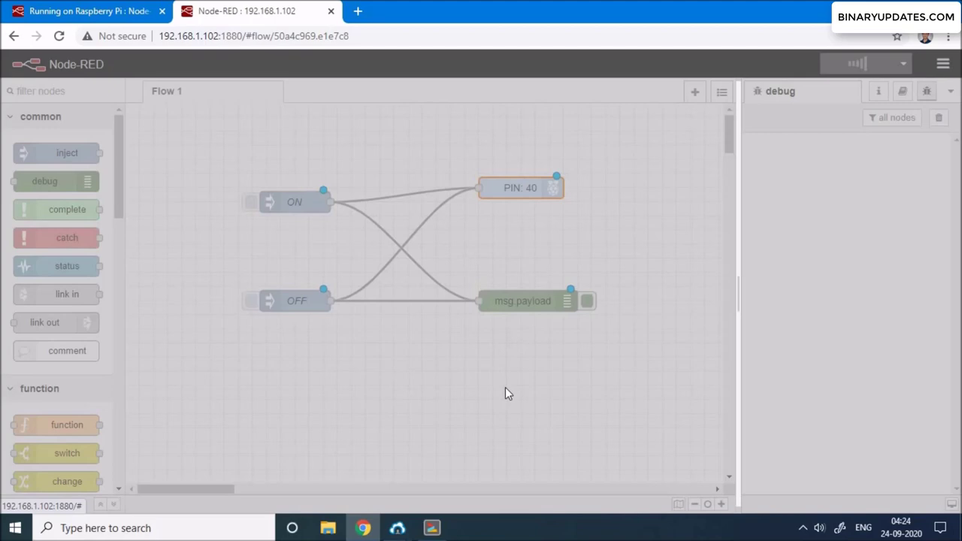
pyautogui.click(871, 64)
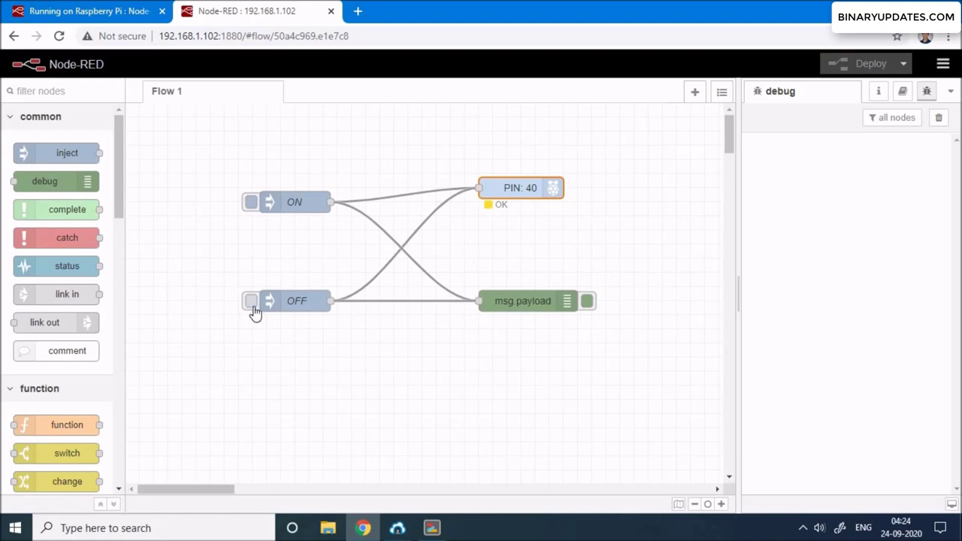
pyautogui.click(252, 301)
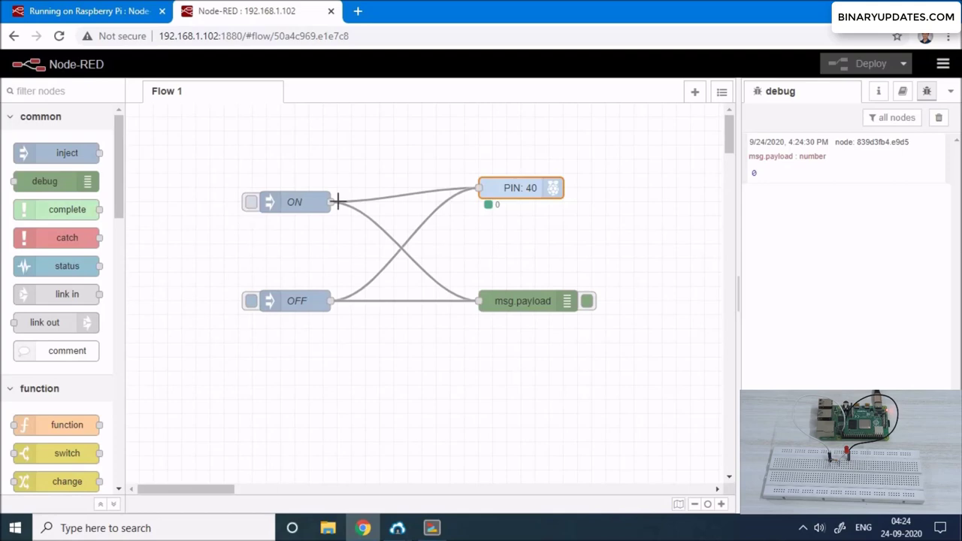
pyautogui.moveTo(253, 209)
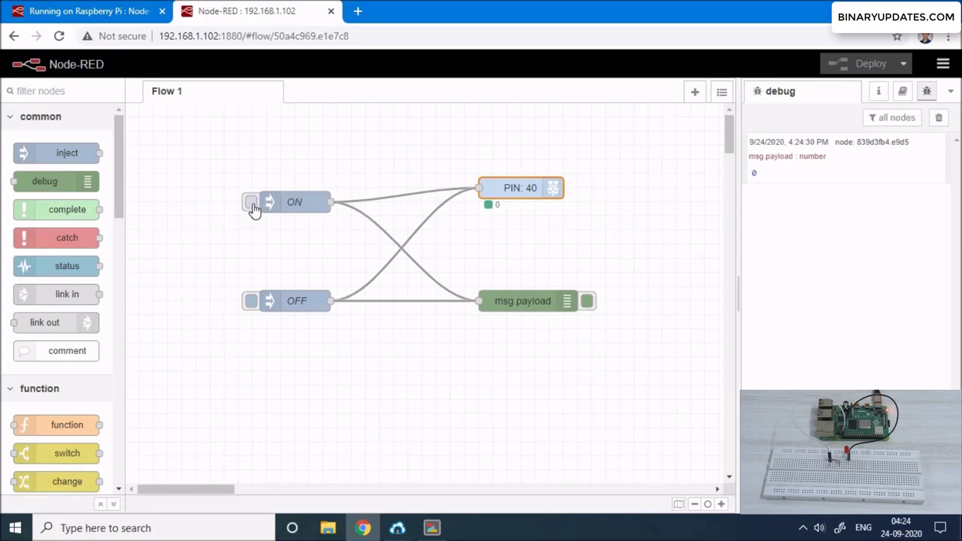
pyautogui.click(251, 202)
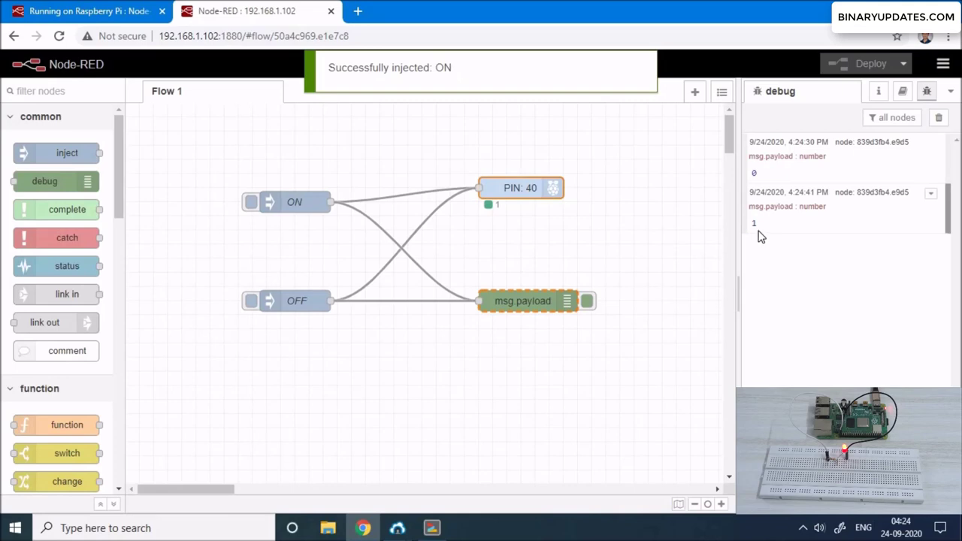
pyautogui.click(251, 301)
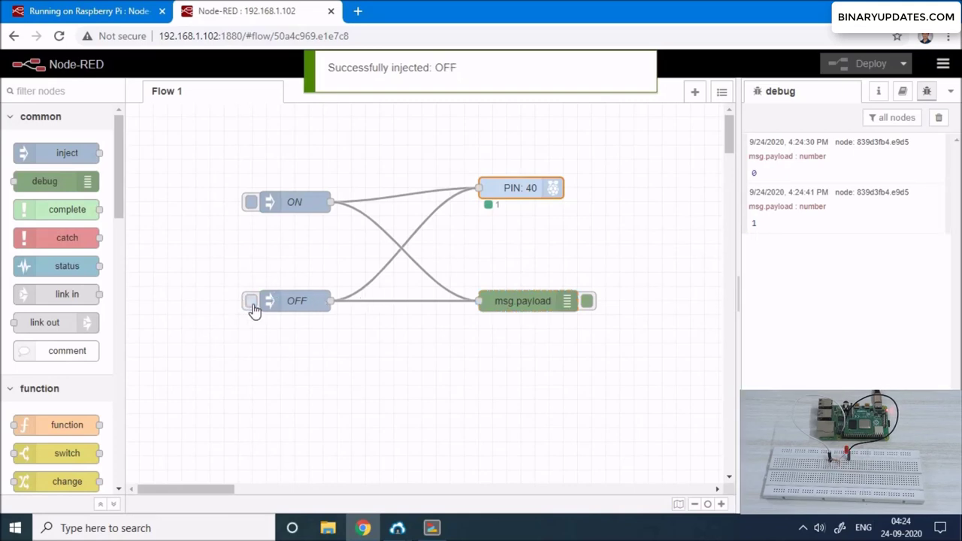
pyautogui.click(252, 201)
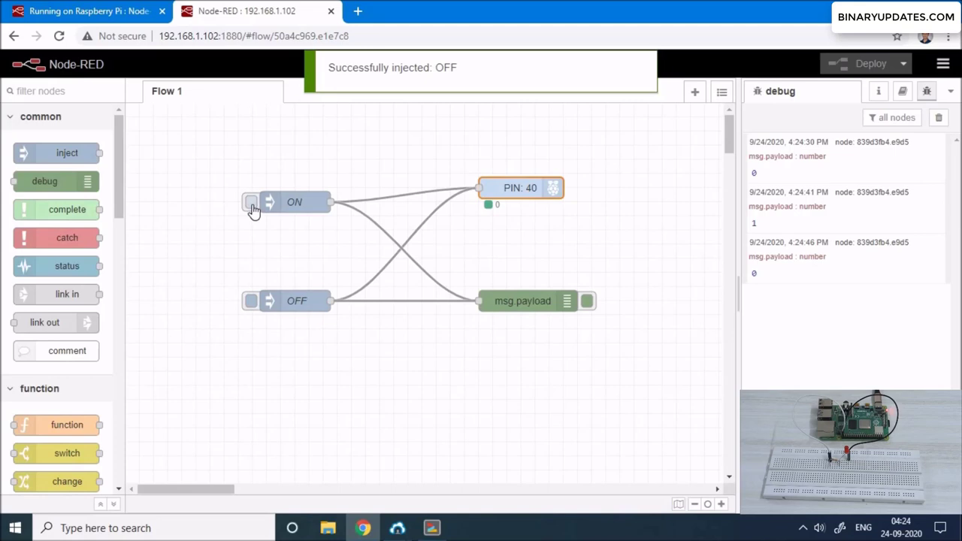
pyautogui.click(251, 201)
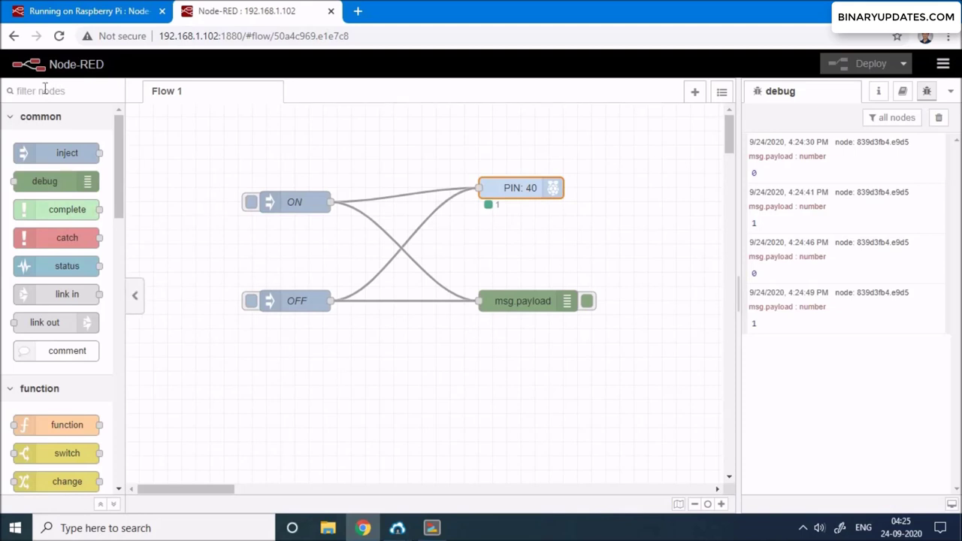
pyautogui.write('butto')
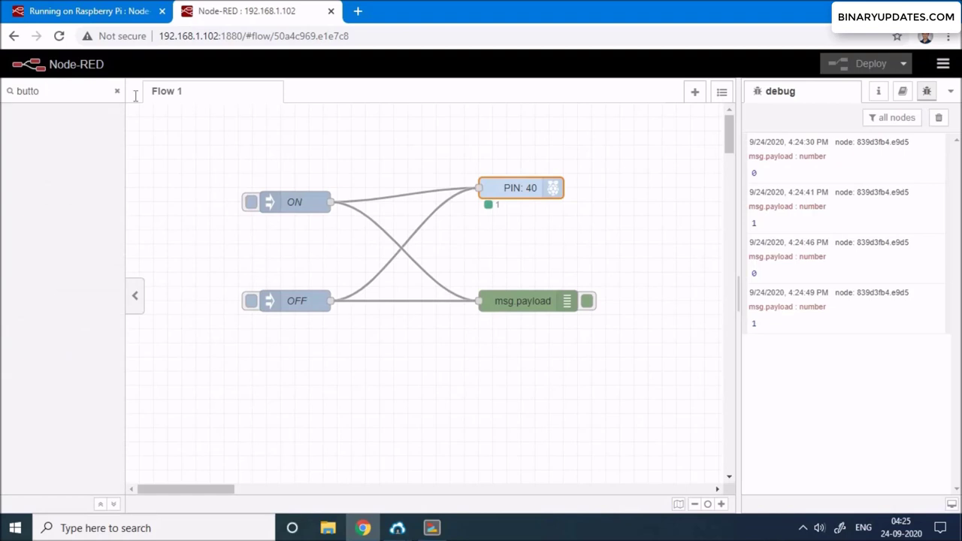
pyautogui.moveTo(143, 96)
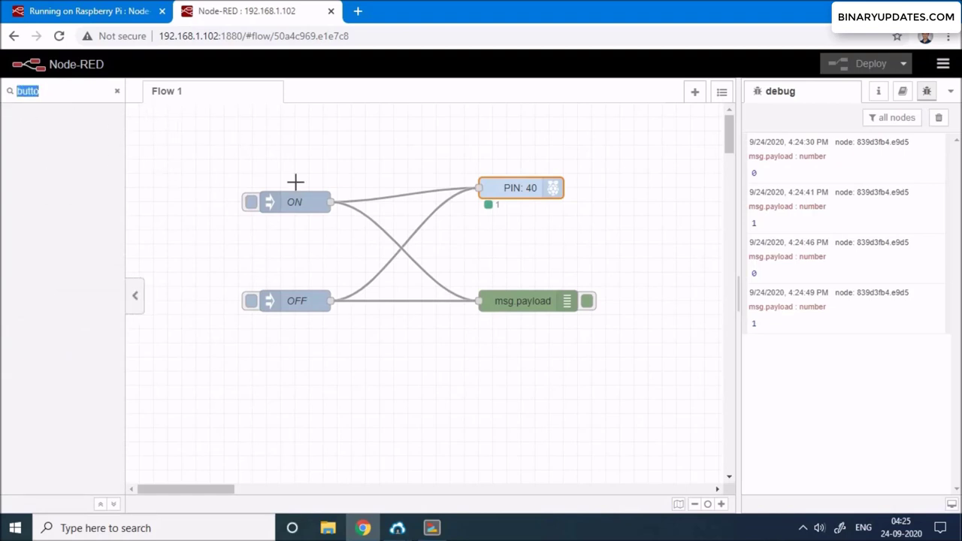
pyautogui.click(117, 90)
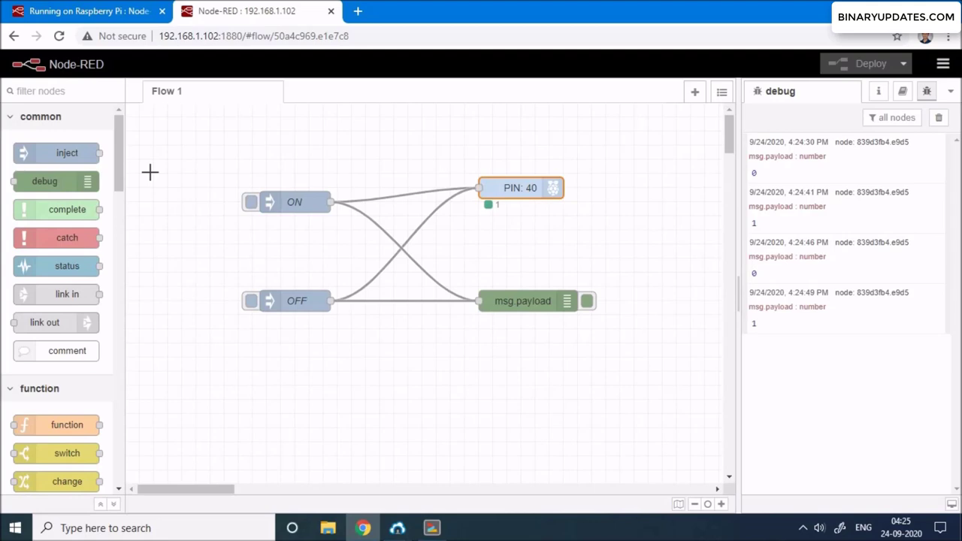
pyautogui.scroll(-3)
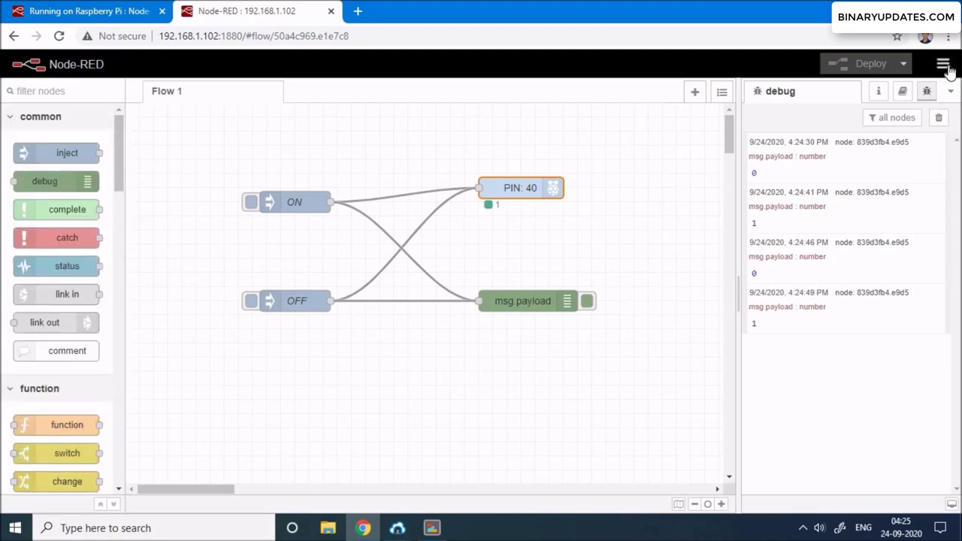
# Open Manage palette's Install tab and browse the results for 'contrib'
pyautogui.click(944, 64)
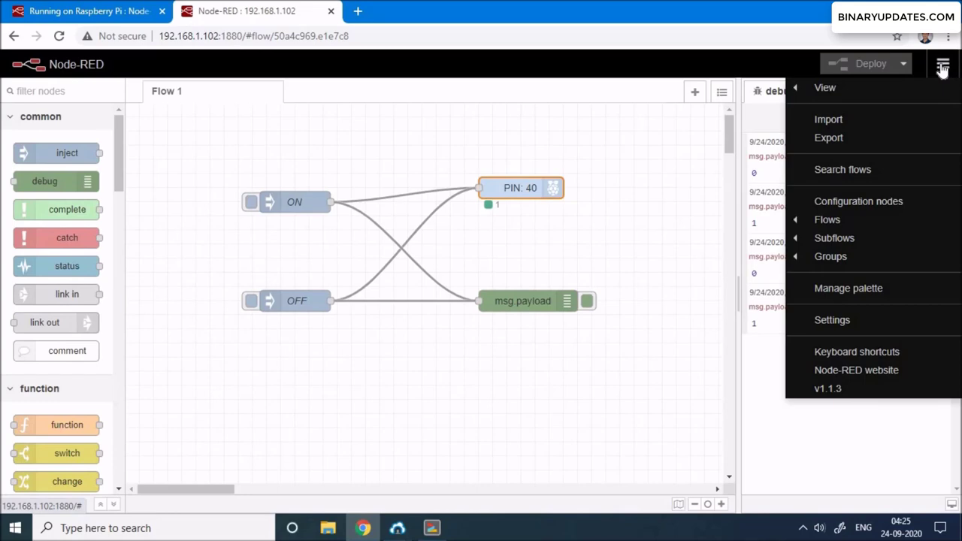
pyautogui.moveTo(848, 288)
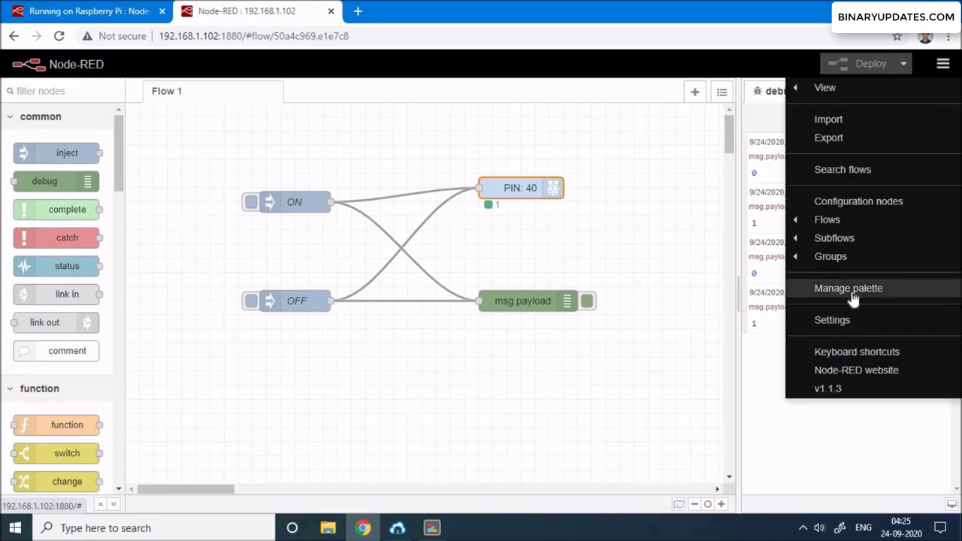
pyautogui.click(848, 288)
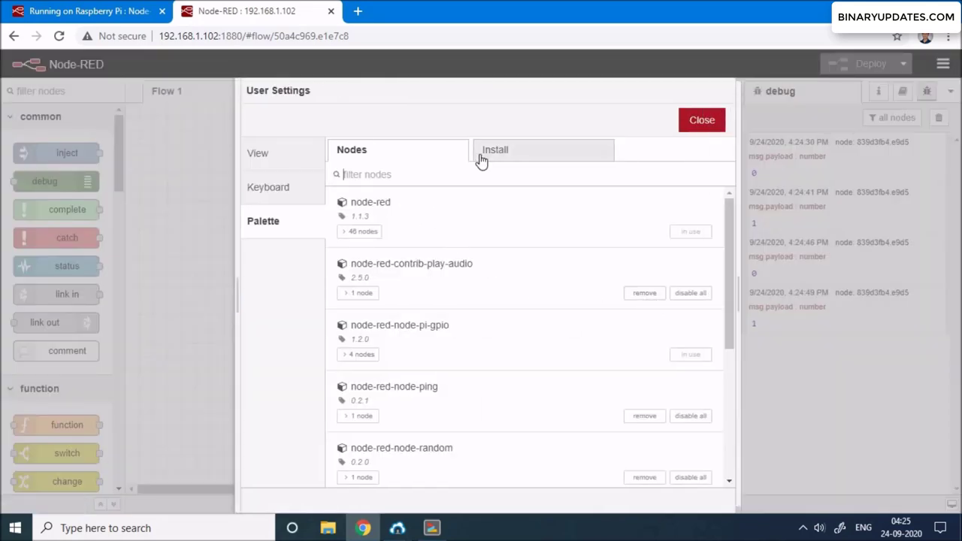
pyautogui.click(495, 150)
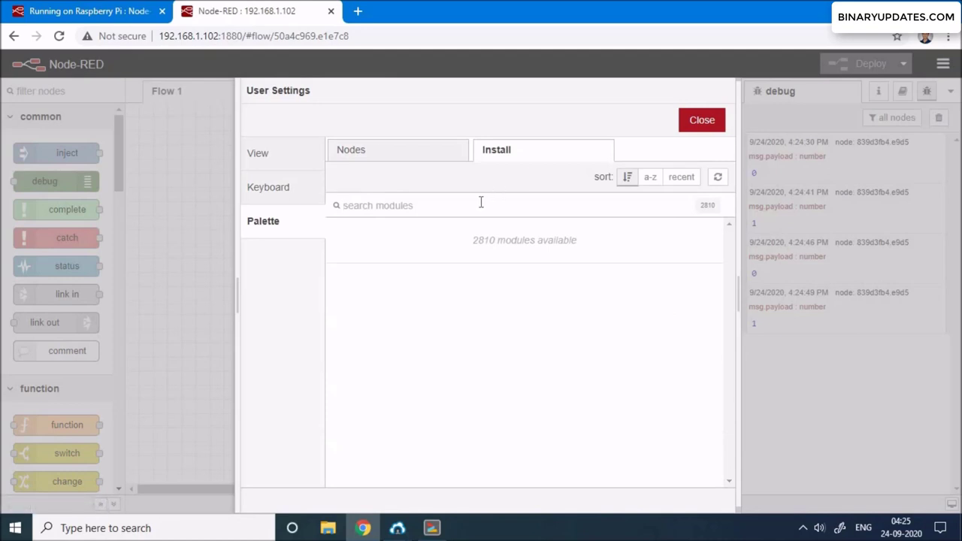
pyautogui.write('contrib')
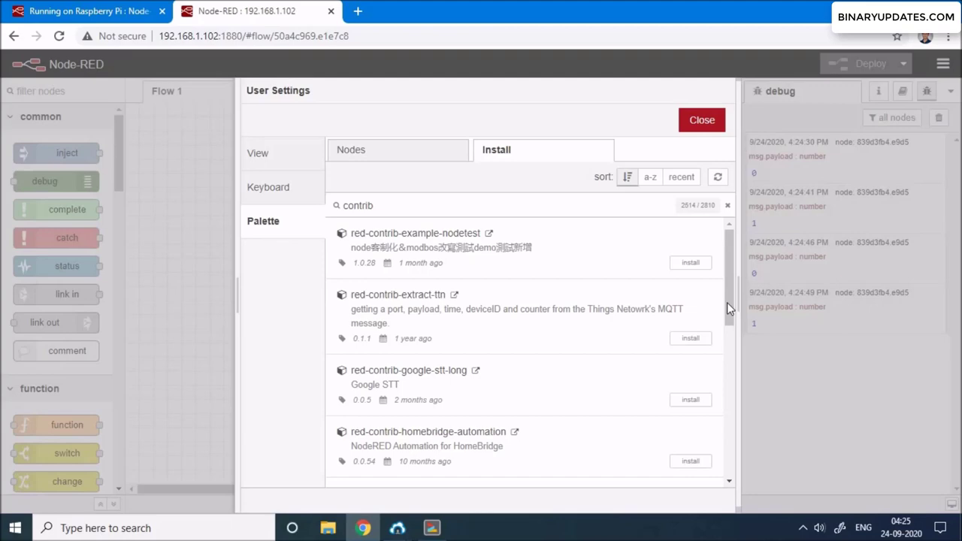
pyautogui.scroll(-3)
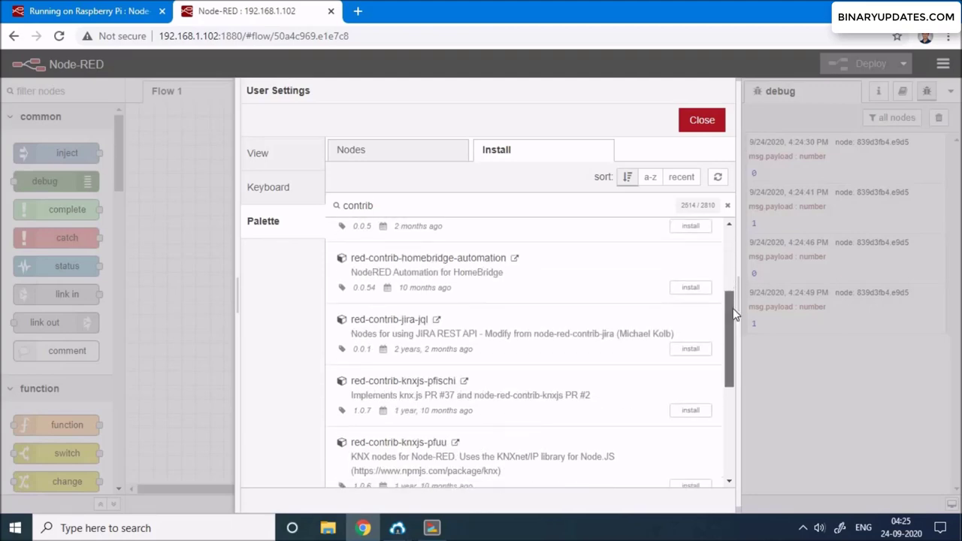
pyautogui.scroll(3)
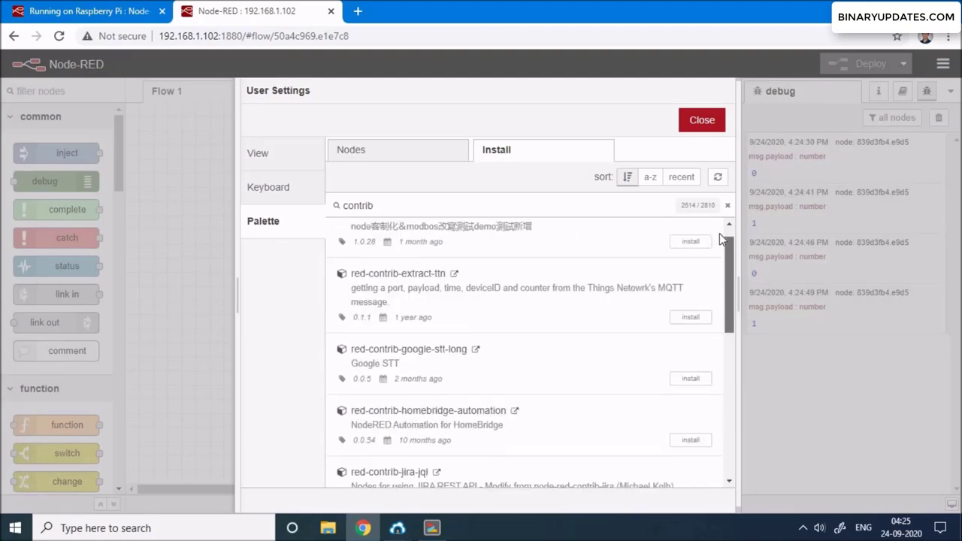
pyautogui.scroll(-3)
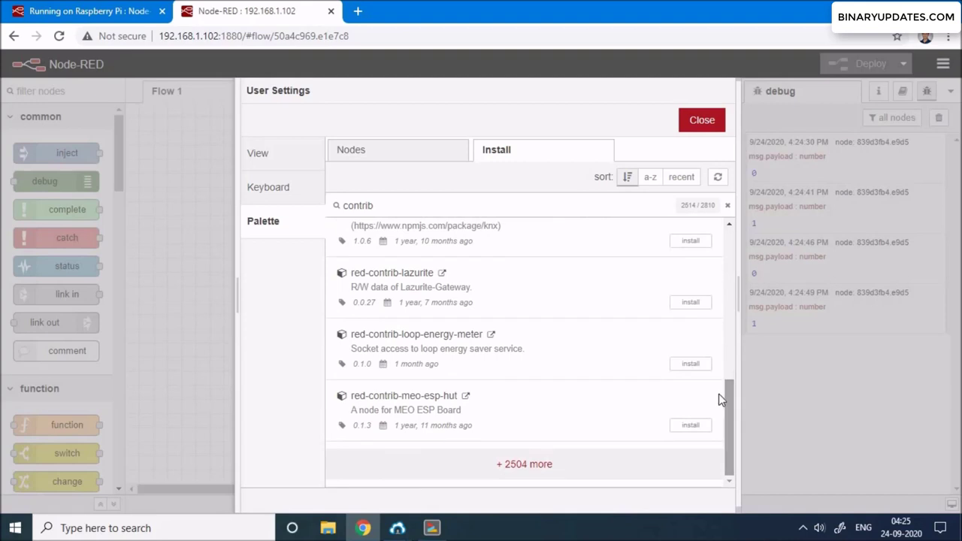
pyautogui.scroll(-3)
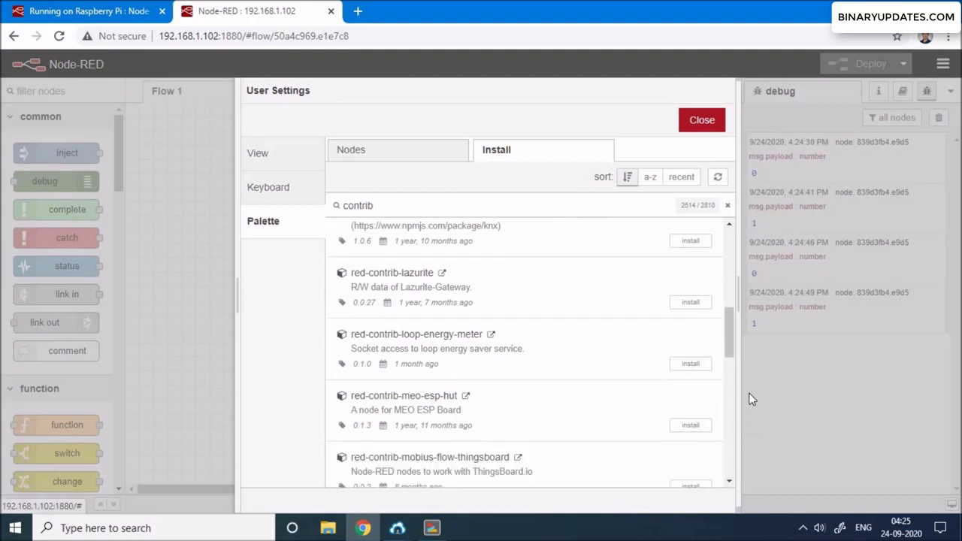
pyautogui.scroll(-3)
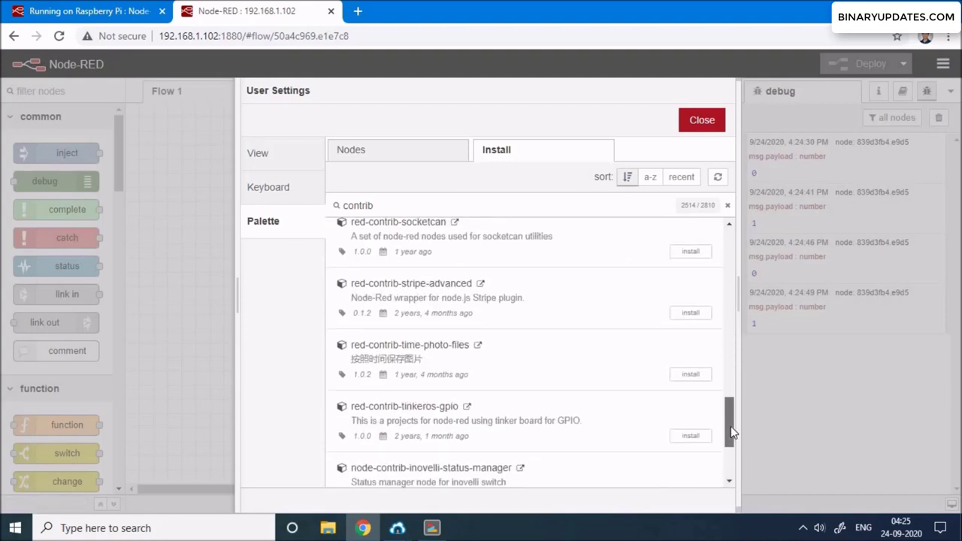
pyautogui.scroll(-3)
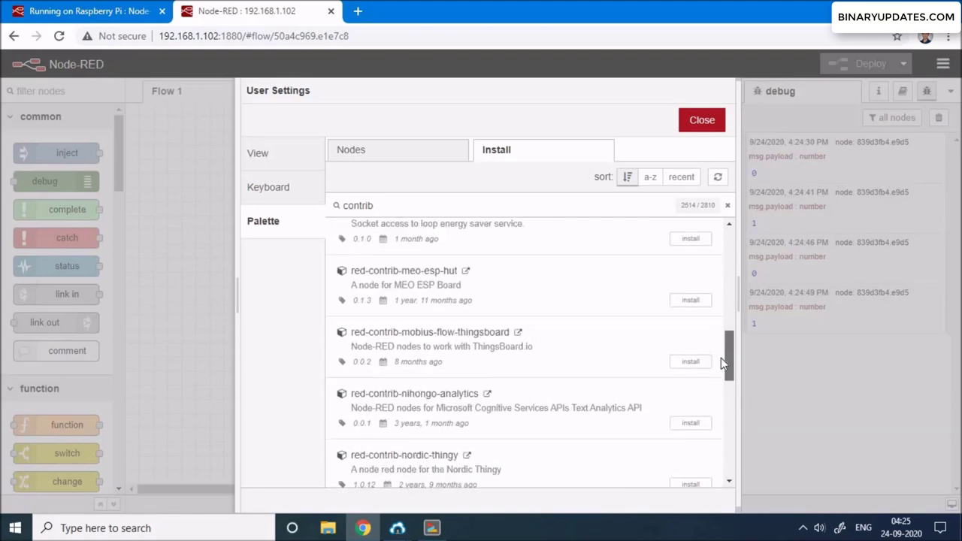
pyautogui.scroll(3)
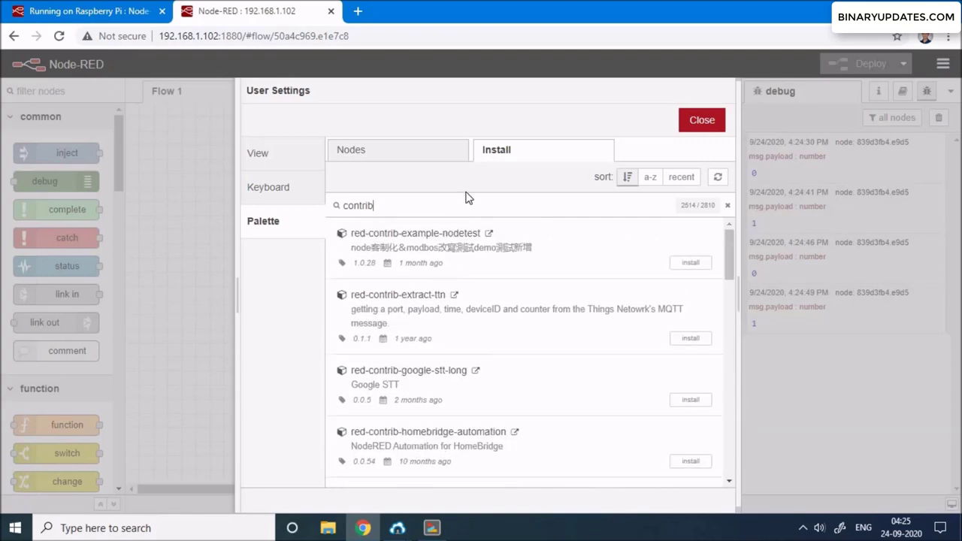
# Search modules for 'ui' and copy the node-red-contrib-ui module name
pyautogui.write('e')
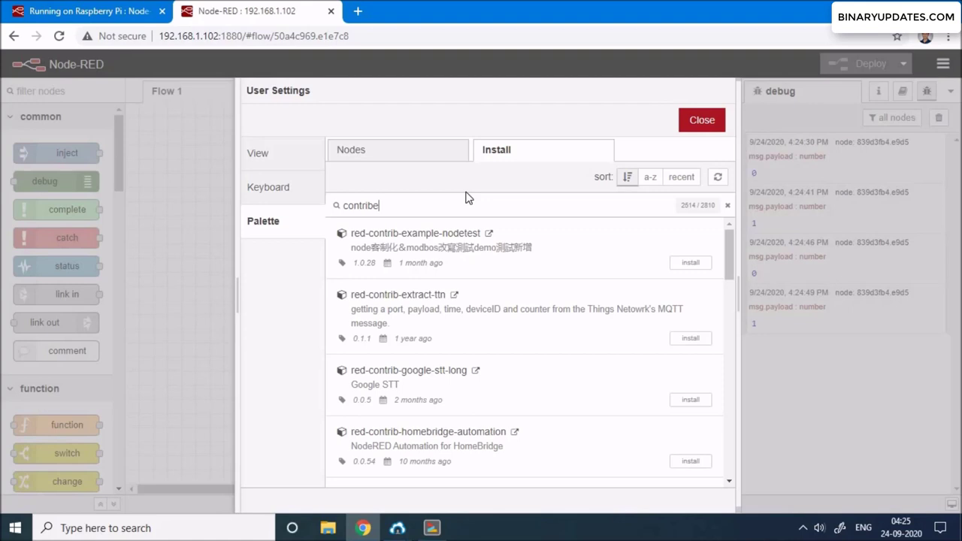
pyautogui.press('Backspace')
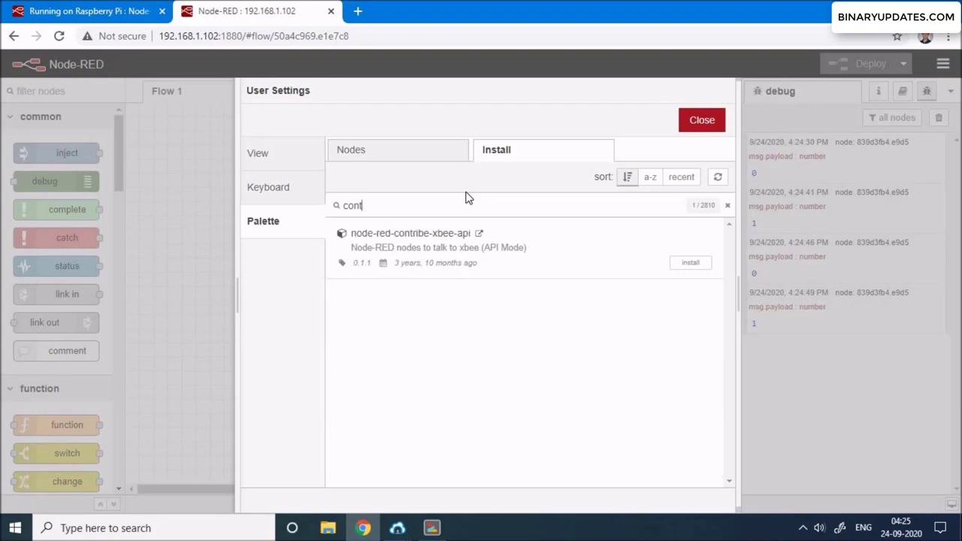
pyautogui.click(727, 205)
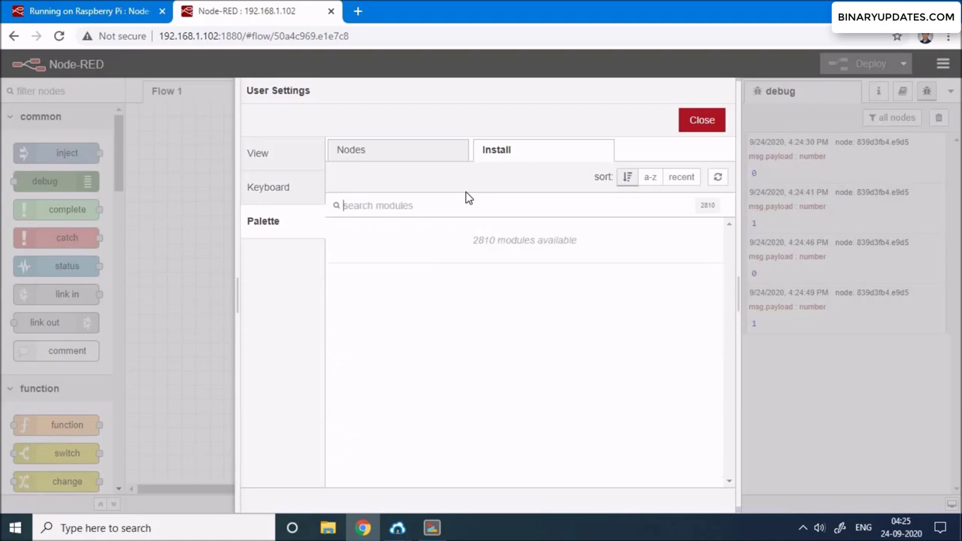
pyautogui.write('ui')
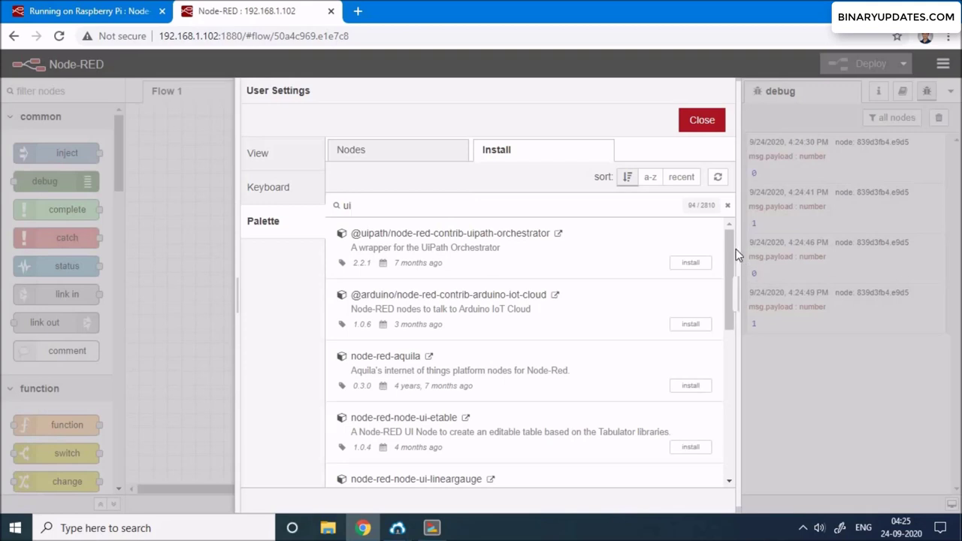
pyautogui.scroll(-3)
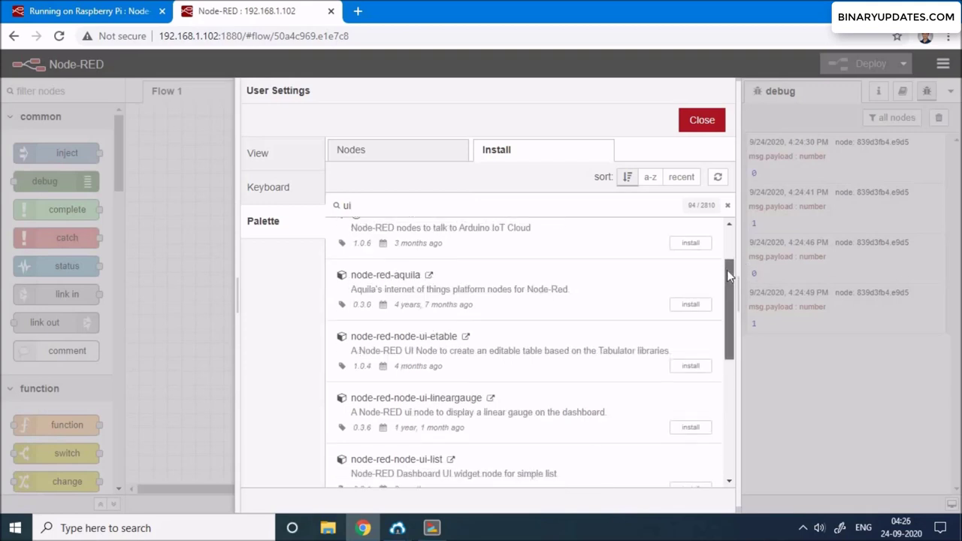
pyautogui.scroll(-3)
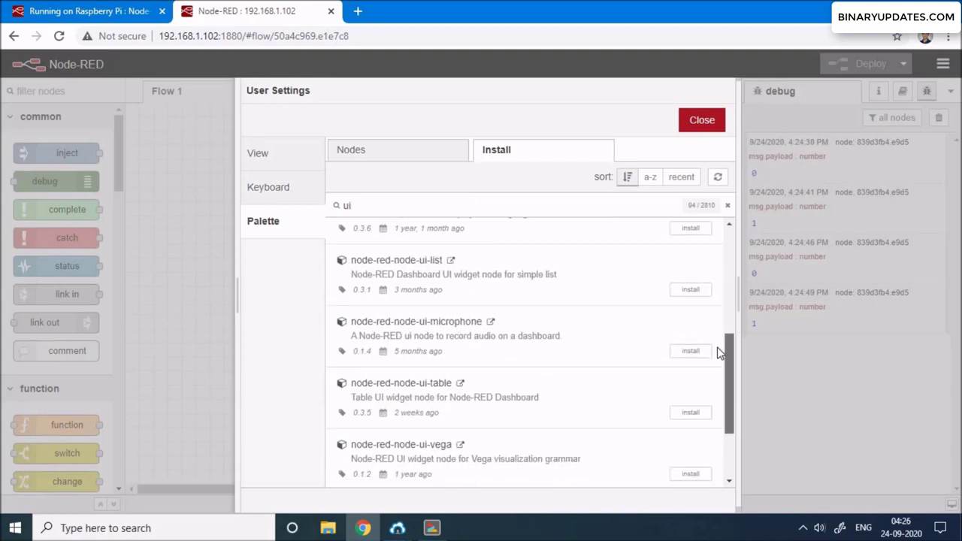
pyautogui.scroll(-3)
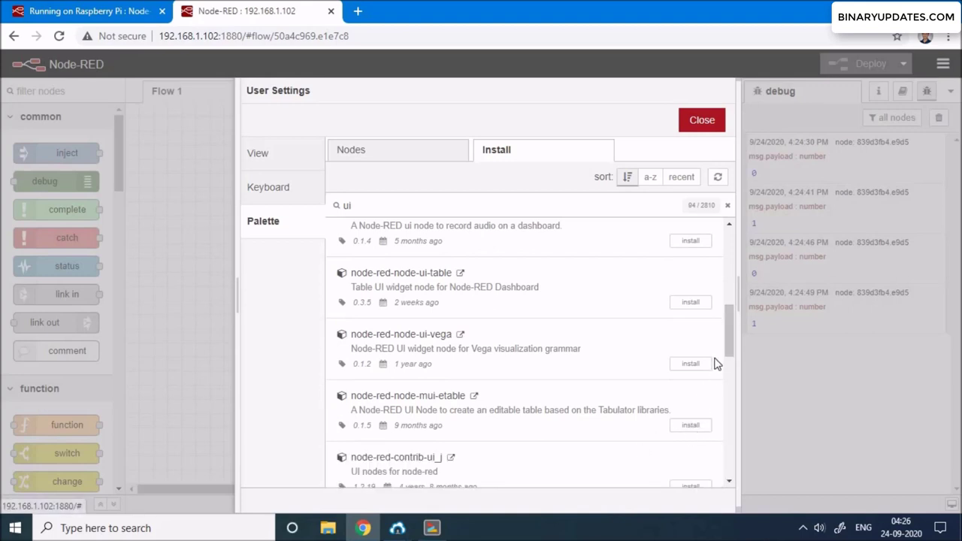
pyautogui.scroll(-3)
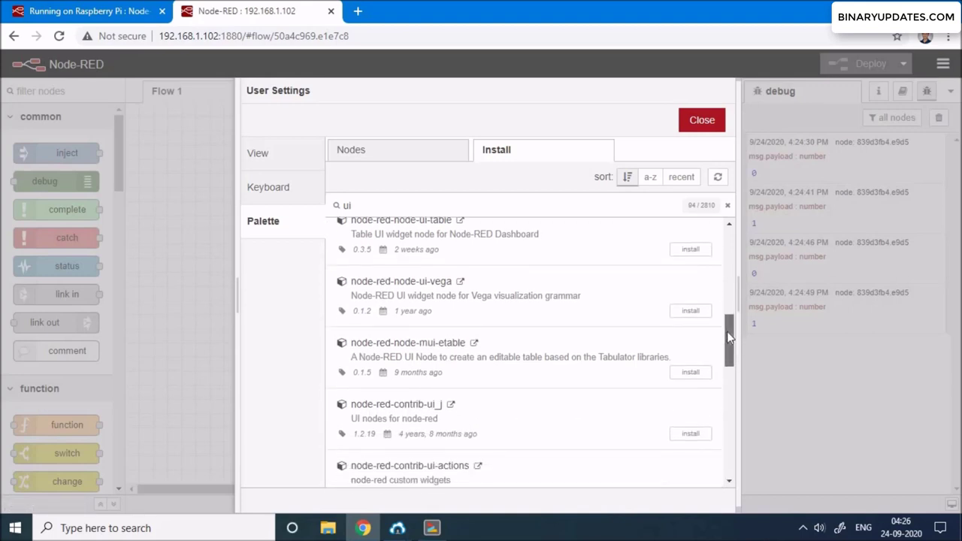
pyautogui.scroll(-3)
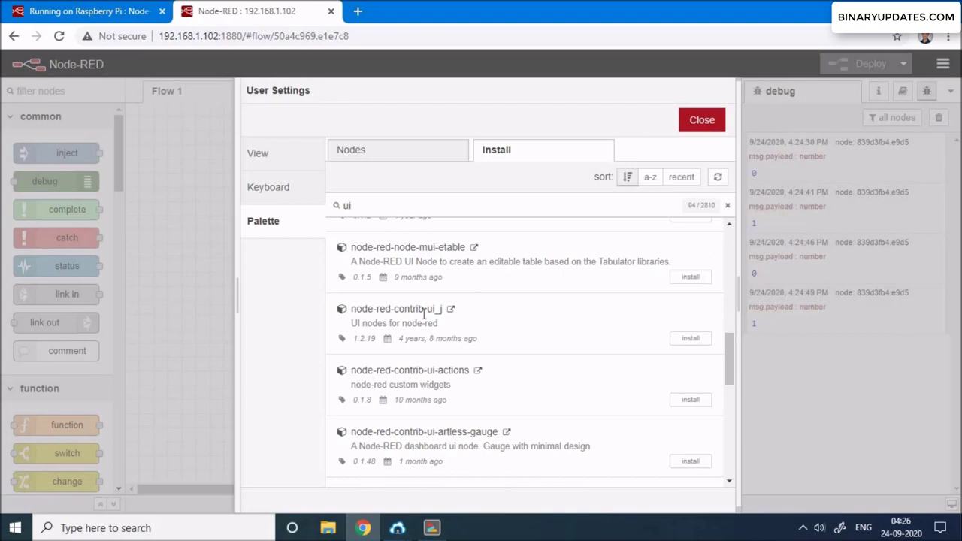
pyautogui.moveTo(351, 315)
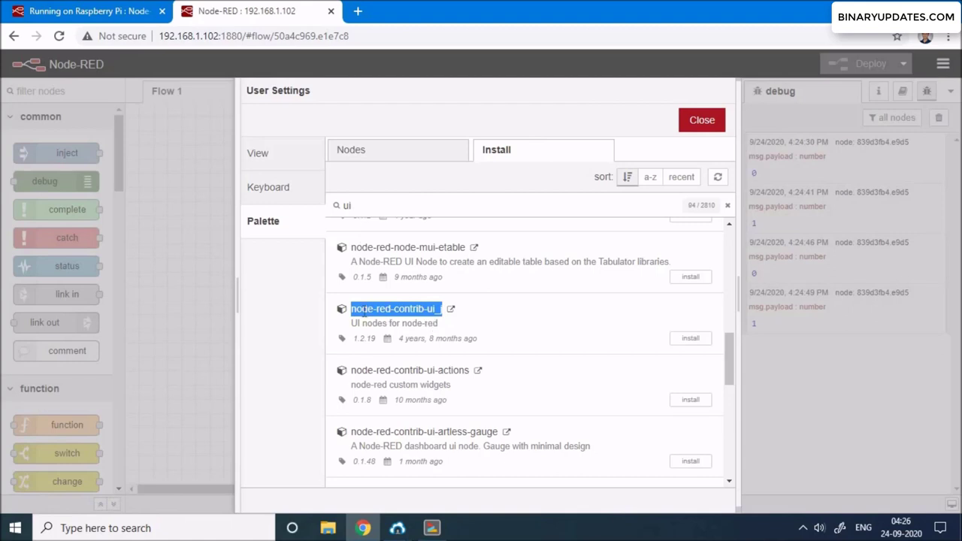
pyautogui.rightClick(394, 309)
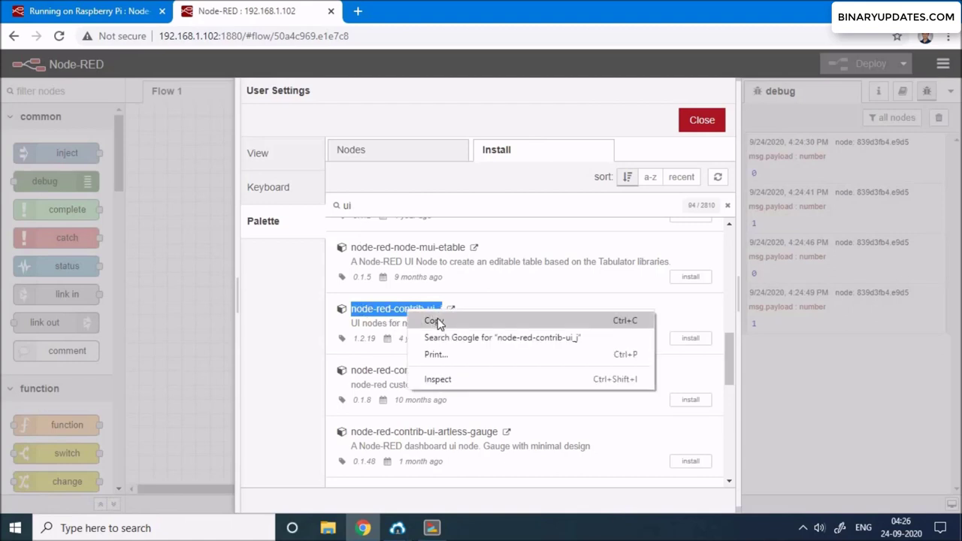
pyautogui.click(431, 320)
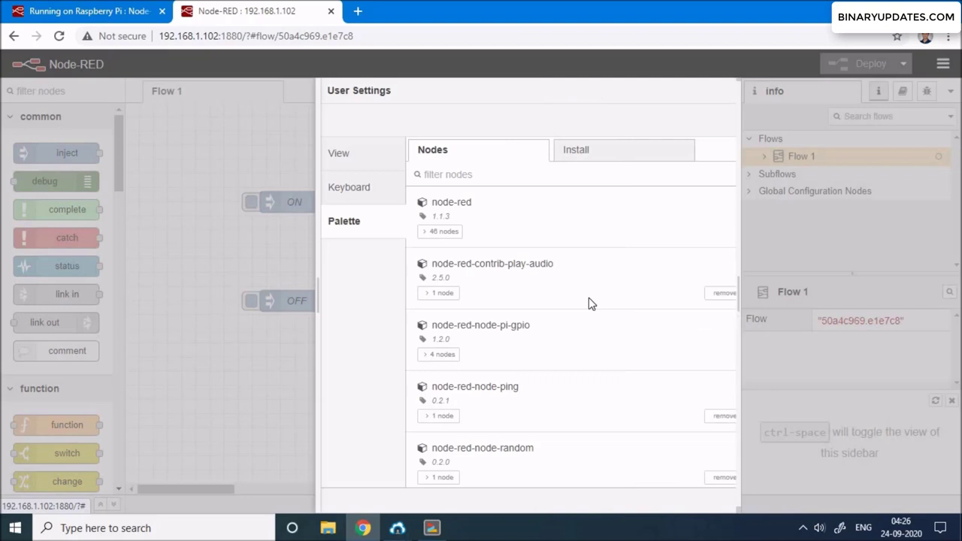
# Search 'node-red-contrib-ui_', install that dashboard package, and close the palette manager
pyautogui.click(575, 150)
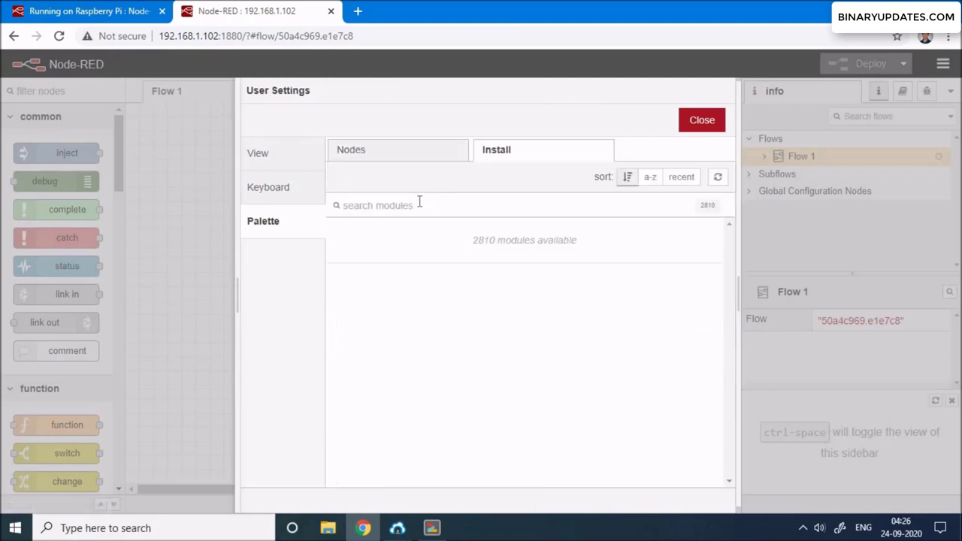
pyautogui.write('node-red-contrib-ui_j')
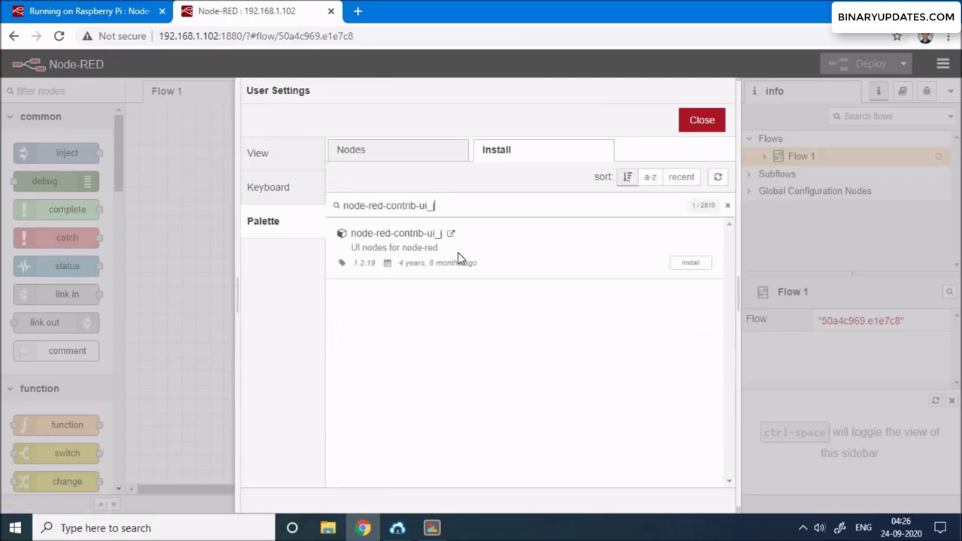
pyautogui.moveTo(690, 263)
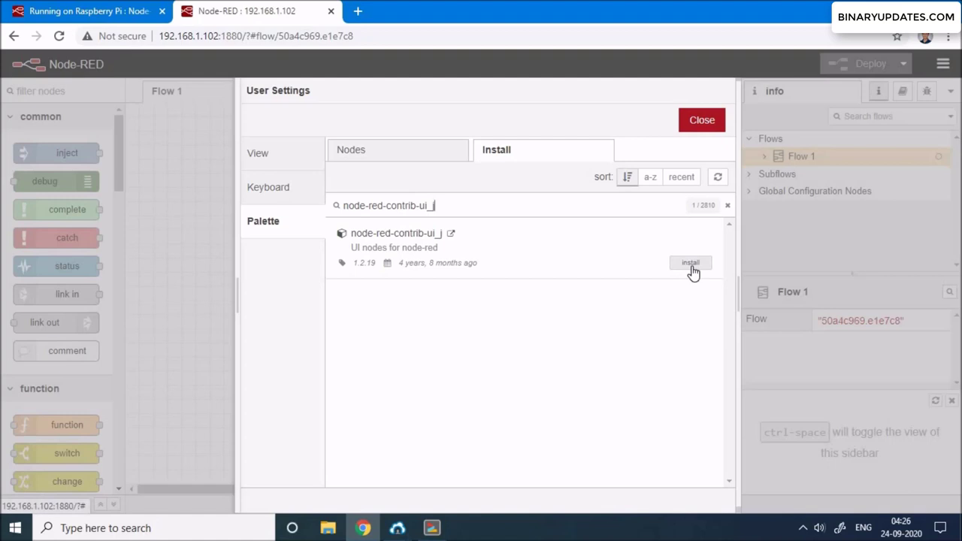
pyautogui.click(690, 262)
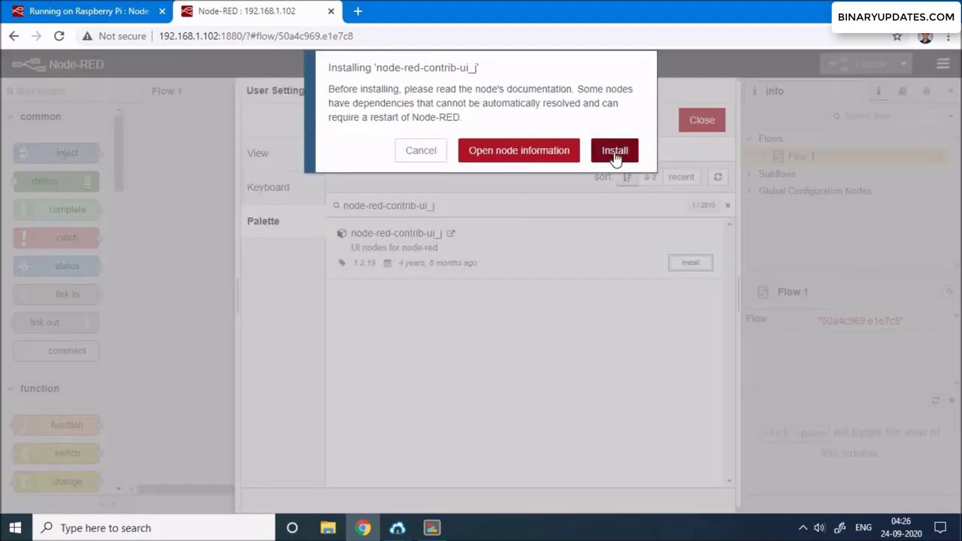
pyautogui.click(614, 151)
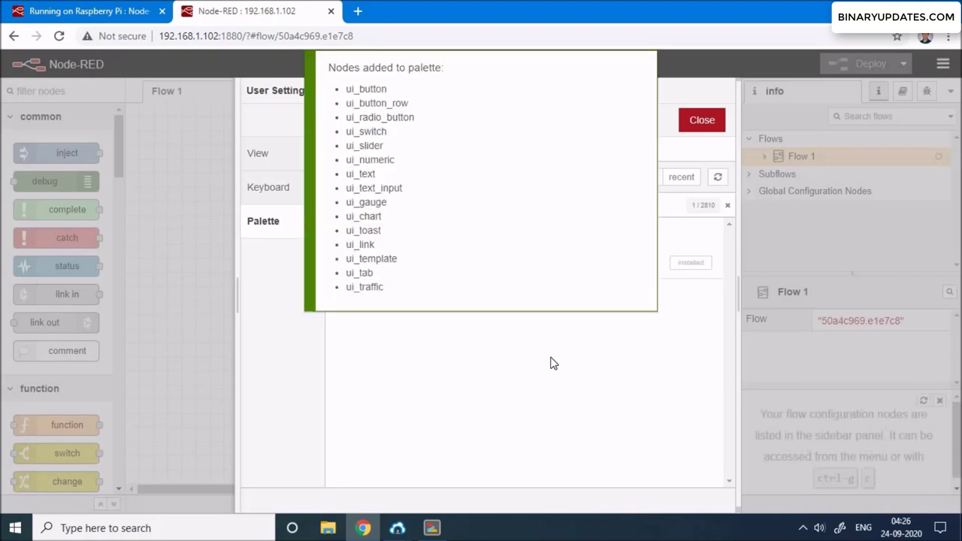
pyautogui.moveTo(702, 121)
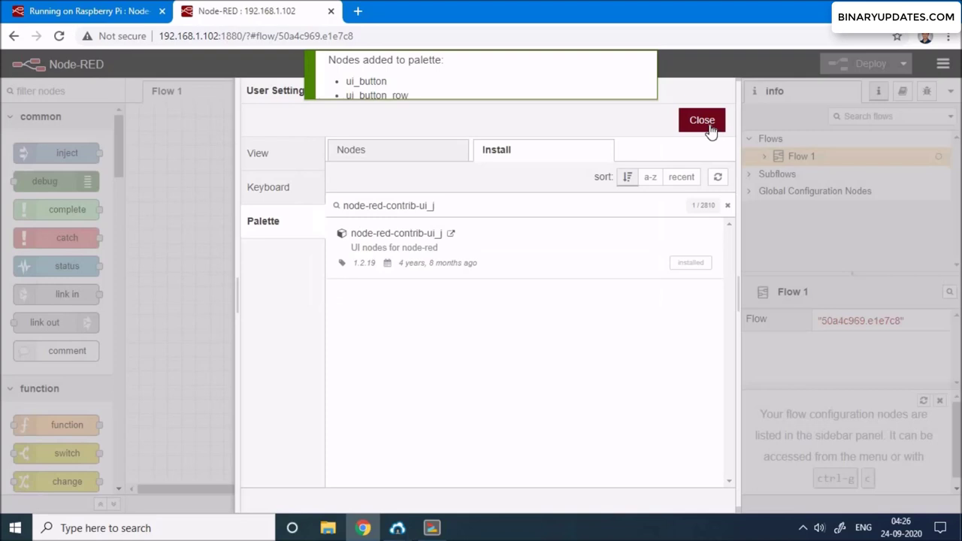
pyautogui.click(702, 120)
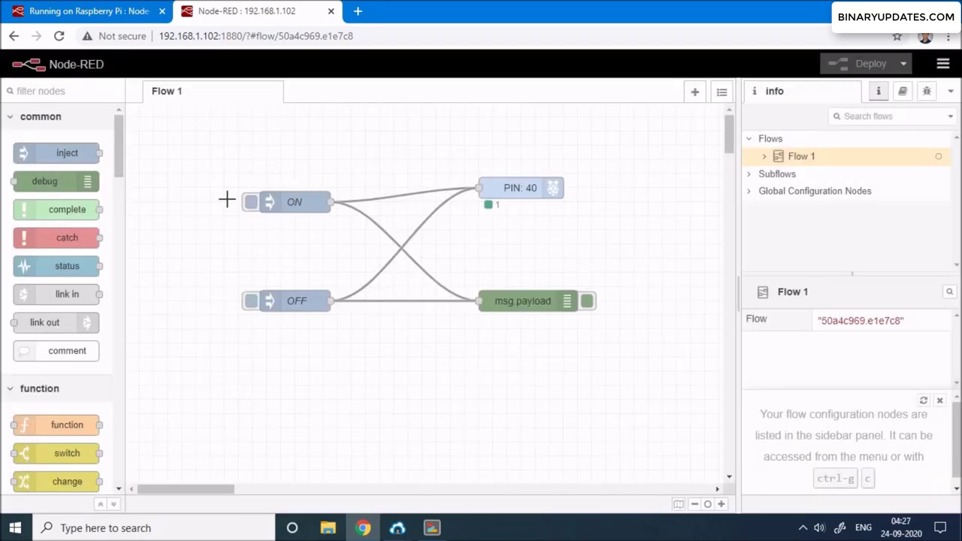
# Delete the ON/OFF inject nodes and add two ui button nodes via the 'butt' filter
pyautogui.click(294, 202)
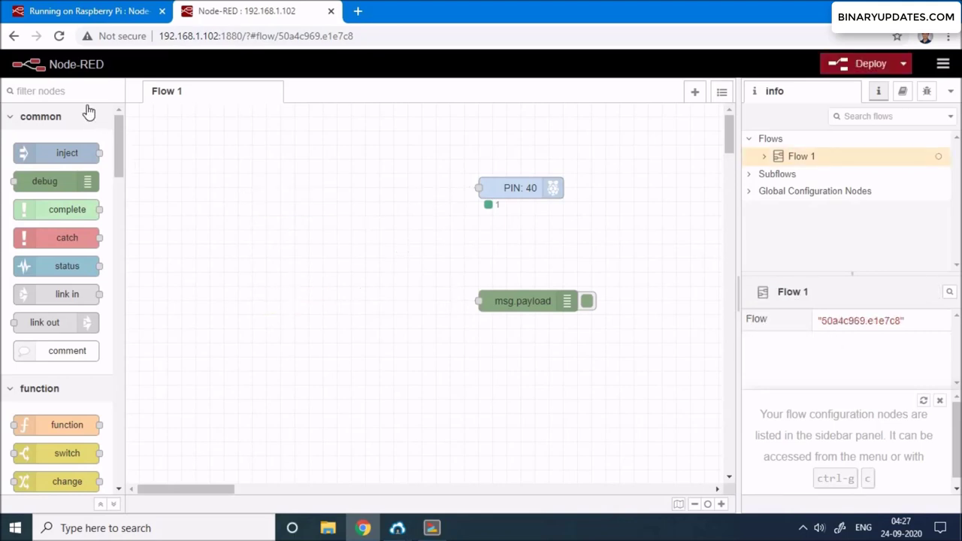
pyautogui.click(53, 90)
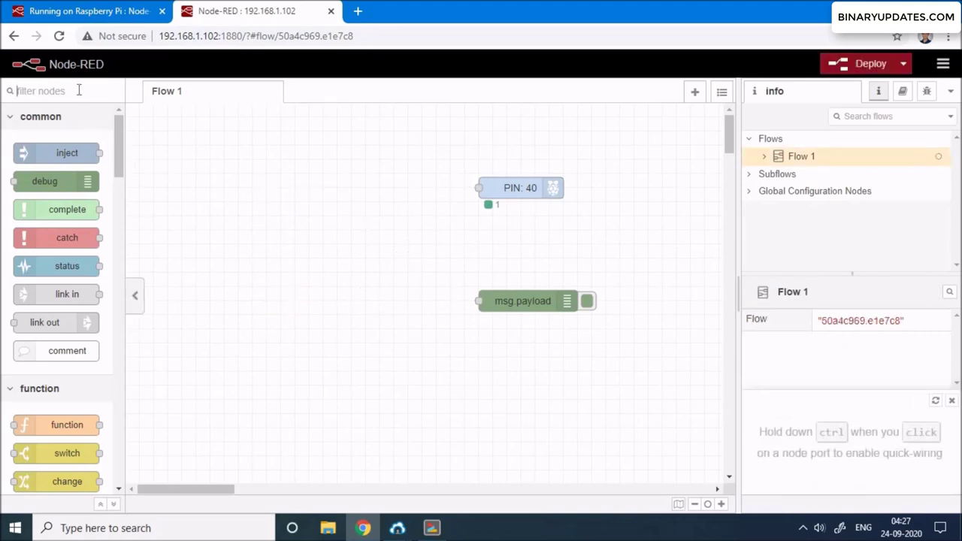
pyautogui.write('butt')
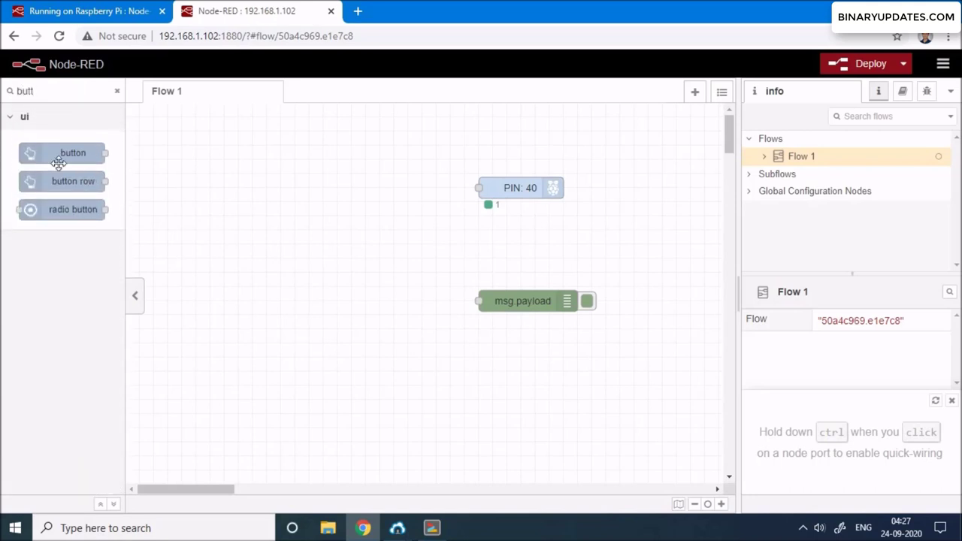
pyautogui.moveTo(73, 152); pyautogui.dragTo(298, 189)
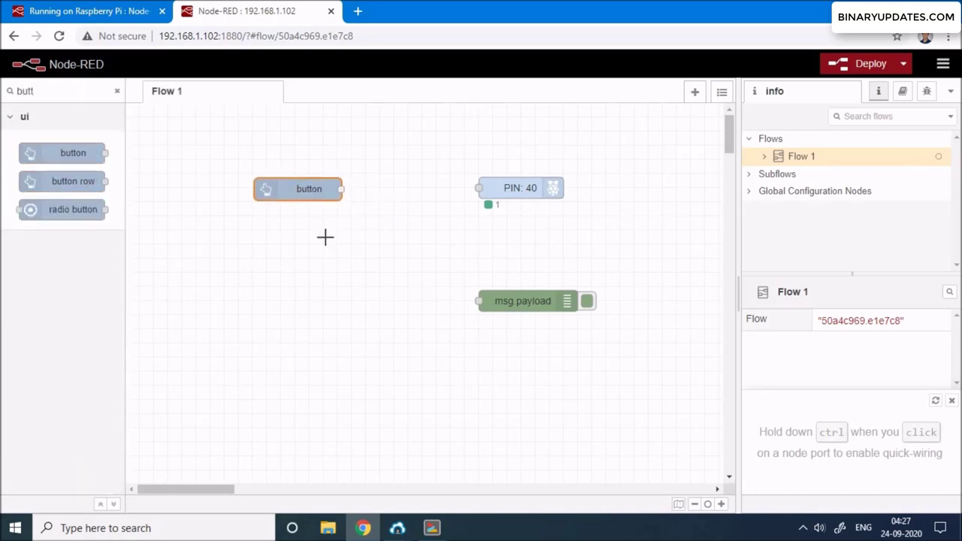
pyautogui.moveTo(73, 153); pyautogui.dragTo(295, 303)
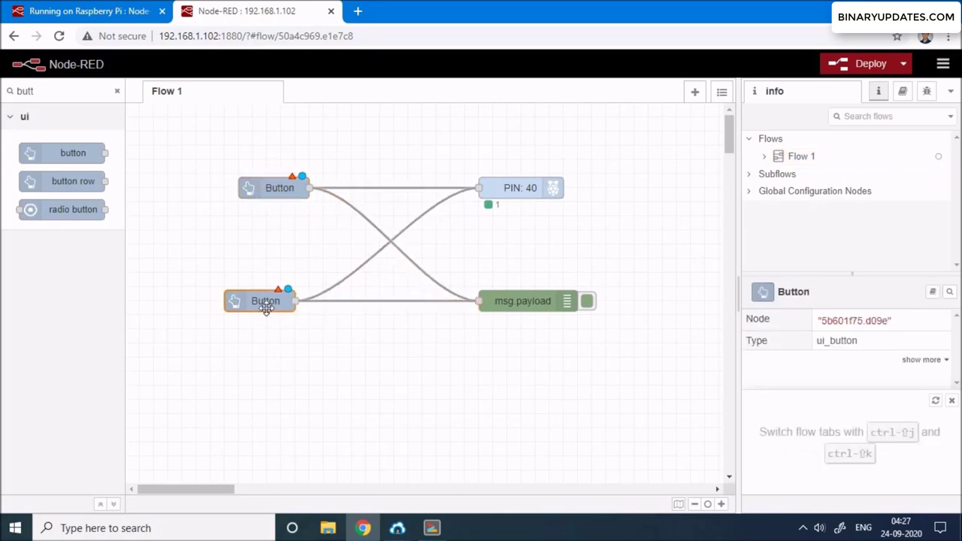
# Make the upper button ON with payload 1 on a new Home dashboard tab
pyautogui.click(280, 188)
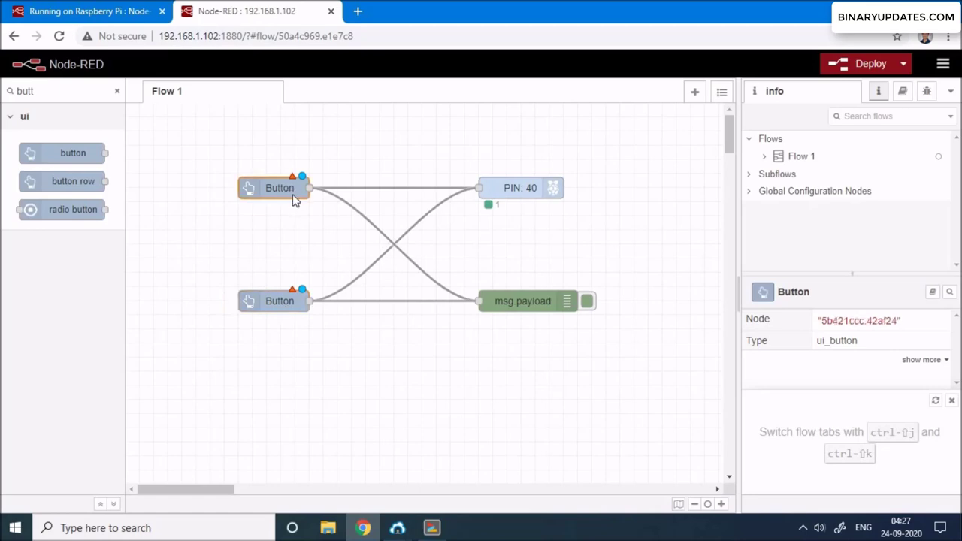
pyautogui.doubleClick(279, 187)
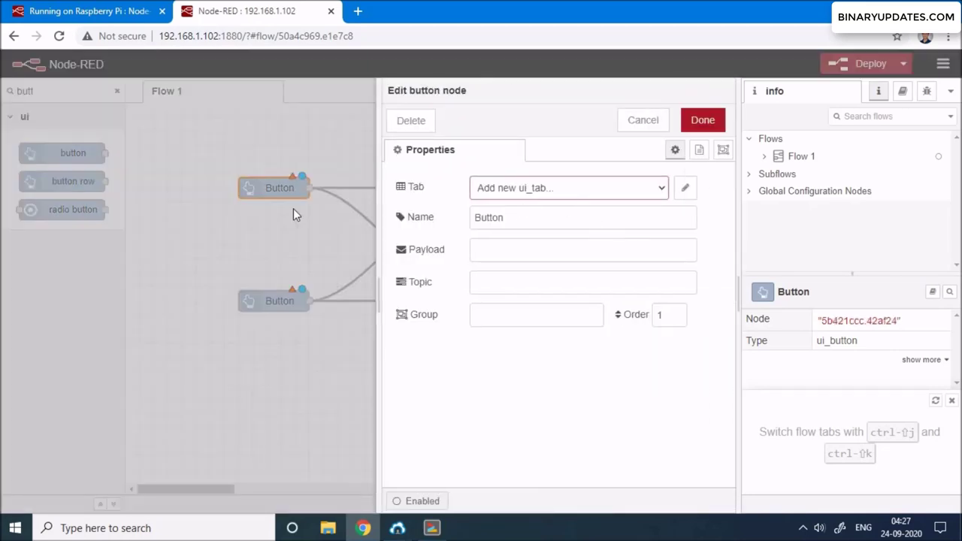
pyautogui.click(685, 187)
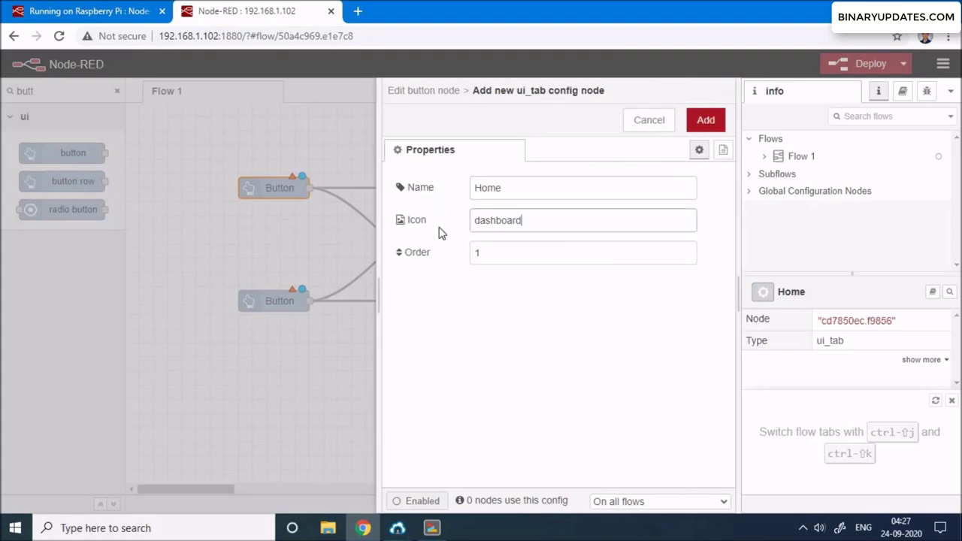
pyautogui.click(705, 119)
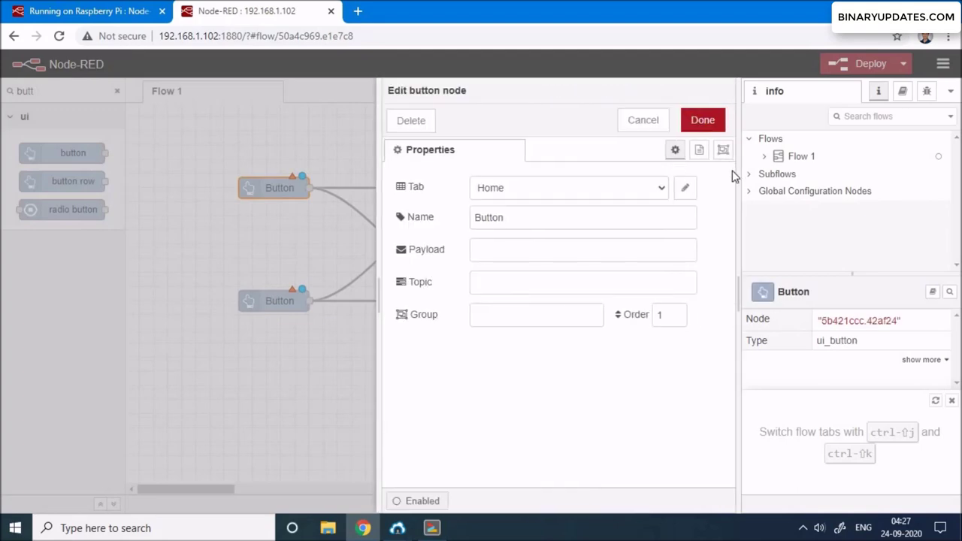
pyautogui.click(685, 187)
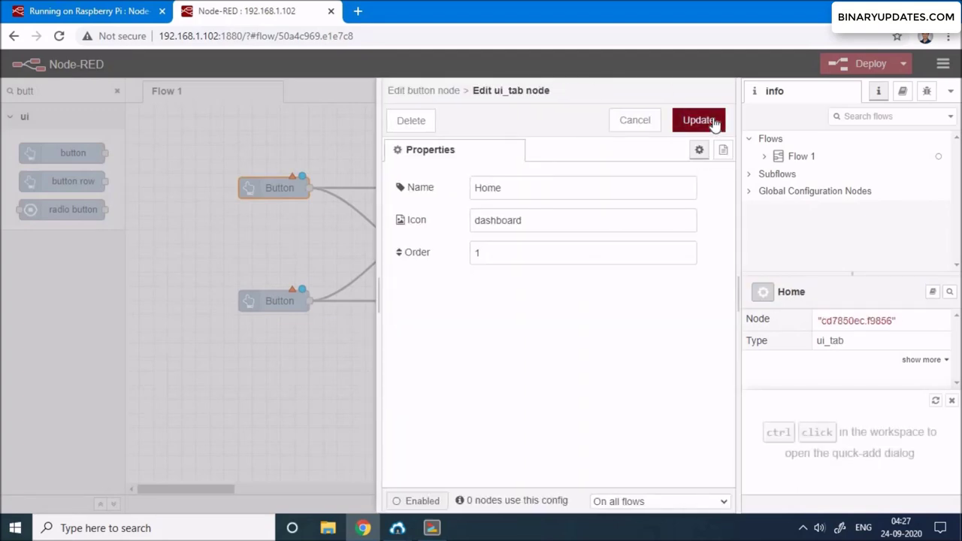
pyautogui.click(699, 120)
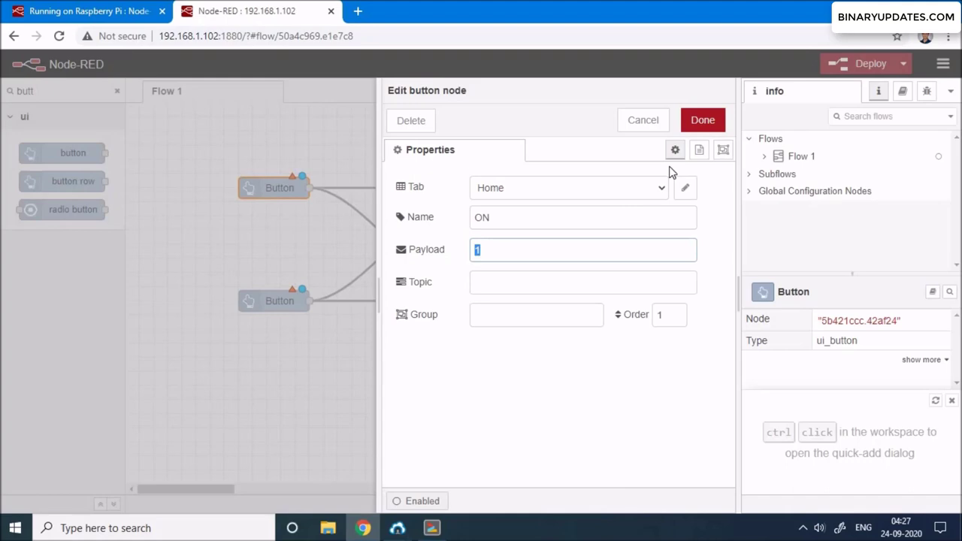
pyautogui.click(702, 120)
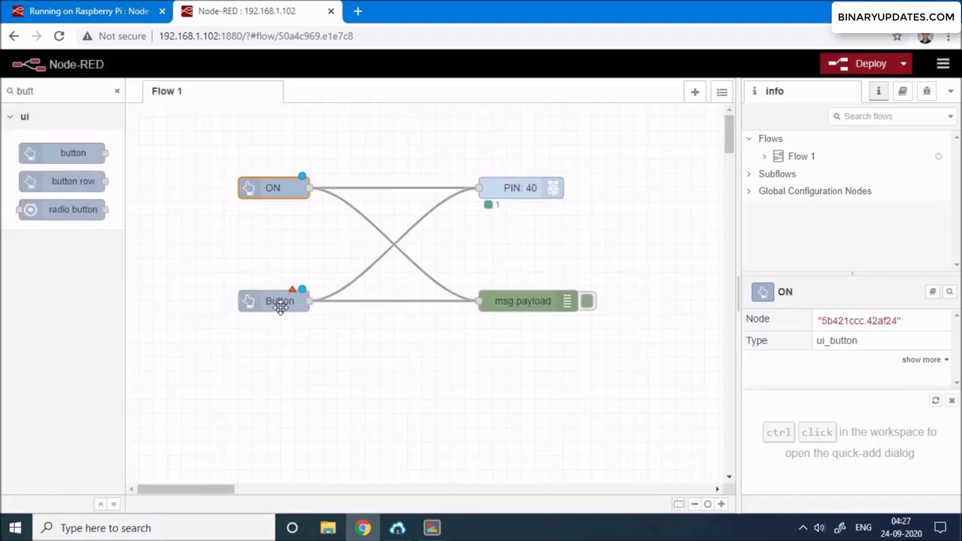
# Rename the lower button OFF with payload 0
pyautogui.doubleClick(279, 301)
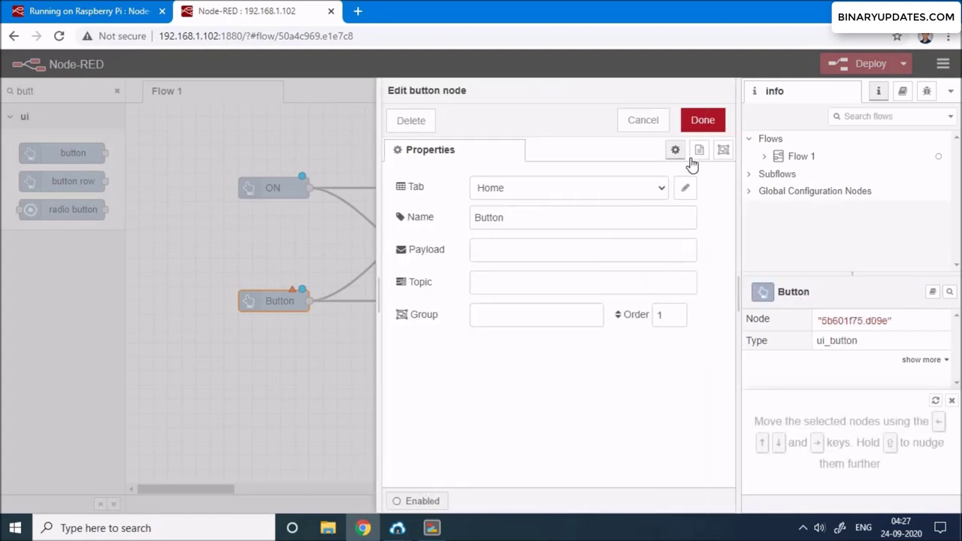
pyautogui.tripleClick(583, 217)
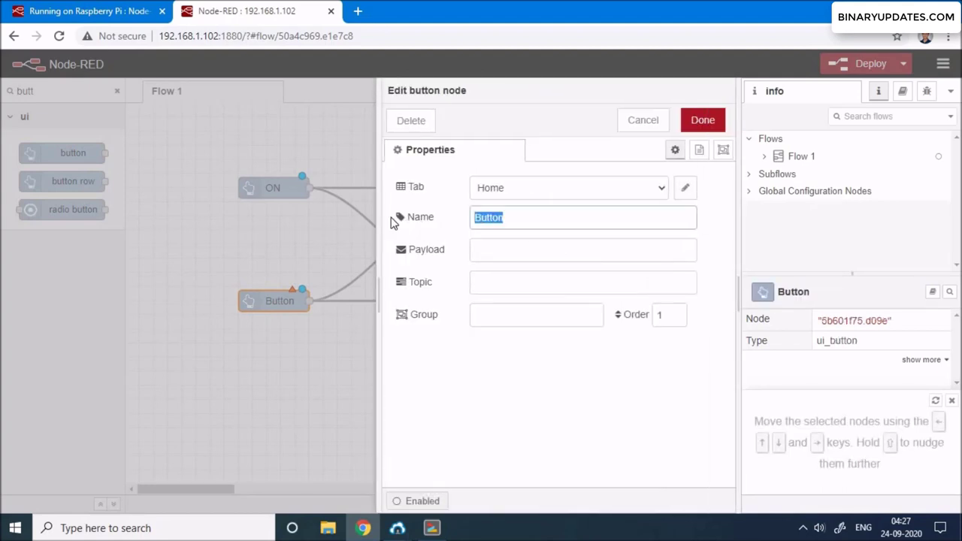
pyautogui.write('OFF')
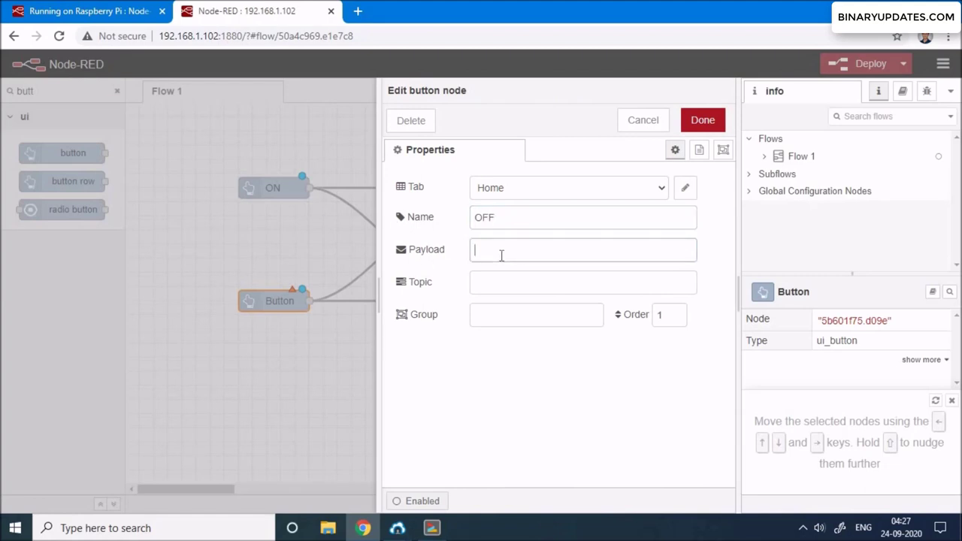
pyautogui.write('0')
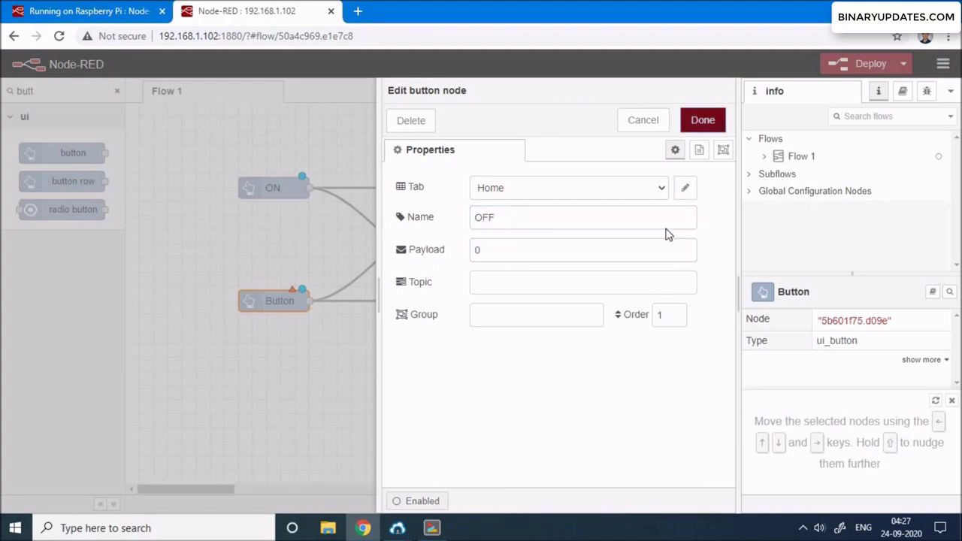
pyautogui.click(702, 120)
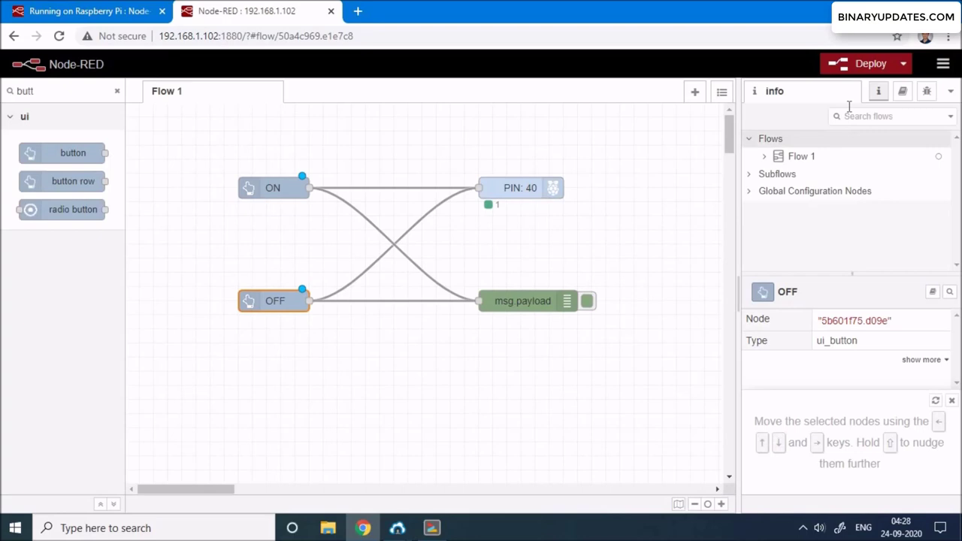
# Show the debug sidebar and deploy the ON/OFF button flow so PIN 40 reports OK
pyautogui.click(927, 91)
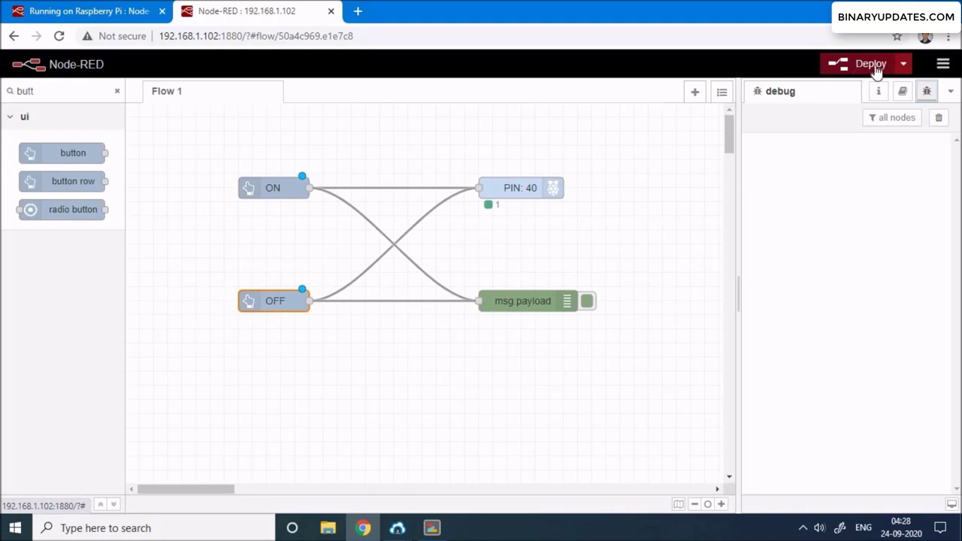
pyautogui.click(871, 63)
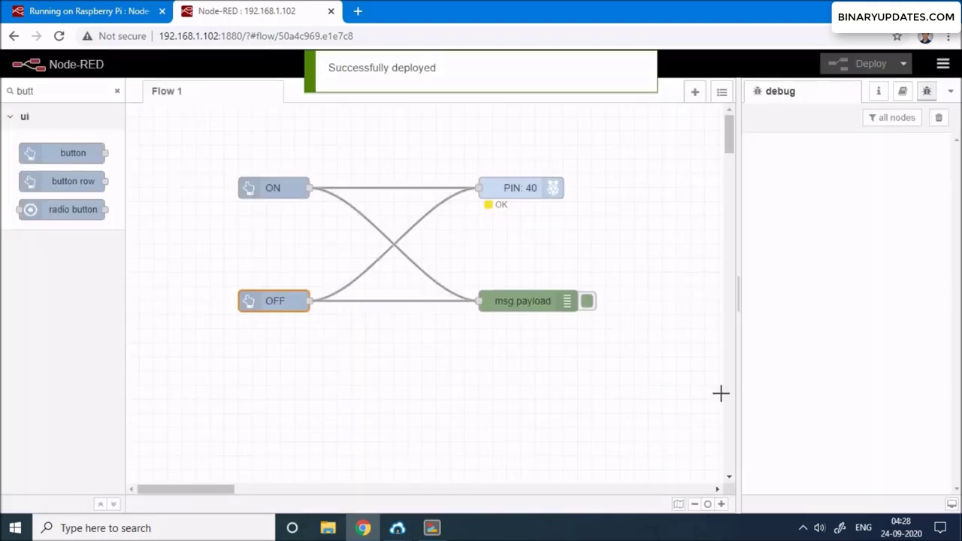
pyautogui.moveTo(690, 420)
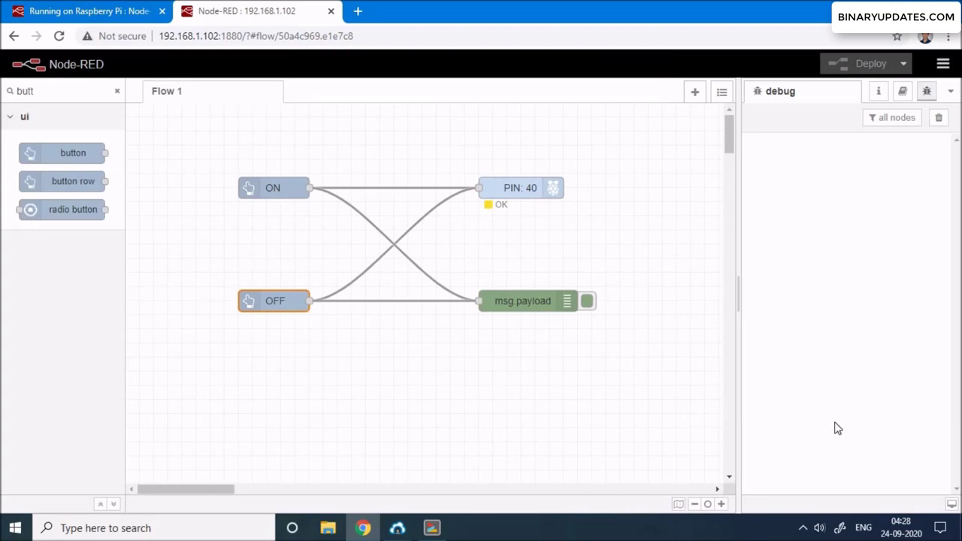
pyautogui.moveTo(354, 14)
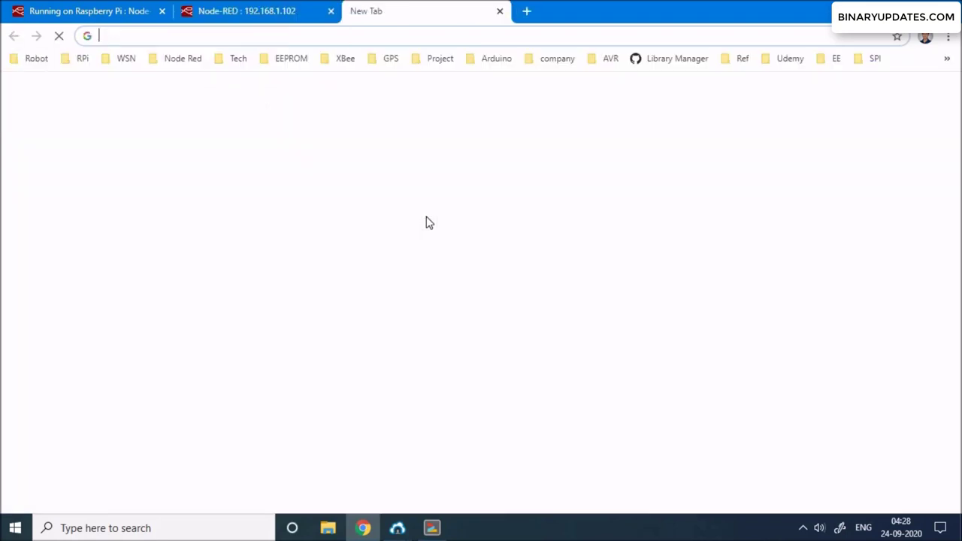
# Open the dashboard at 192.168.1.102:1880, press OFF then ON, checking 0 and 1 debug payloads
pyautogui.write('http://192.168.1.102:1880/')
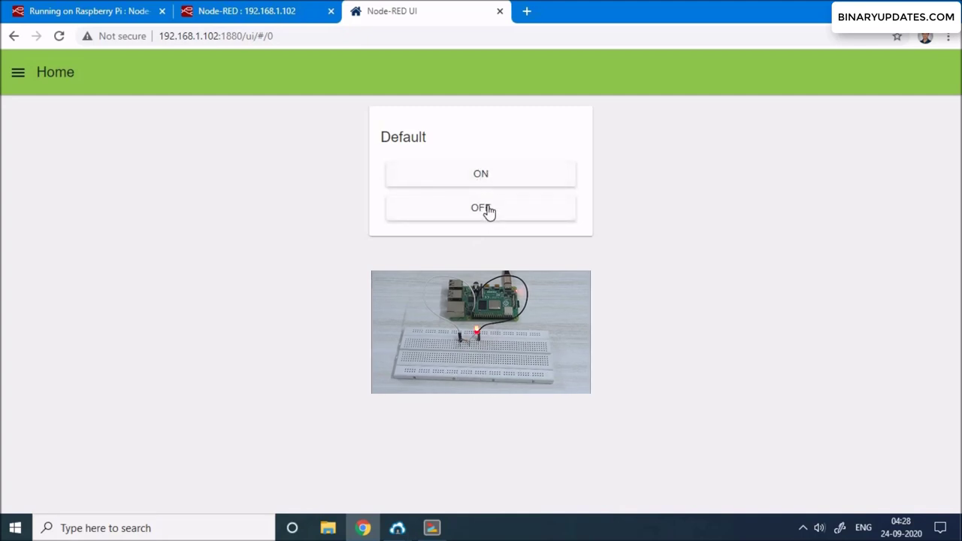
pyautogui.click(480, 208)
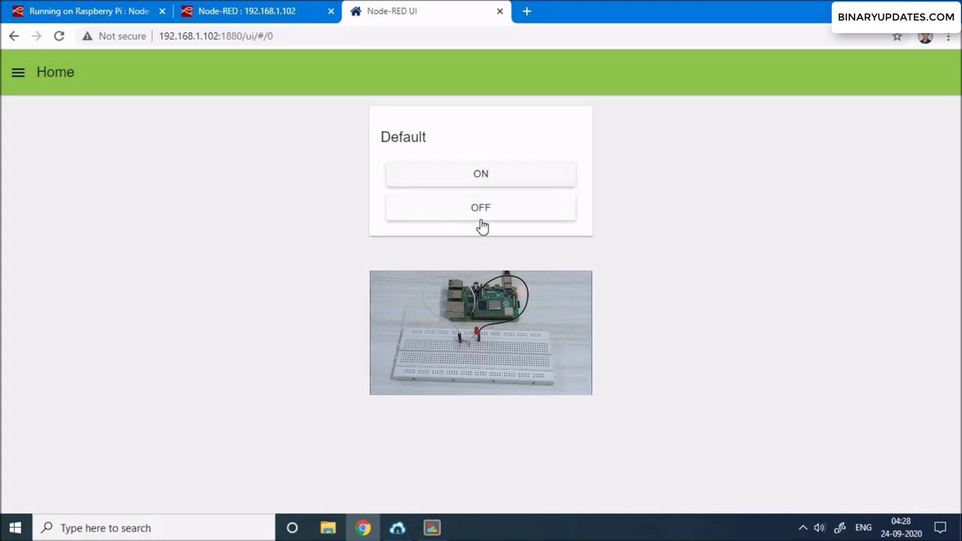
pyautogui.click(246, 11)
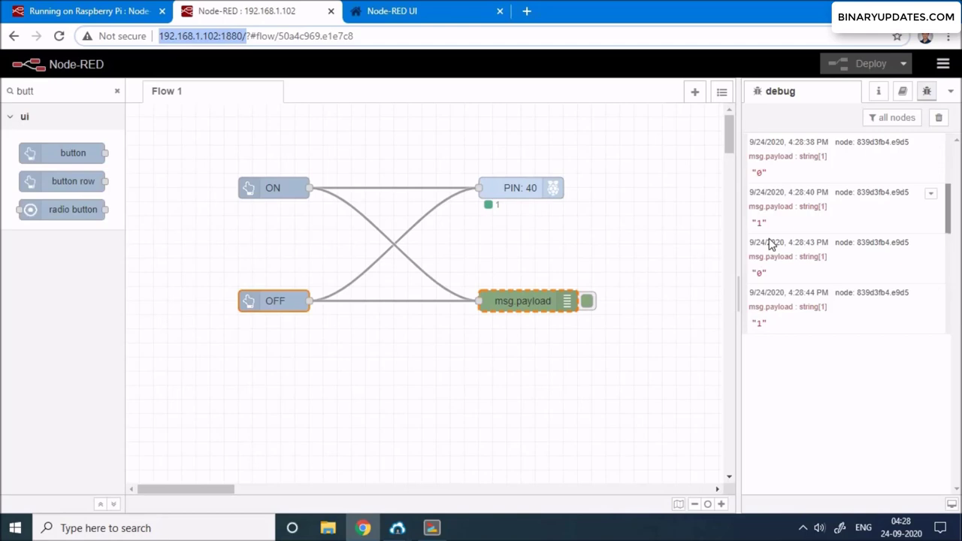
pyautogui.click(428, 11)
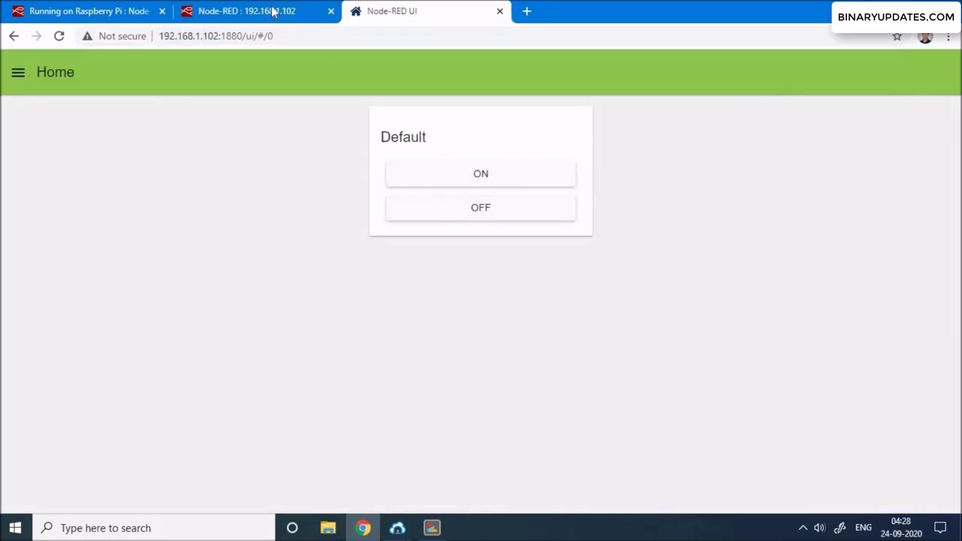
pyautogui.click(255, 10)
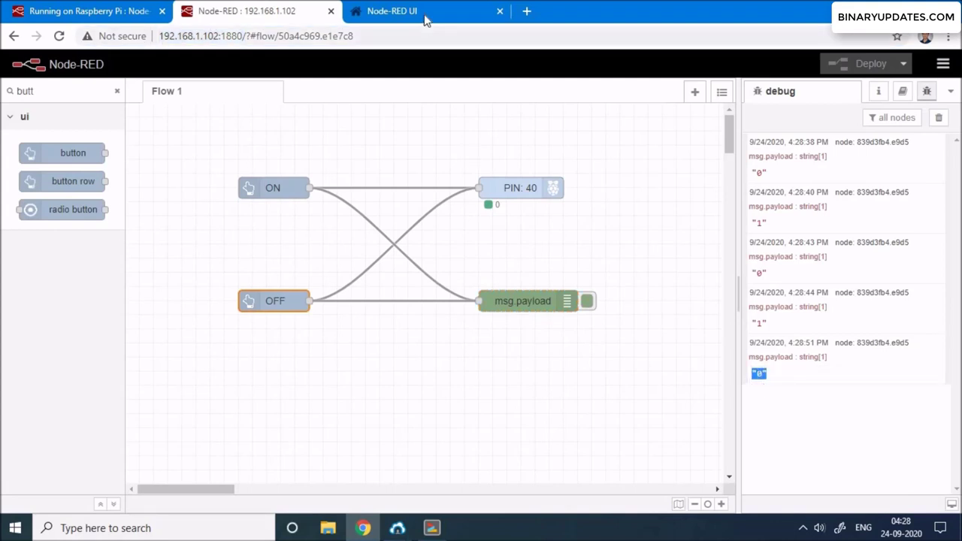
pyautogui.click(392, 11)
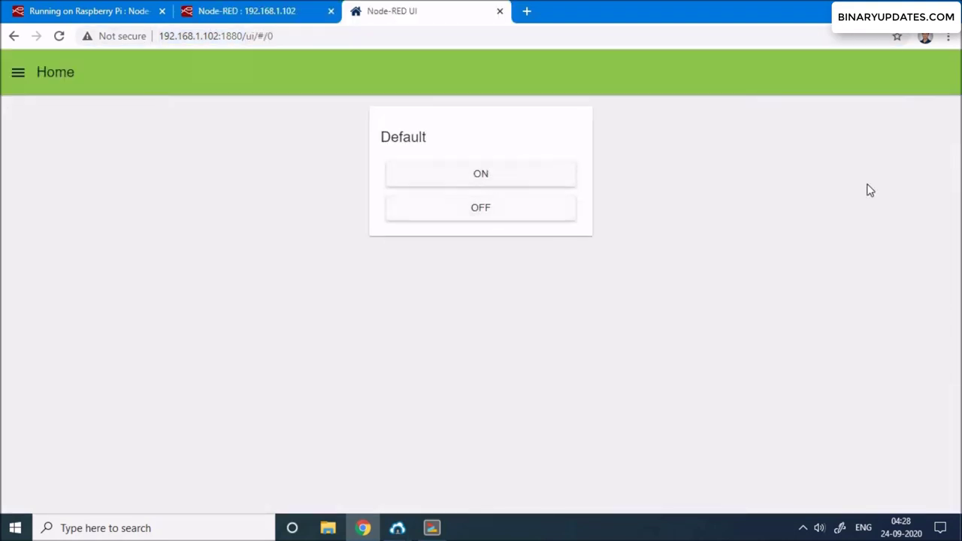
pyautogui.click(248, 11)
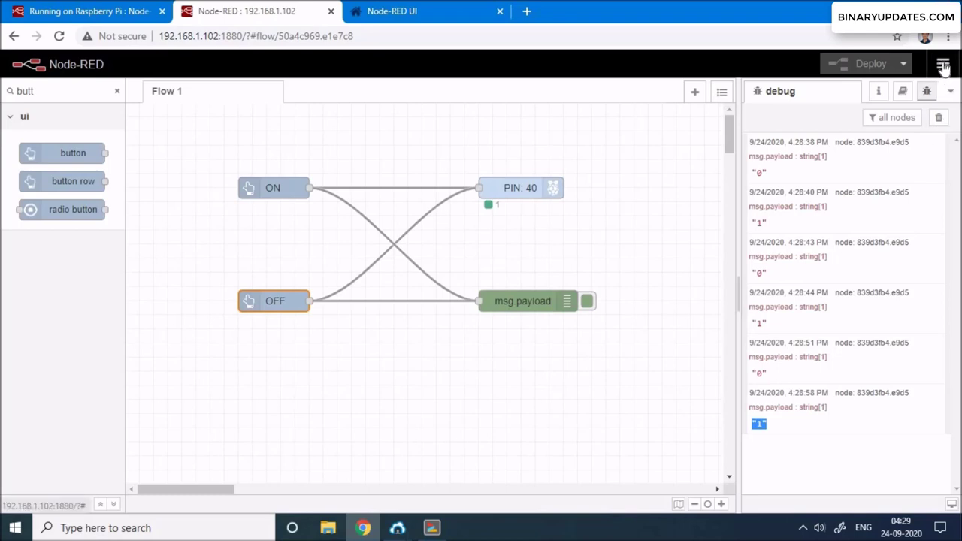
# Open the palette manager's Install tab from the main menu
pyautogui.click(944, 63)
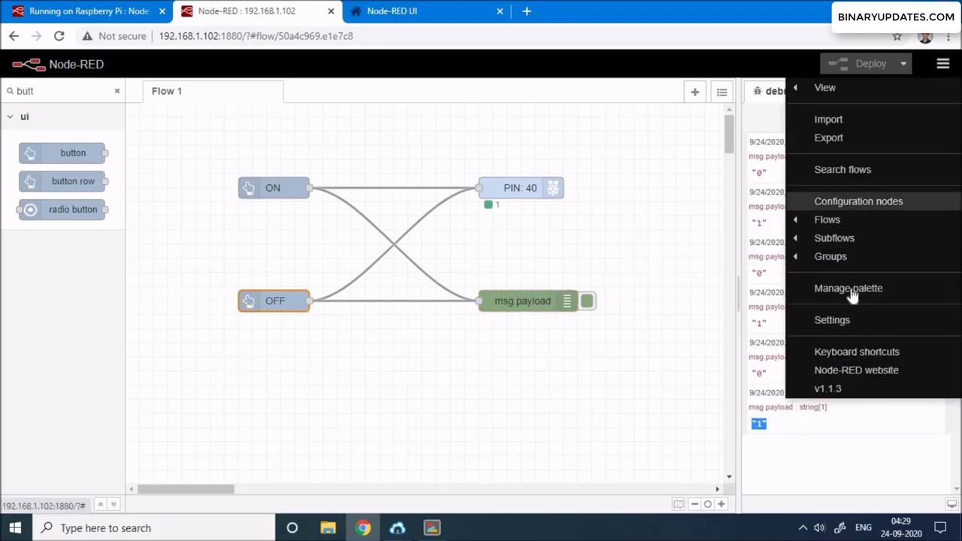
pyautogui.click(848, 288)
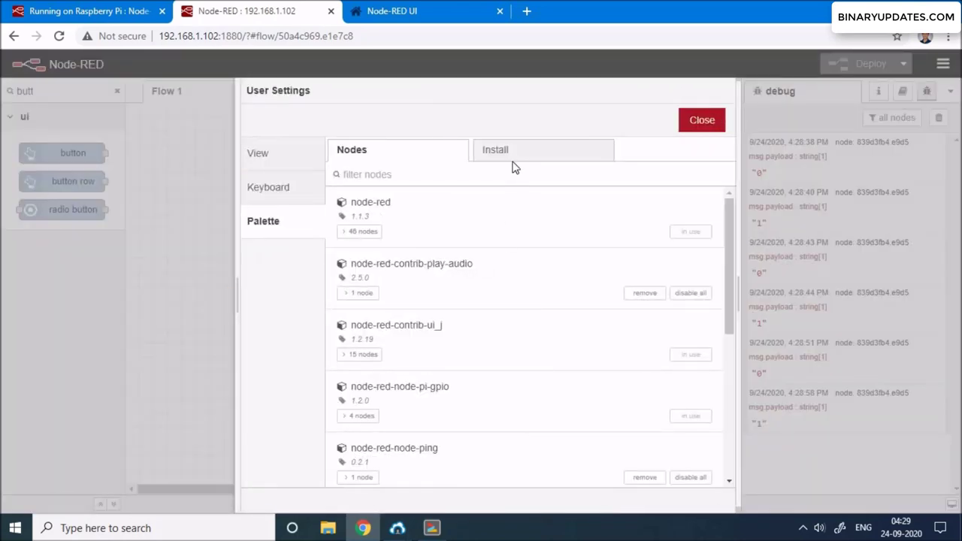
pyautogui.click(495, 150)
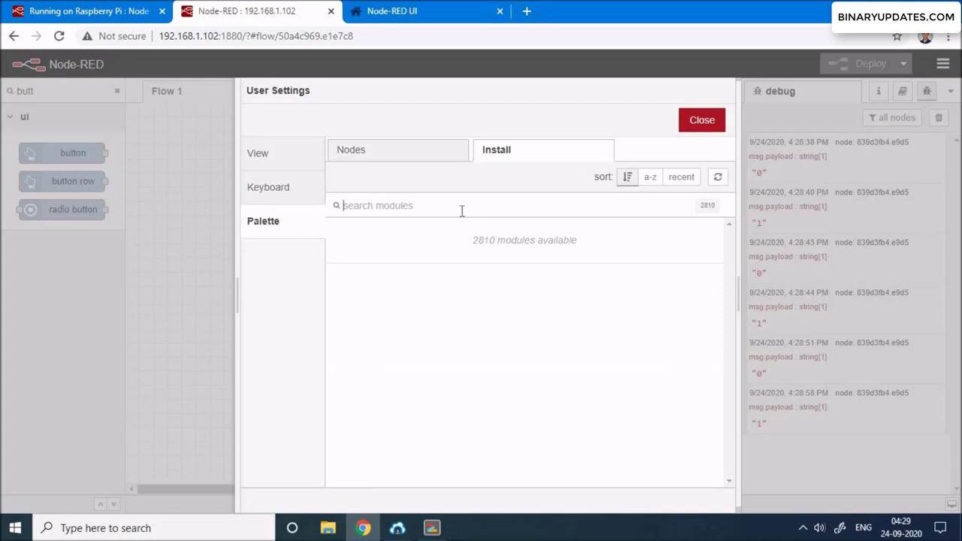
# Search 'ibm watson' and start installing node-red-contrib-ibm-watson-iot
pyautogui.write('ibm')
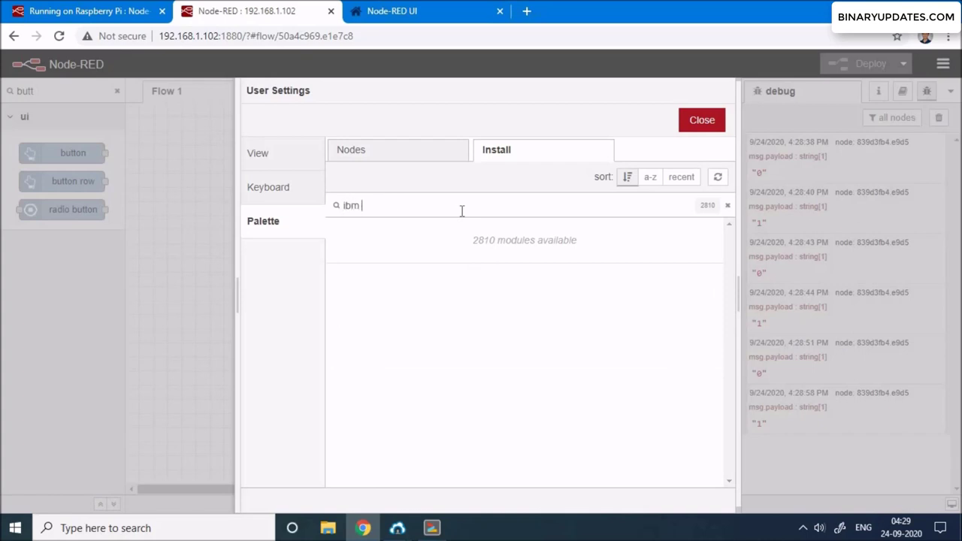
pyautogui.write('watson')
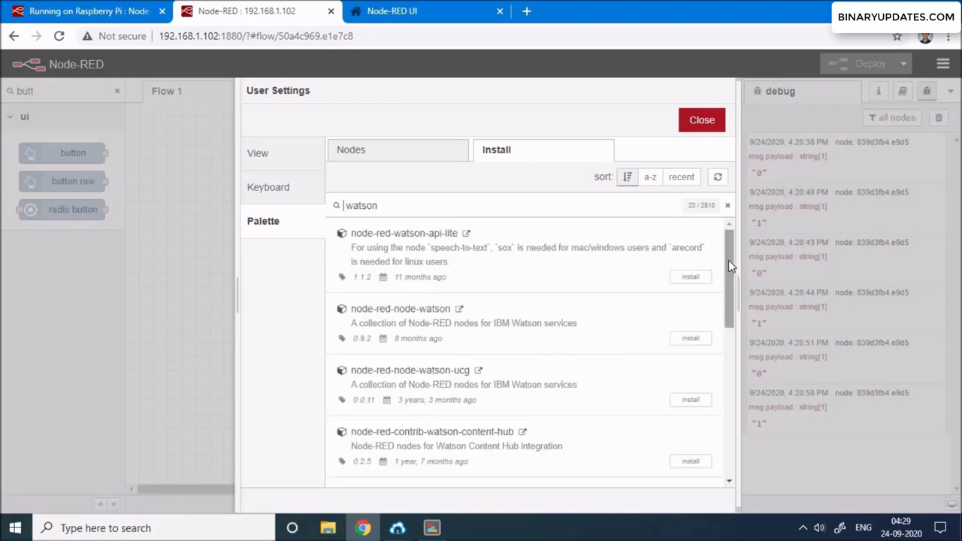
pyautogui.scroll(-3)
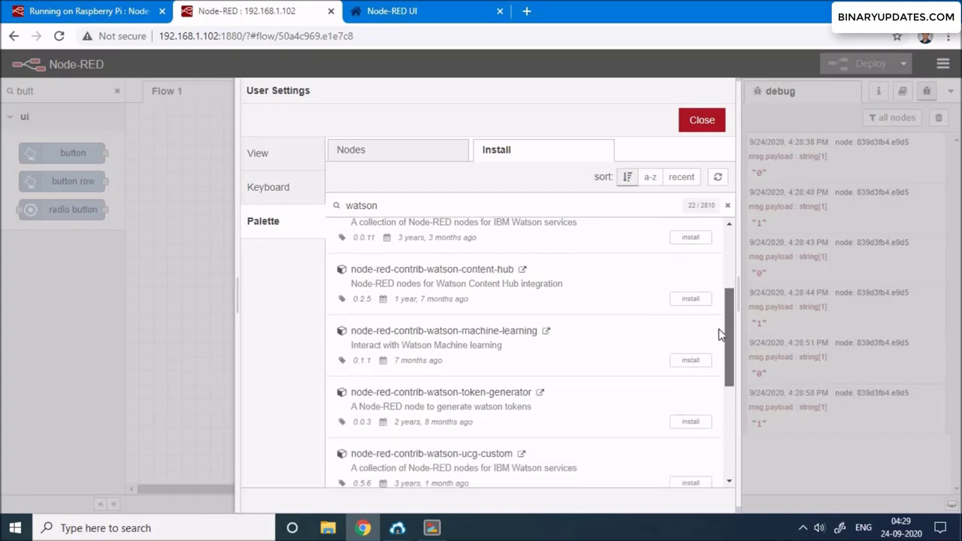
pyautogui.scroll(-3)
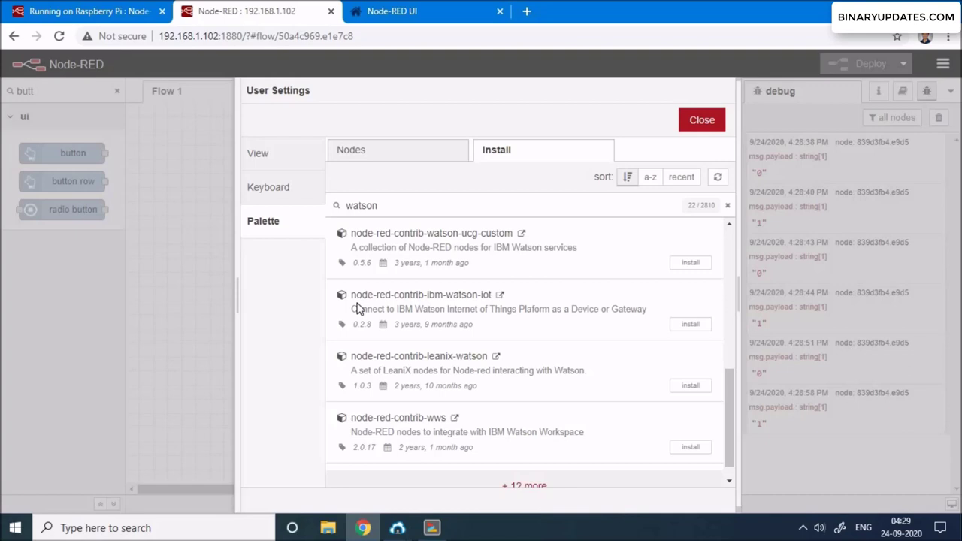
pyautogui.moveTo(396, 310)
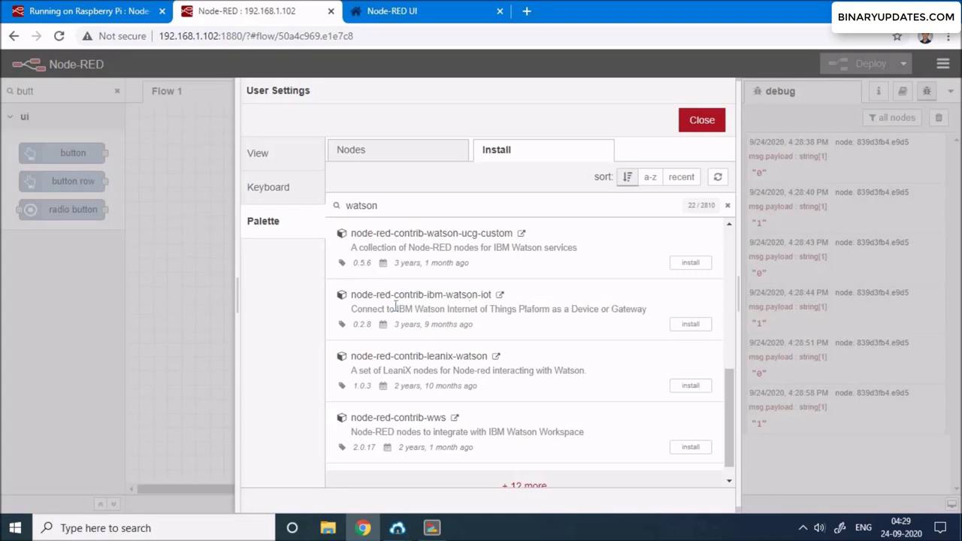
pyautogui.moveTo(534, 320)
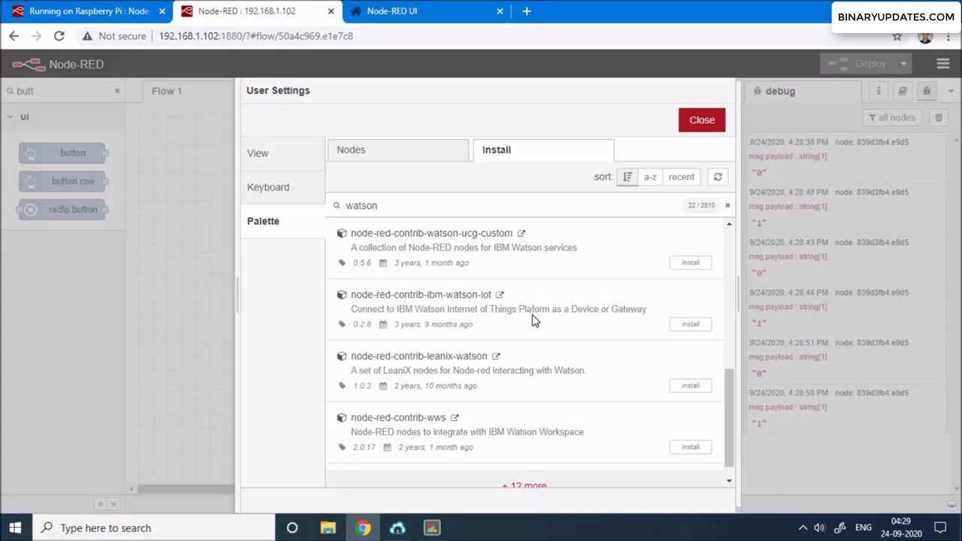
pyautogui.moveTo(349, 301)
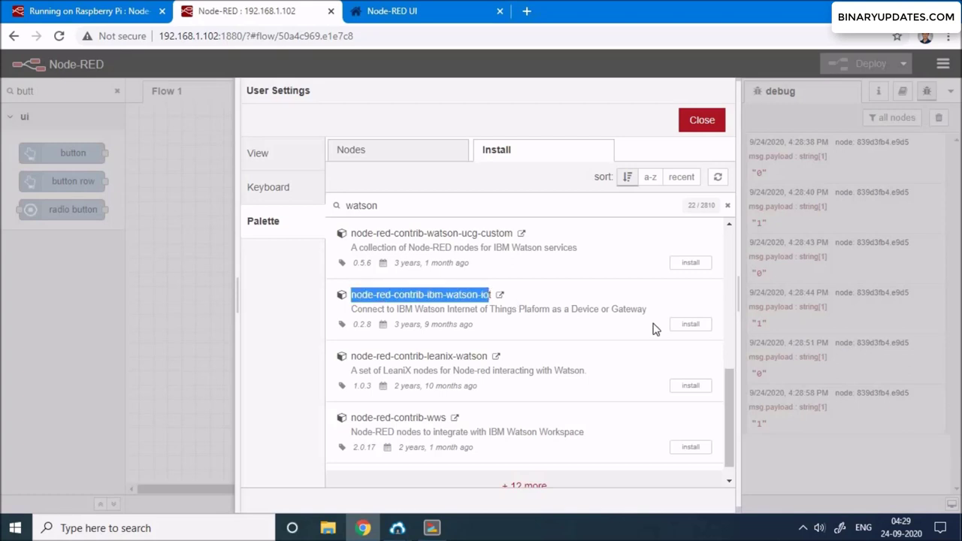
pyautogui.click(689, 324)
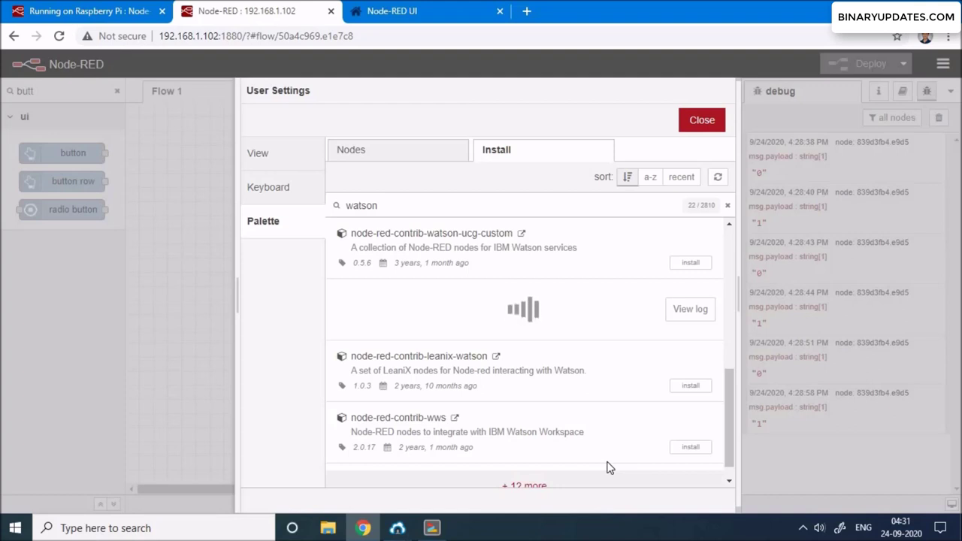
# Confirm the node-red-contrib-ibm-watson-iot install and wait until it shows installed
pyautogui.click(689, 324)
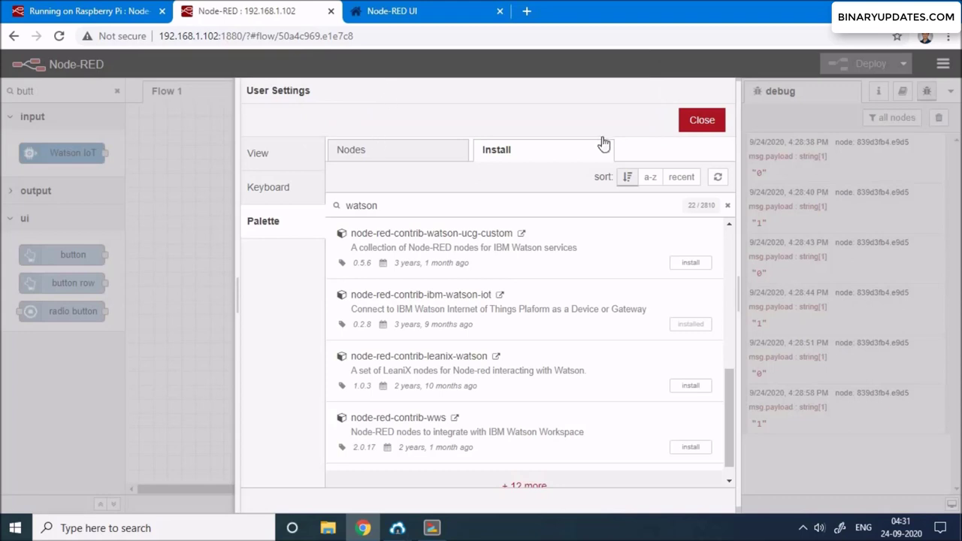
# Close the palette manager, filter nodes by 'wats' to see Watson IoT nodes, then stop Node-RED
pyautogui.click(702, 119)
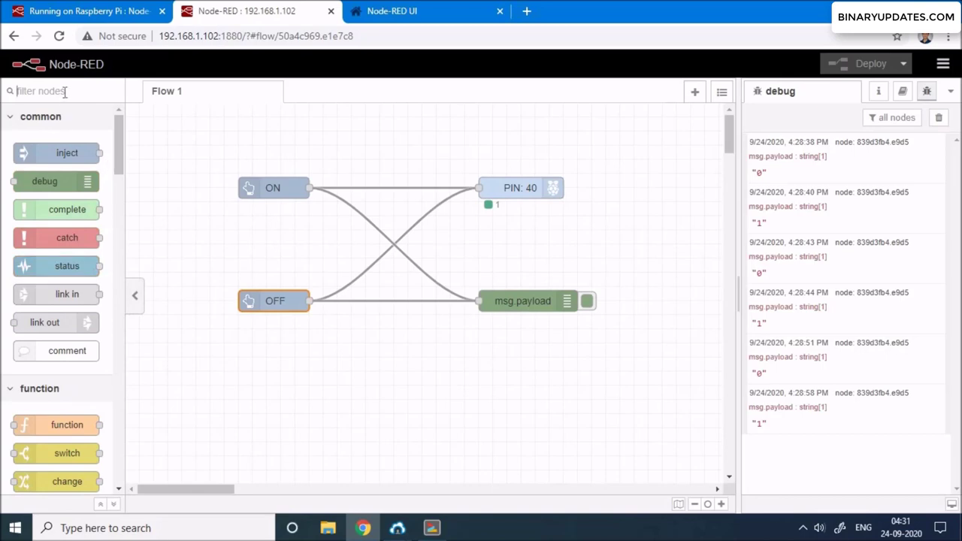
pyautogui.write('wat')
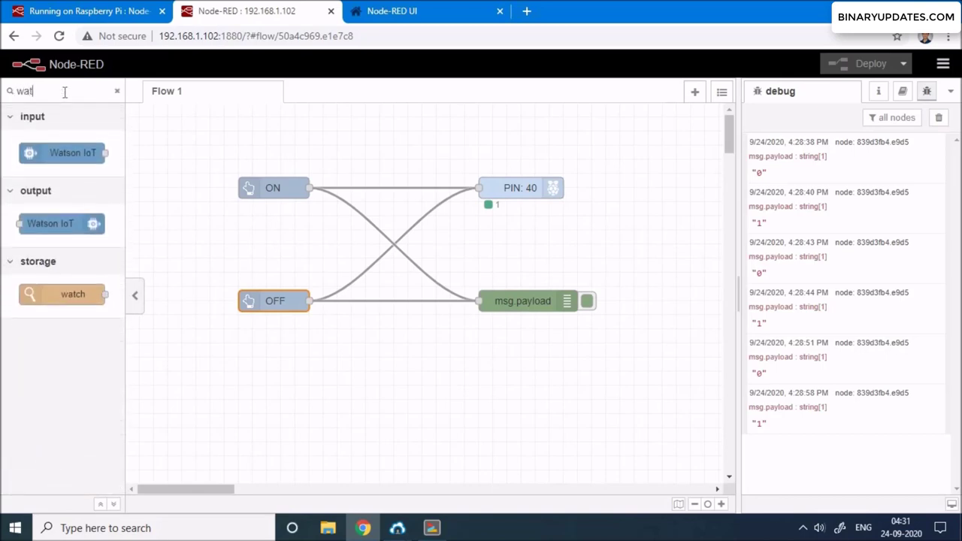
pyautogui.write('s')
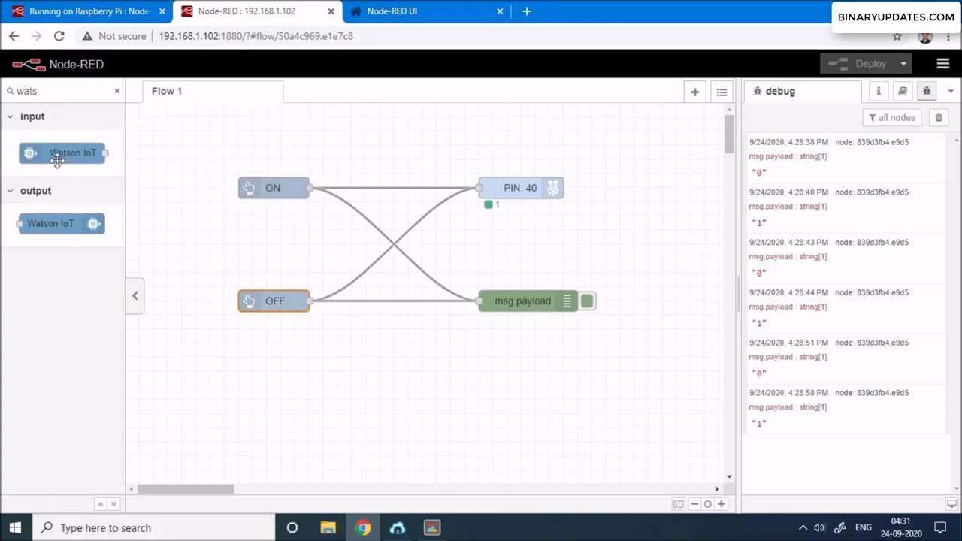
pyautogui.moveTo(60, 224)
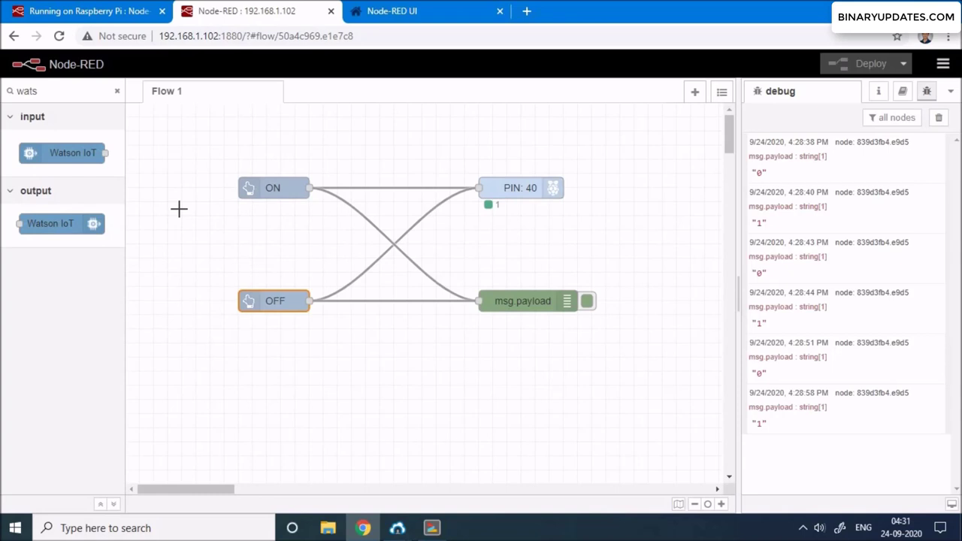
pyautogui.moveTo(492, 391)
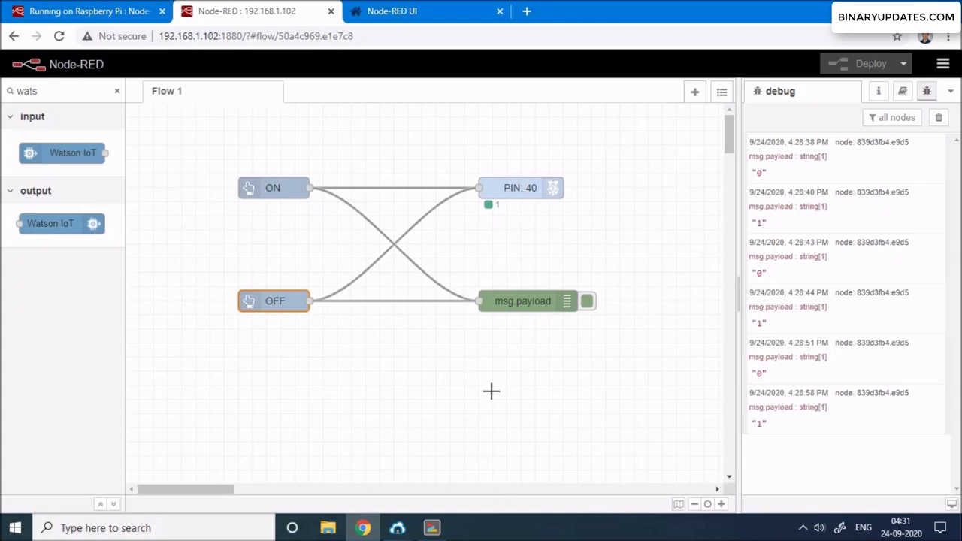
pyautogui.moveTo(798, 59)
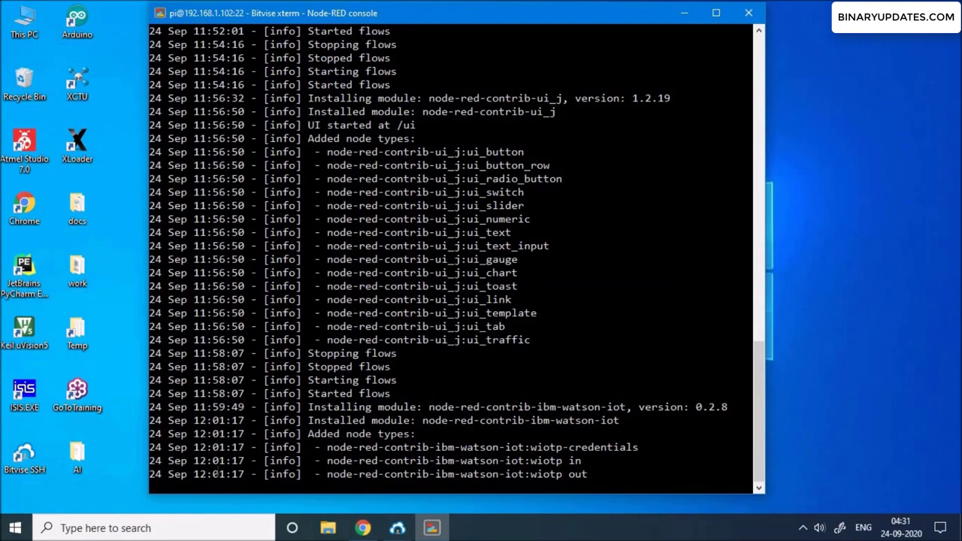
pyautogui.press('ctrl+c')
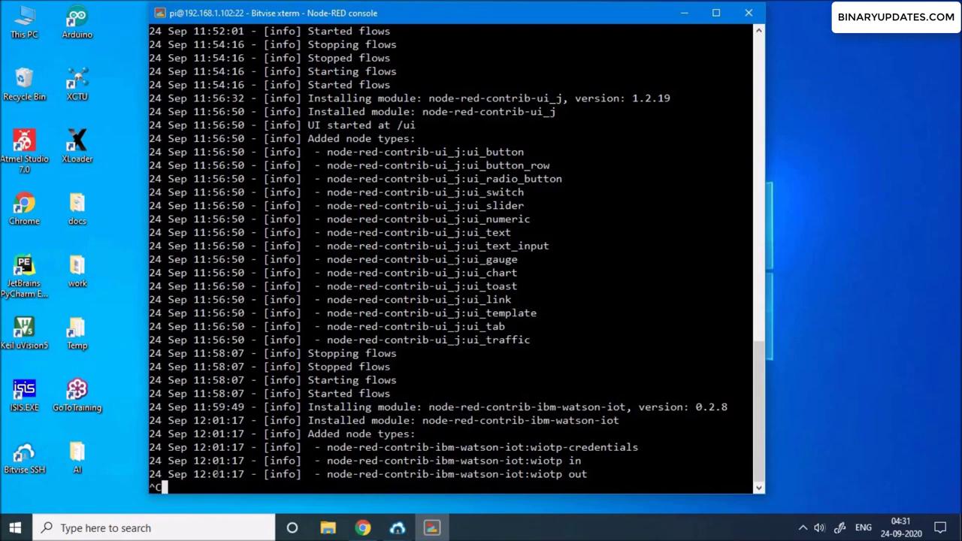